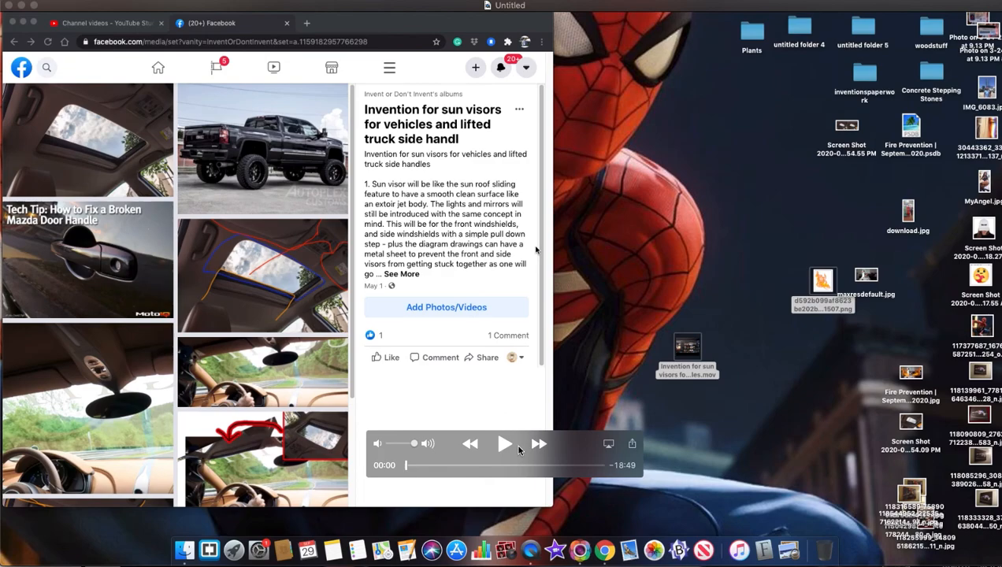
mouse_move(505, 447)
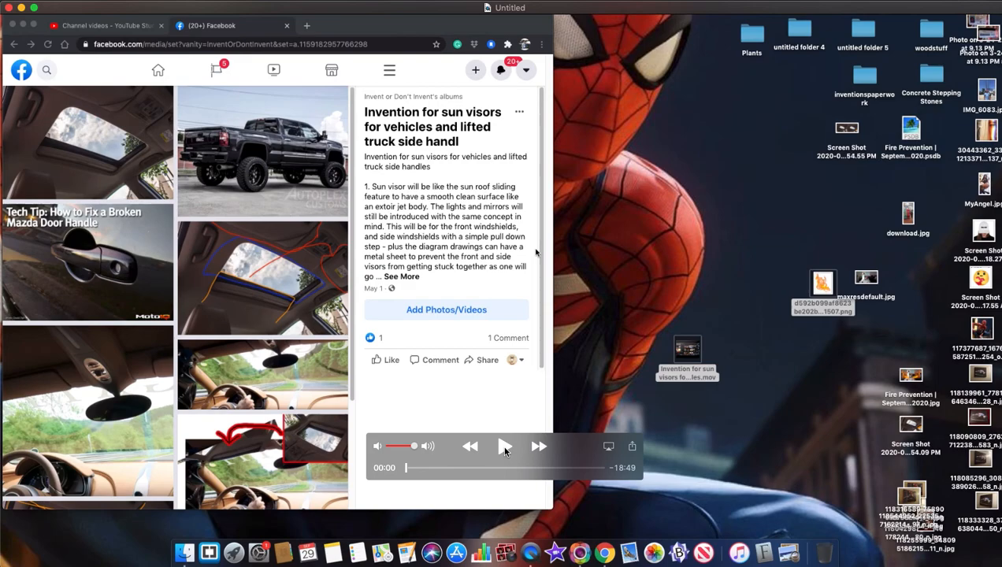
Stop the QuickTime preview and show the Invent or Don't Invent page's Albums list
left_click(504, 446)
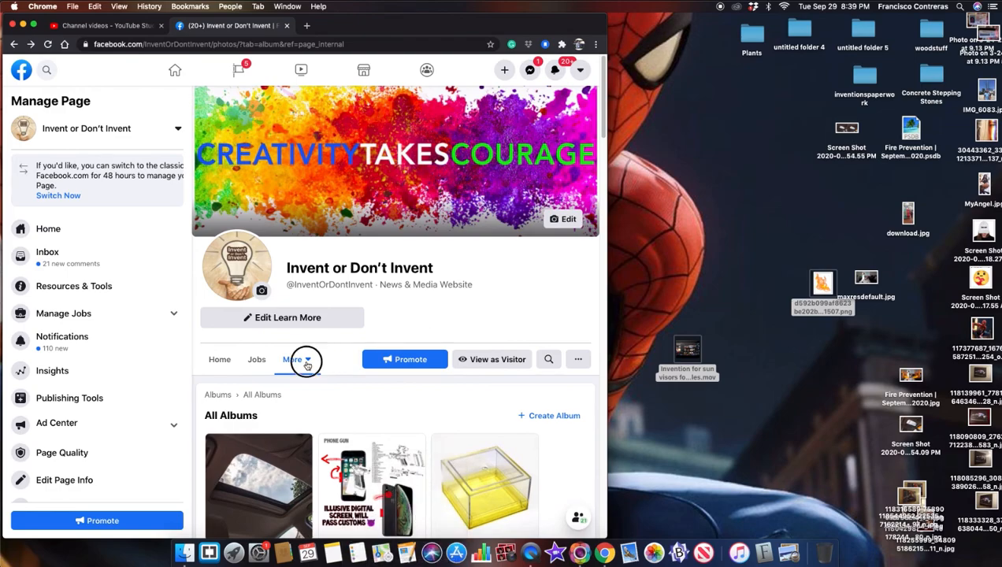
Open the sun visors invention album, drop the desktop image and video onto it, and close the new tab
left_click(293, 359)
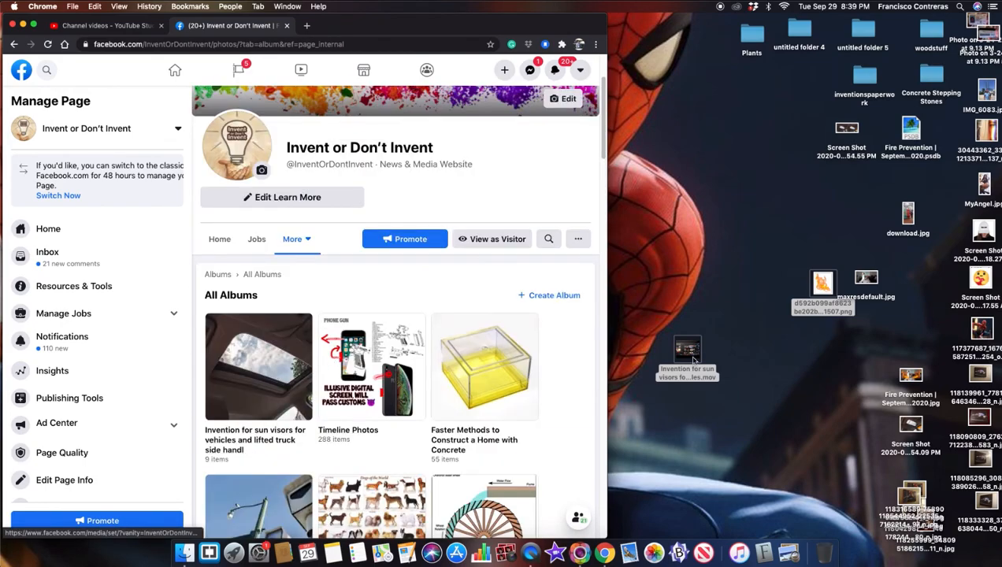
left_click(258, 366)
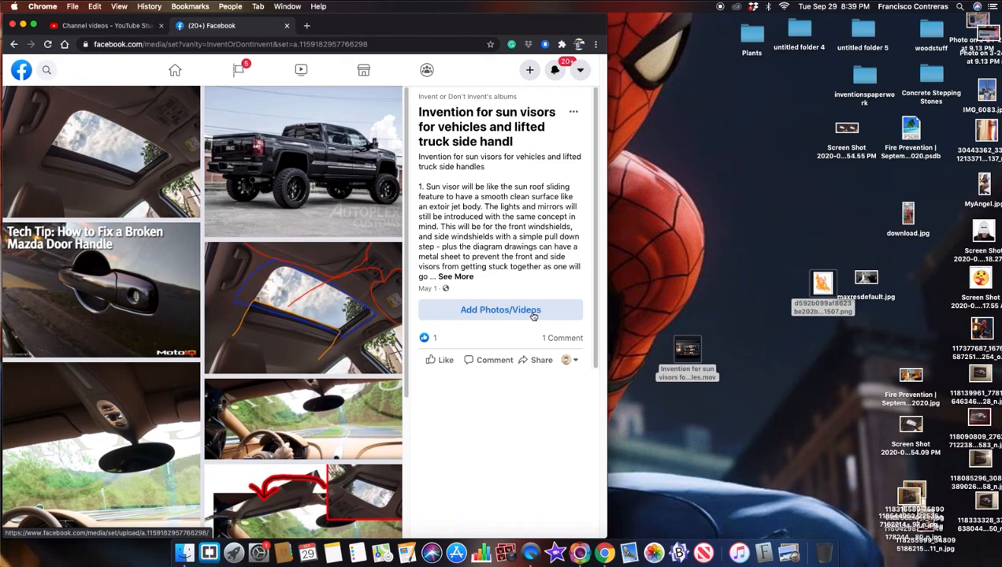
mouse_move(567, 323)
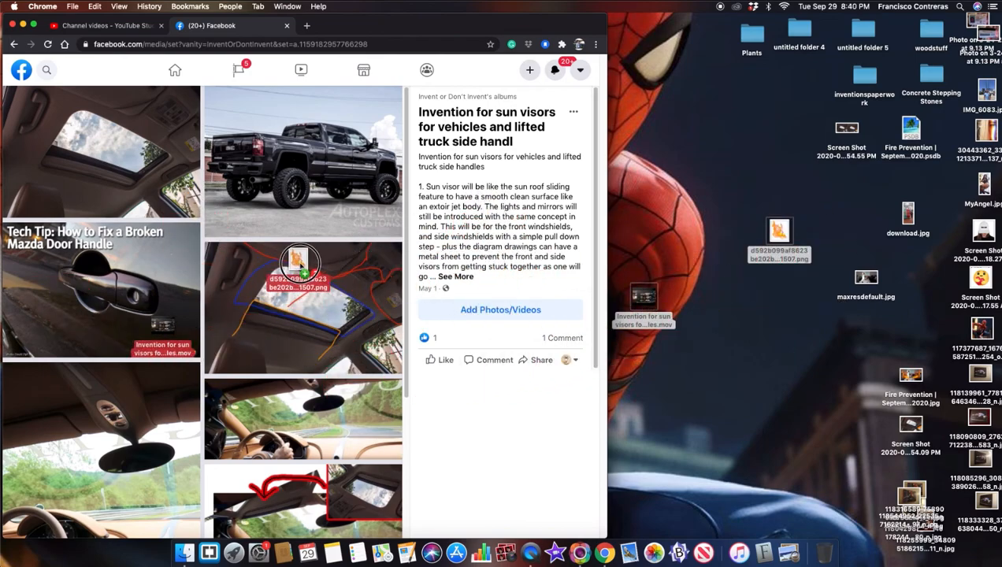
left_click(306, 25)
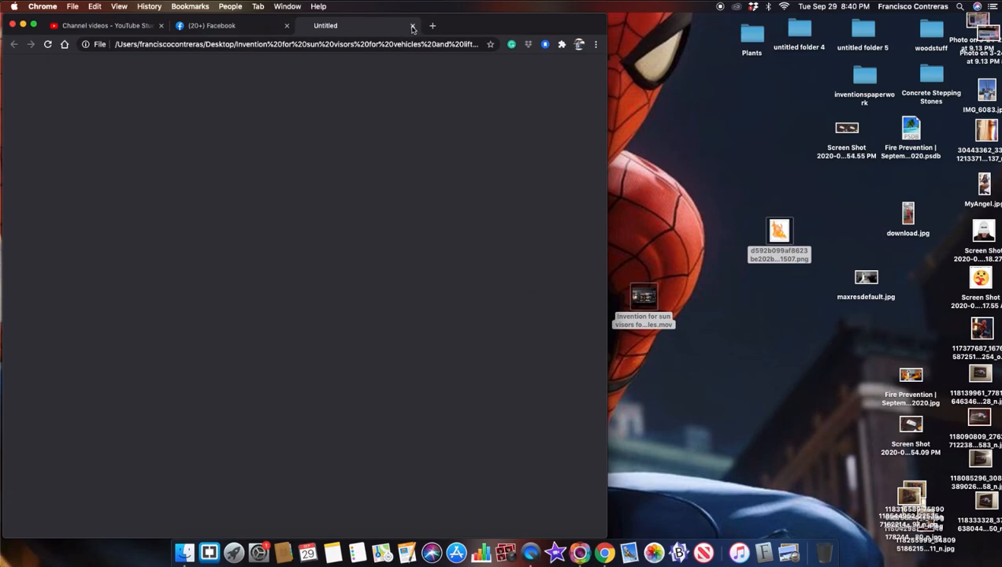
left_click(229, 26)
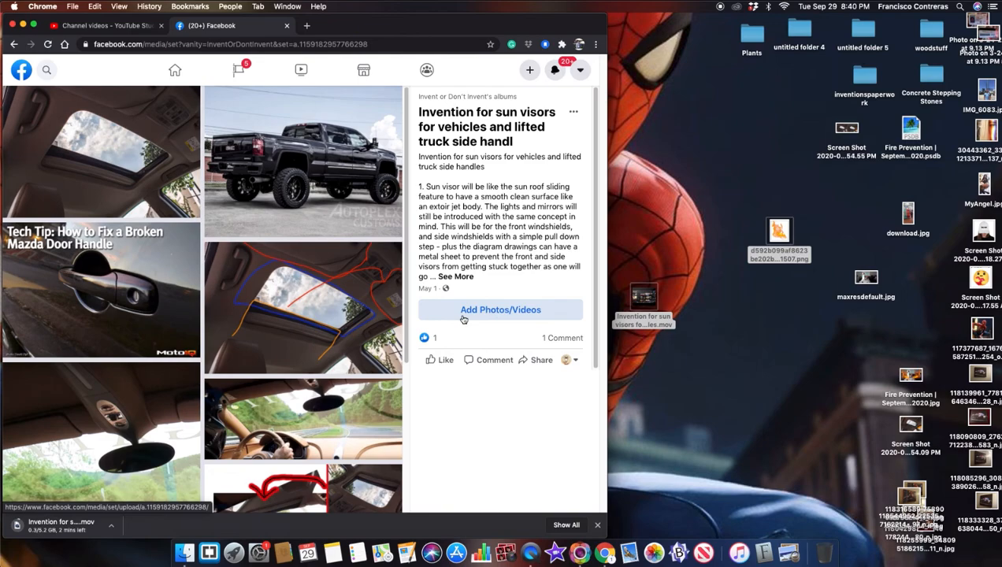
left_click(501, 309)
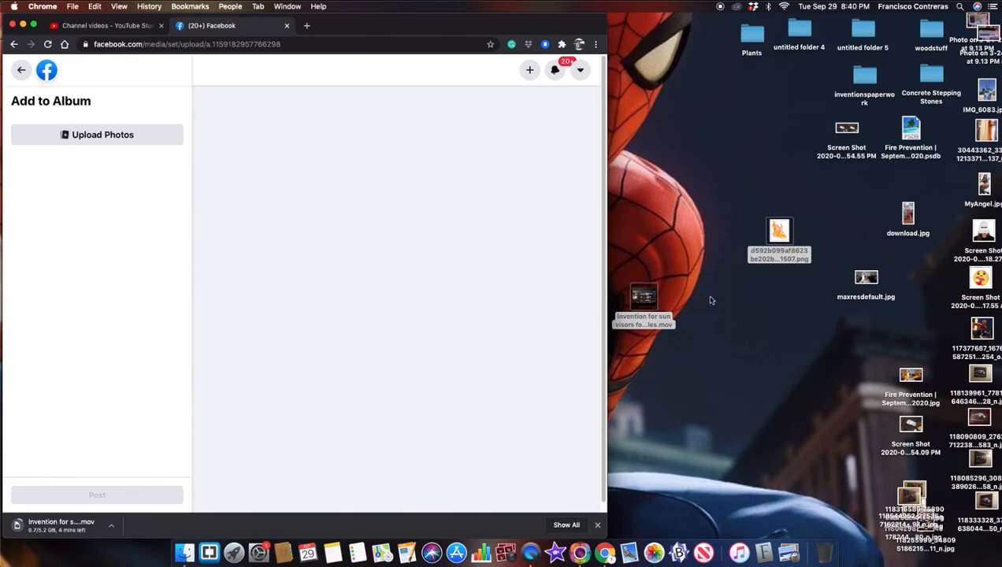
left_click_drag(643, 299, 408, 181)
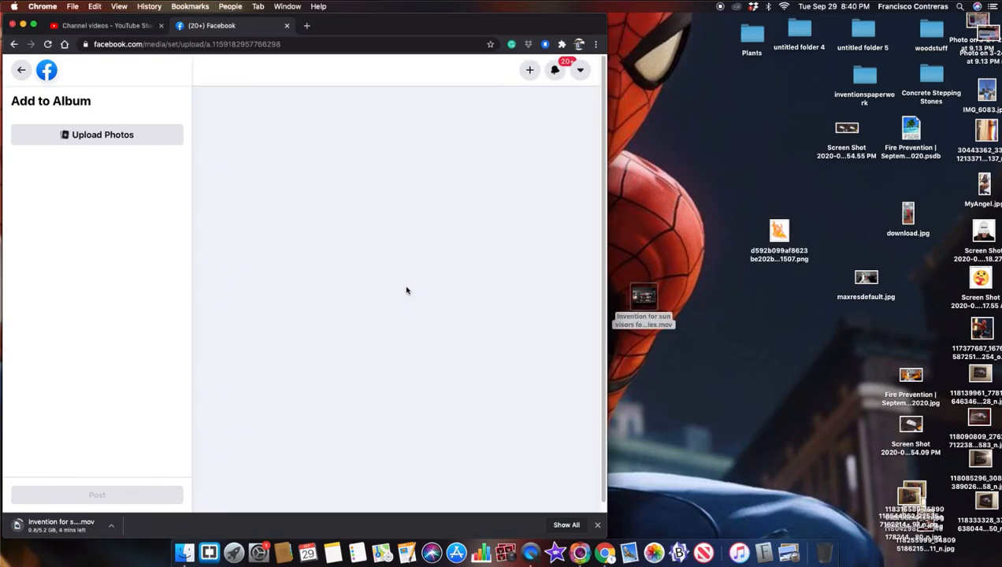
mouse_move(449, 334)
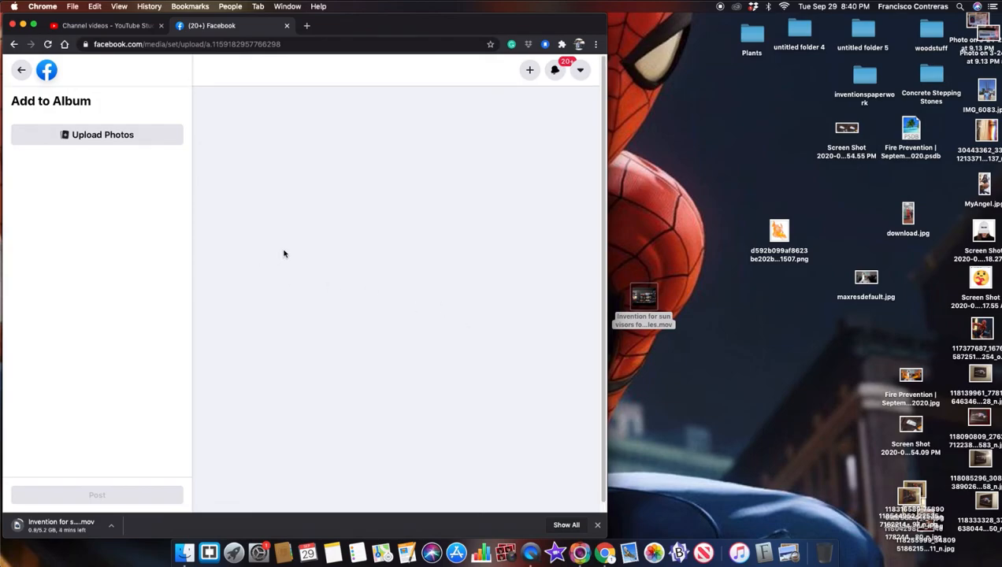
mouse_move(322, 256)
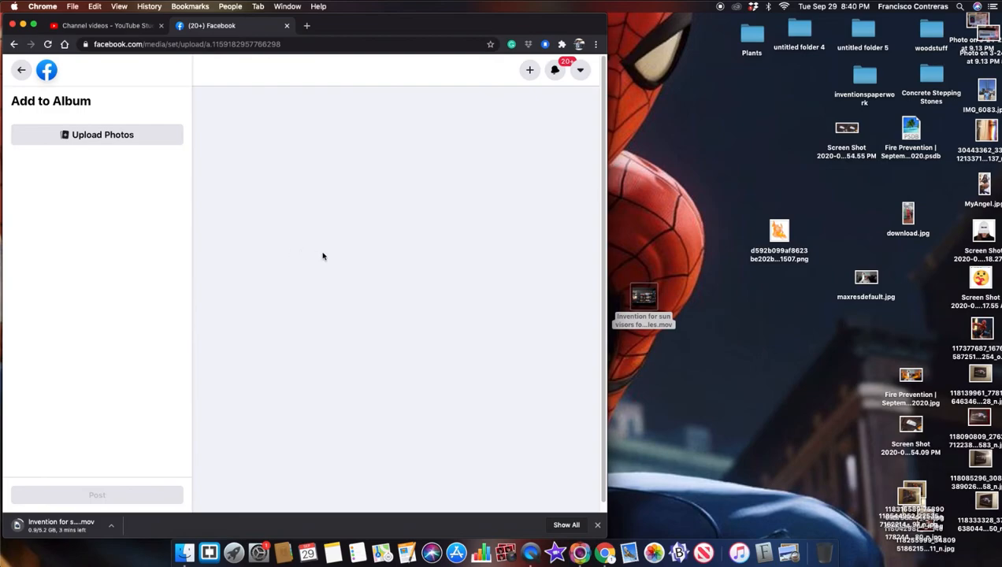
mouse_move(320, 258)
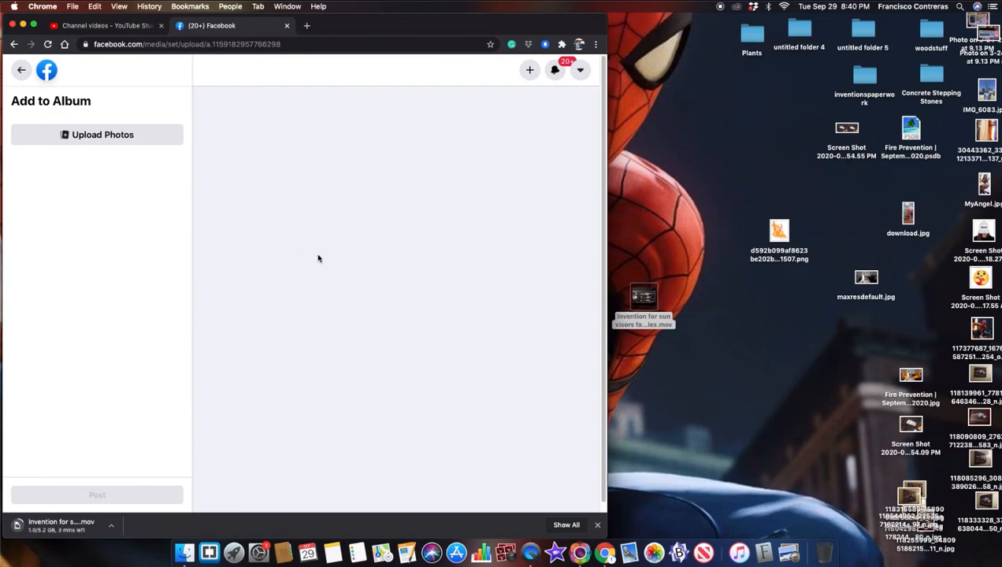
mouse_move(251, 230)
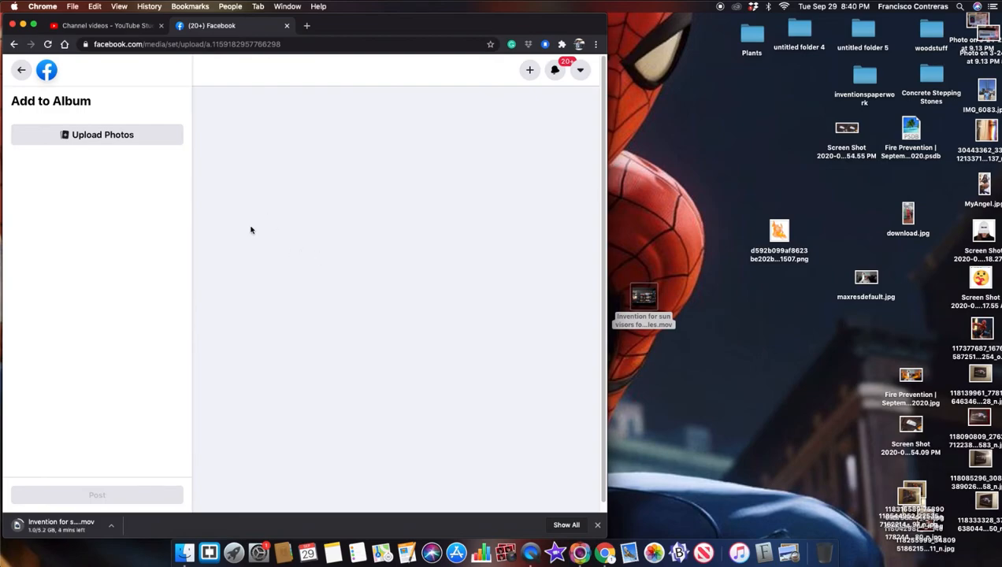
mouse_move(253, 228)
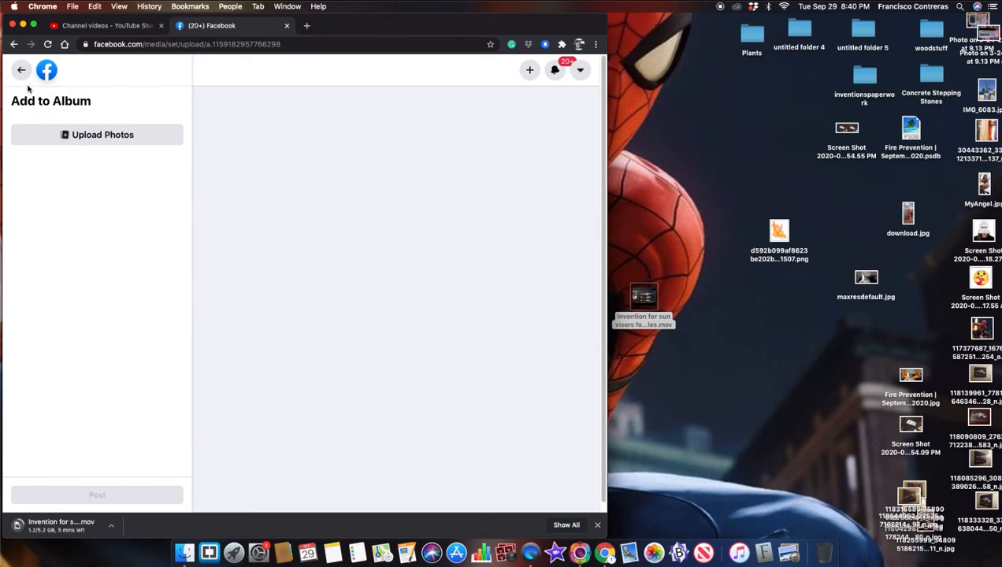
left_click(21, 70)
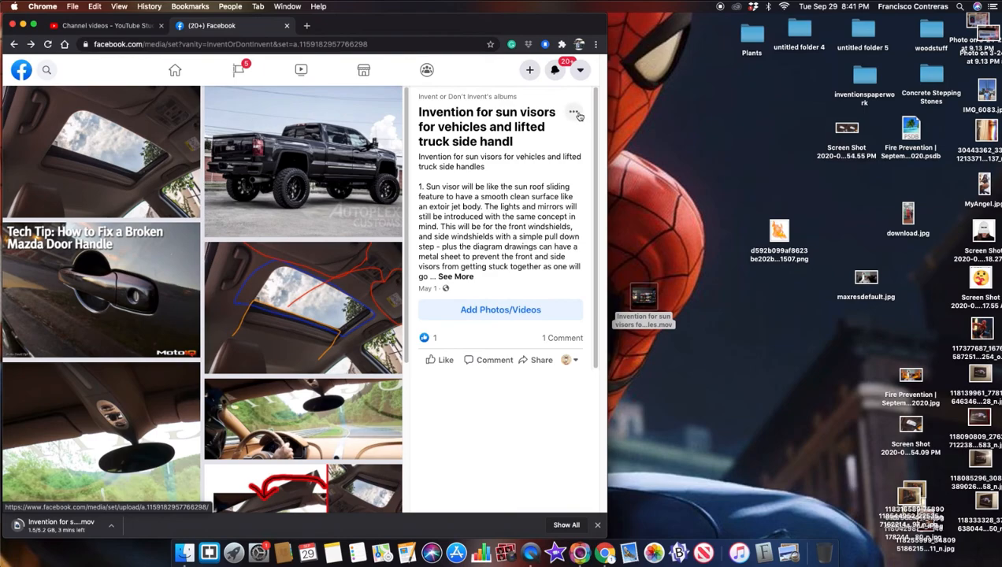
Expand the album description, check the YouTube upload at 11%, then go to the page Home
left_click(574, 112)
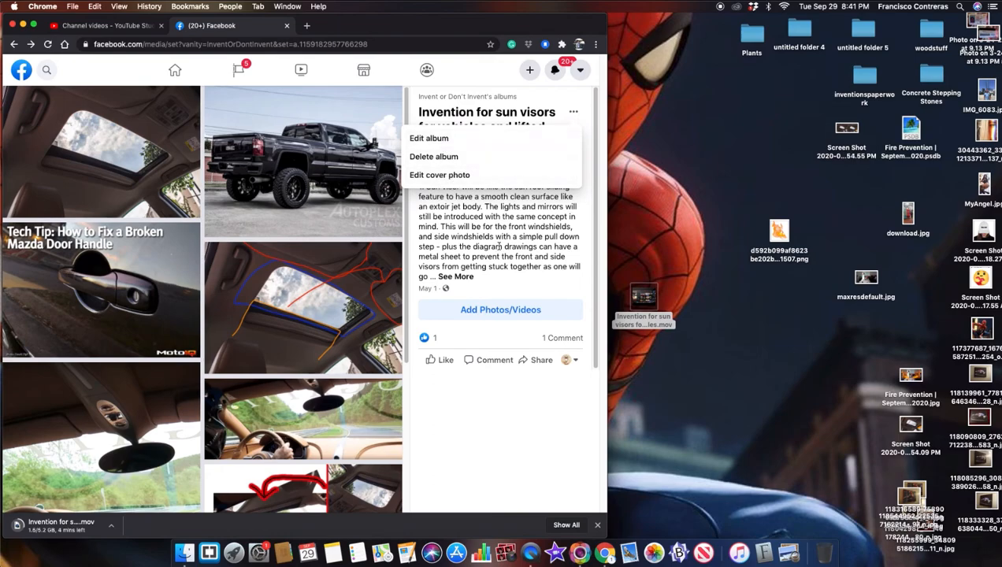
left_click(455, 277)
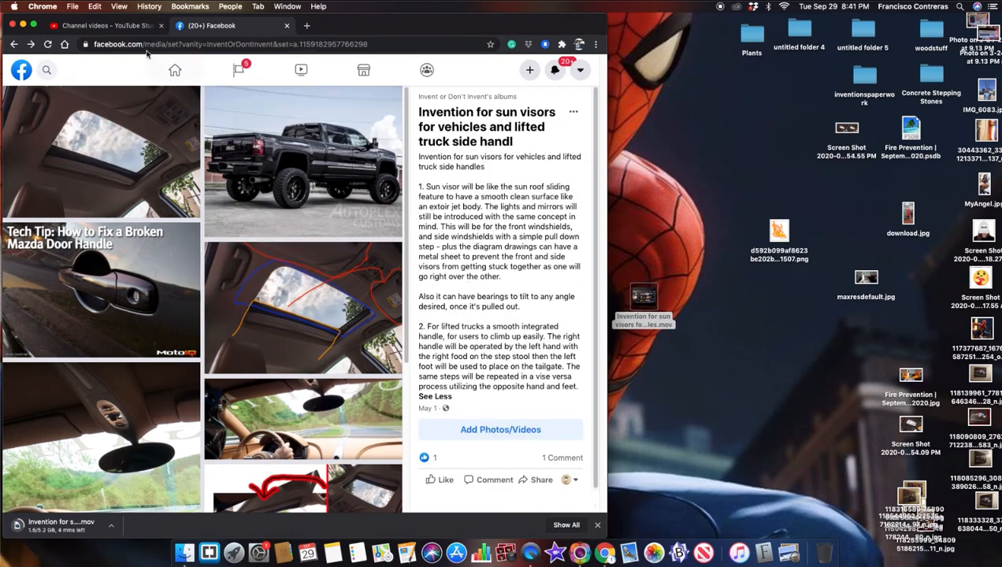
left_click(107, 25)
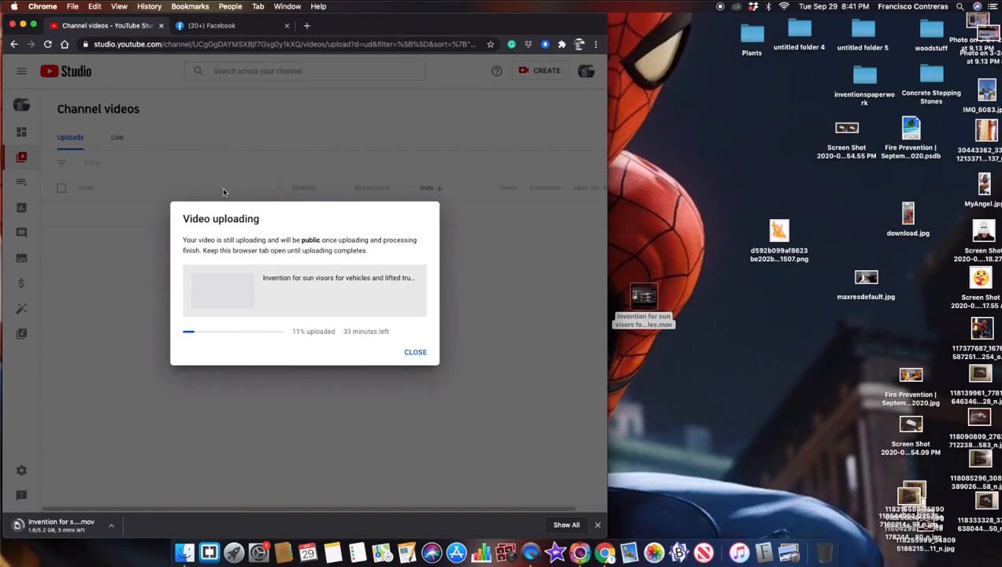
mouse_move(328, 344)
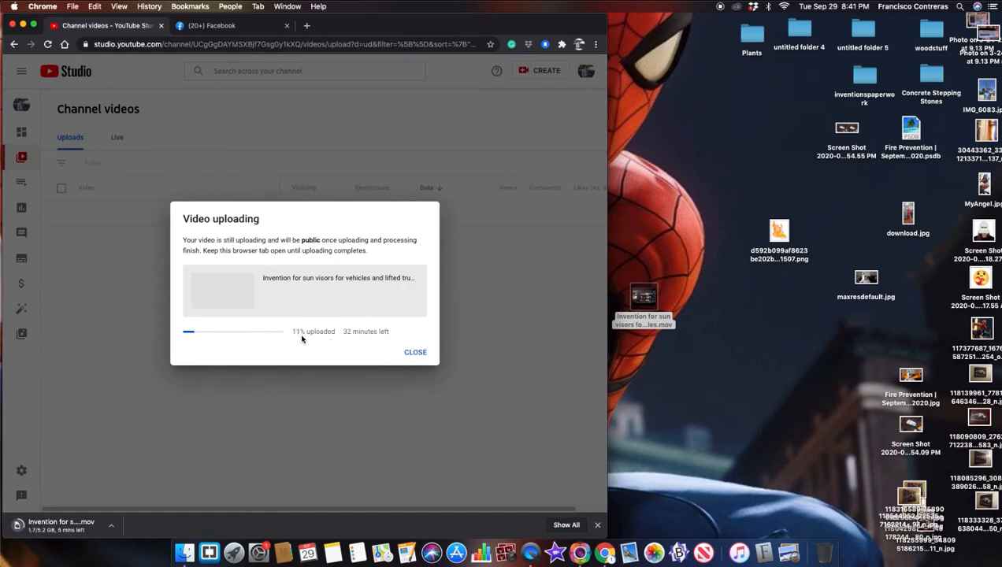
mouse_move(352, 340)
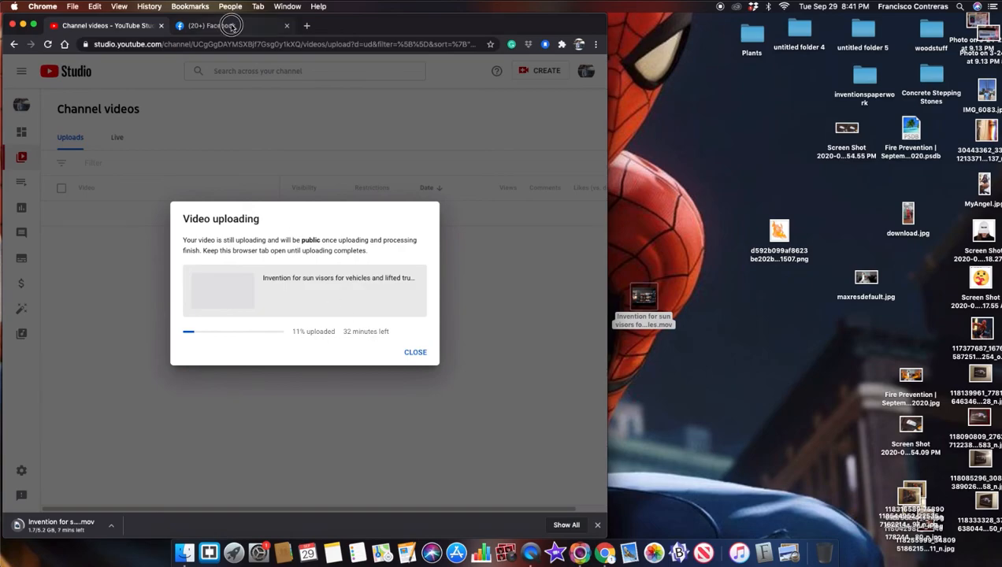
left_click(229, 25)
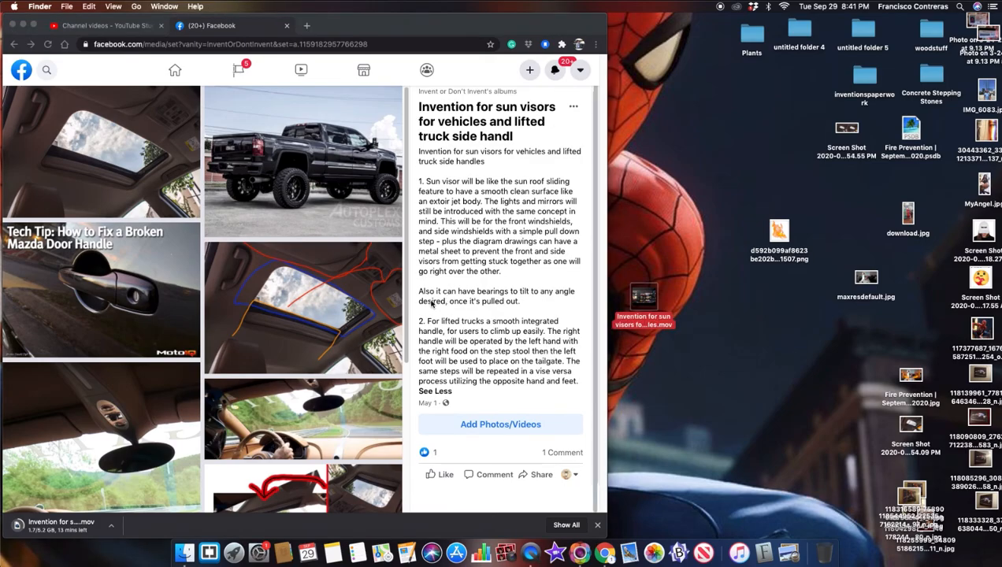
scroll("down", 3)
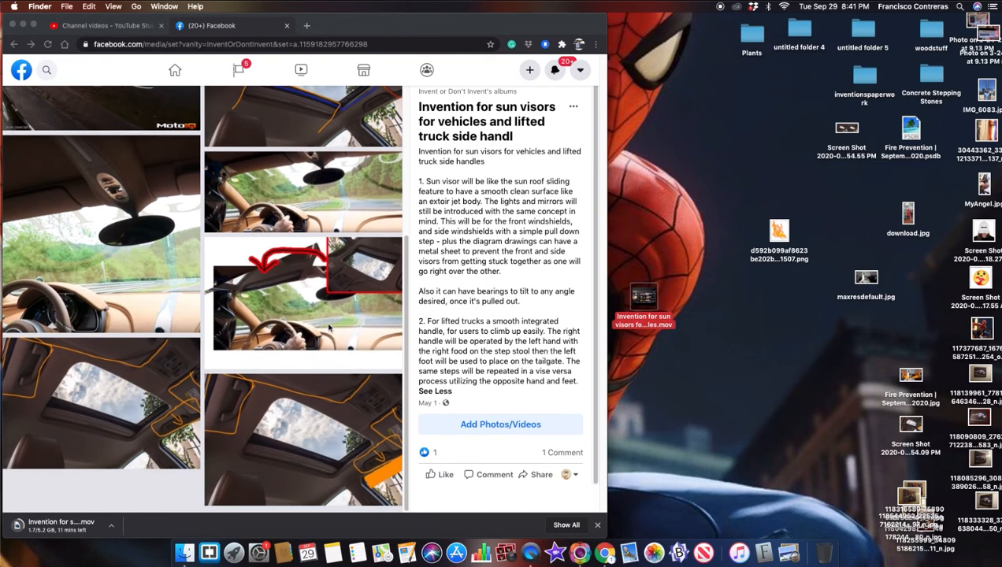
scroll("down", 3)
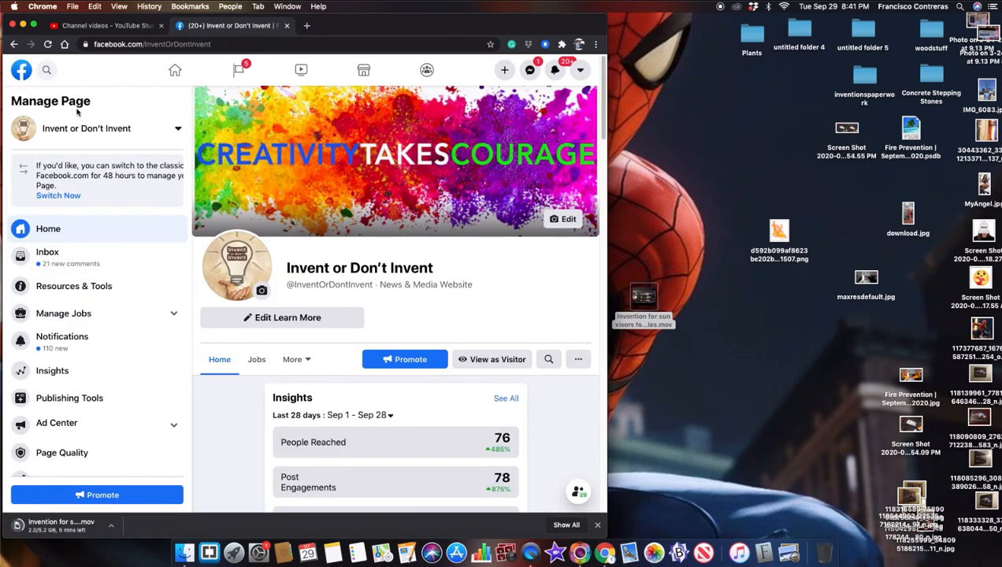
Scroll the page Home feed and start a new post for Invent or Don't Invent
scroll("down", 3)
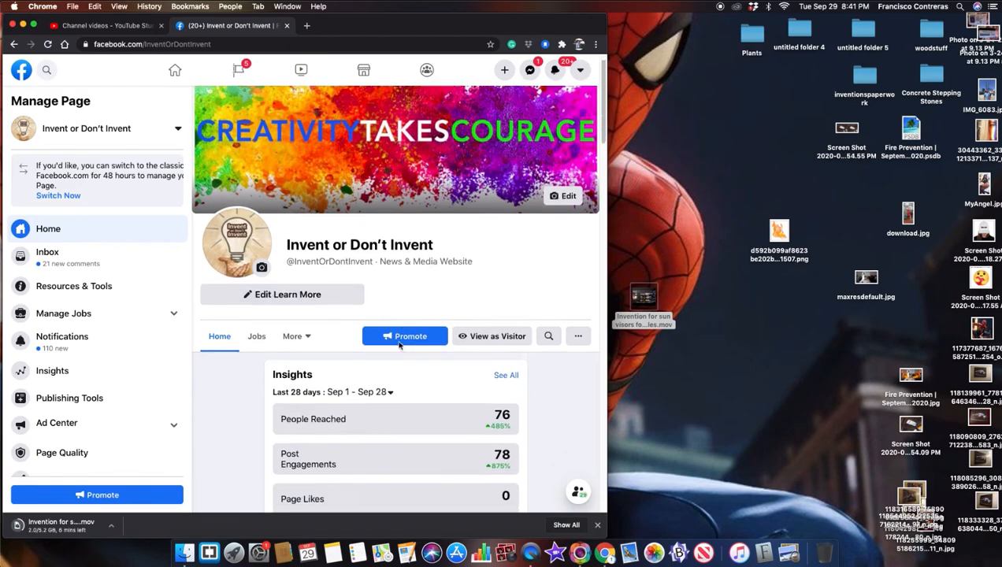
scroll("down", 3)
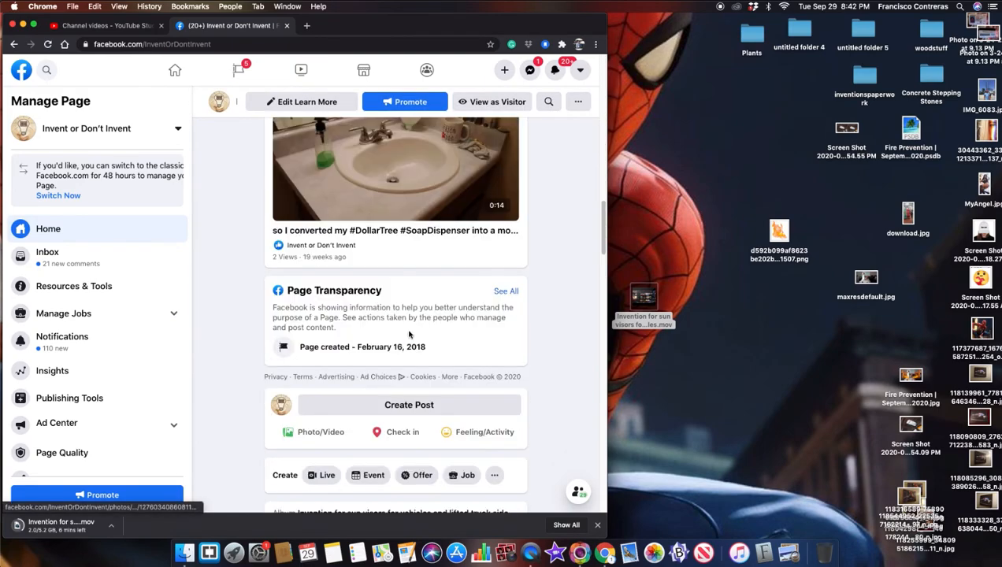
scroll("down", 3)
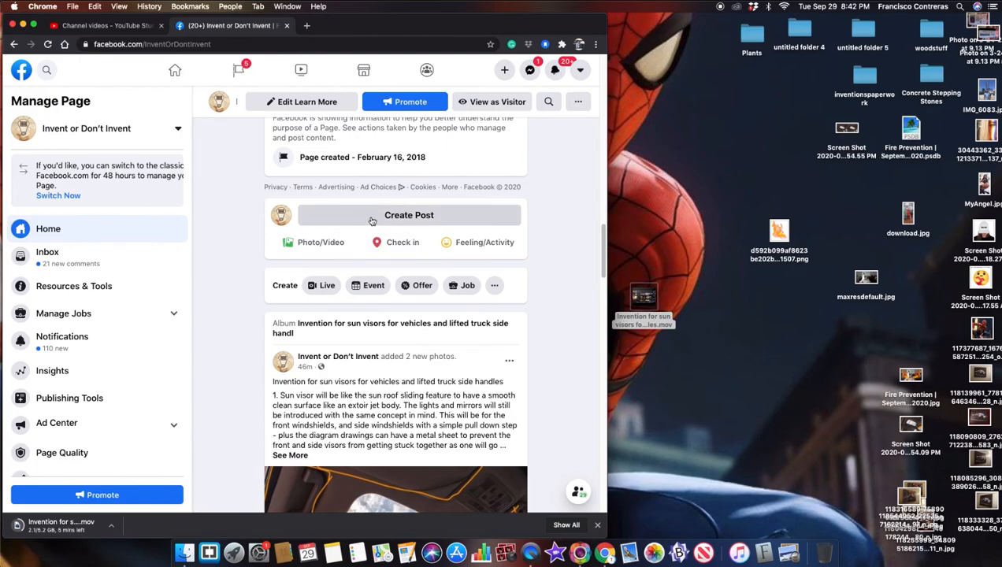
left_click(408, 214)
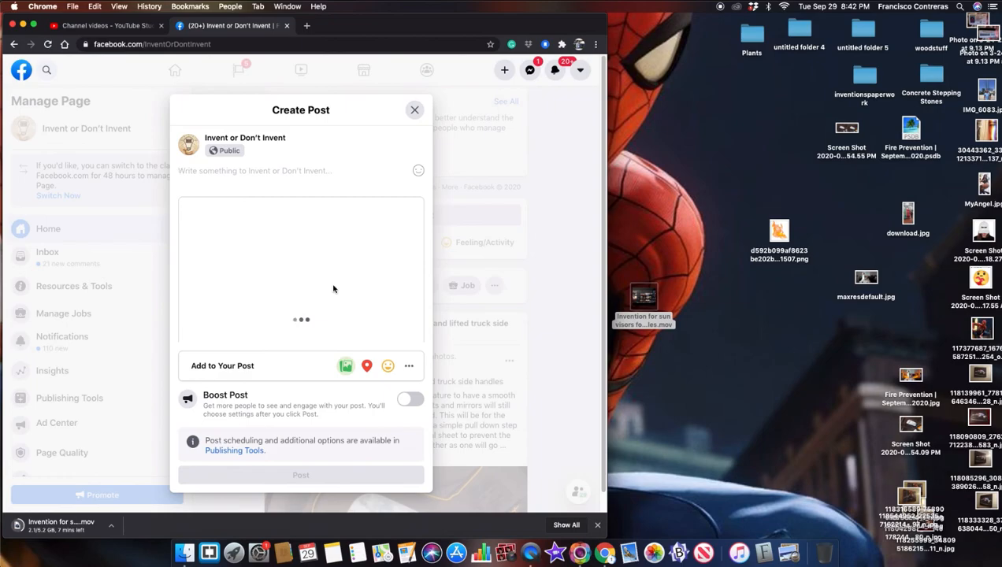
mouse_move(323, 331)
type("Invention for sun visors for vehicles and lifted truck side handles (In Video Format")
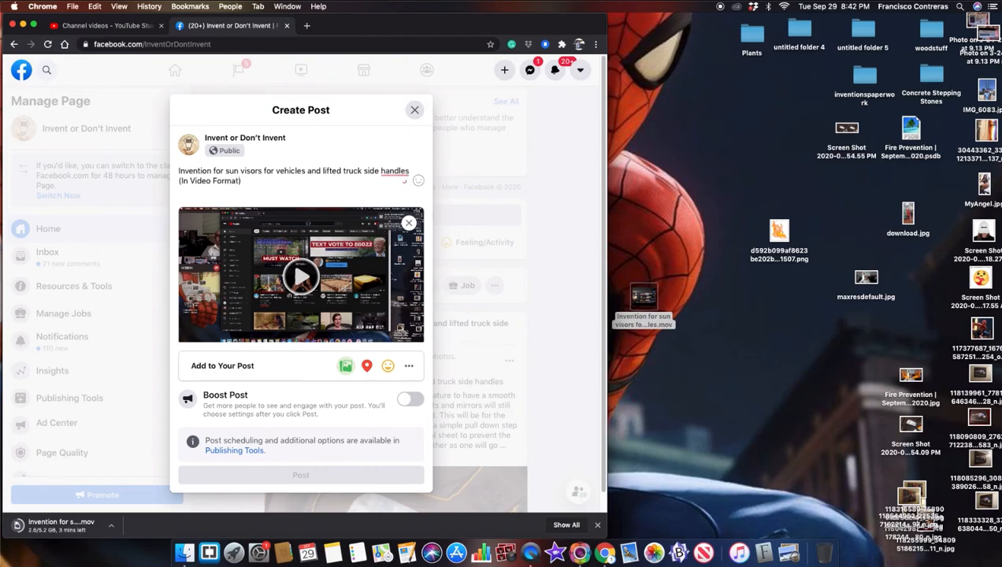
End the caption with '(In Video Formate)' and search Google for that phrase
type("e)")
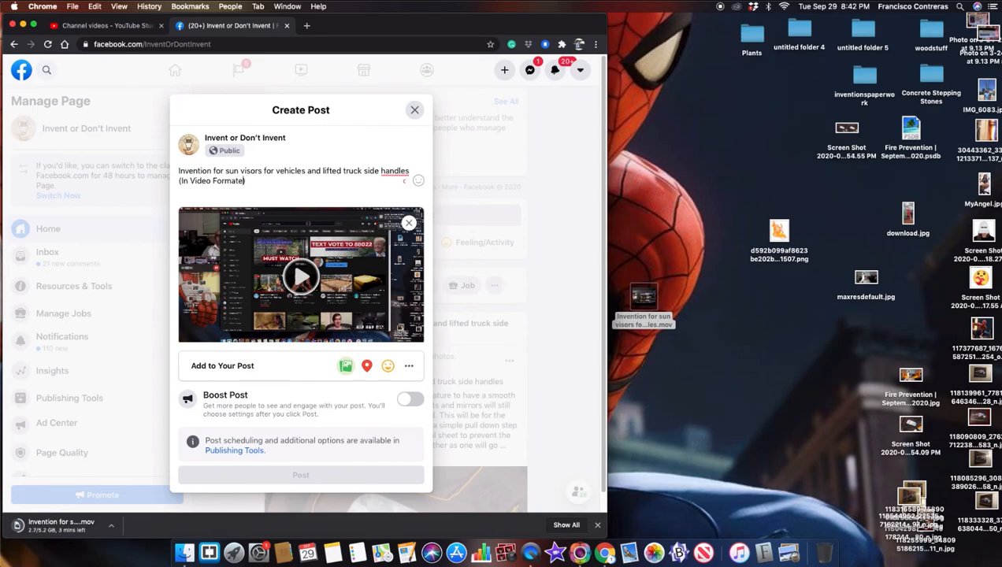
double_click(229, 181)
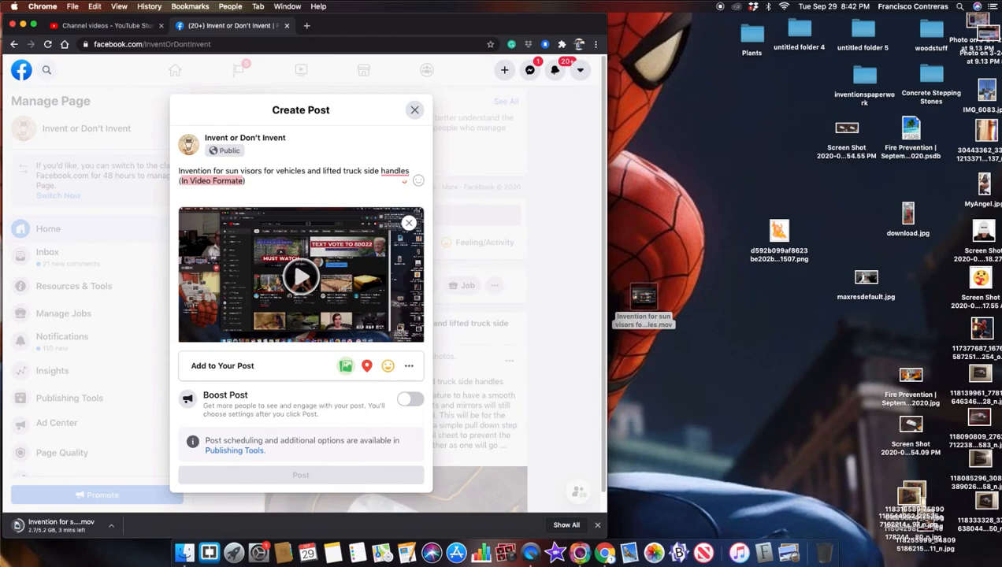
left_click(306, 25)
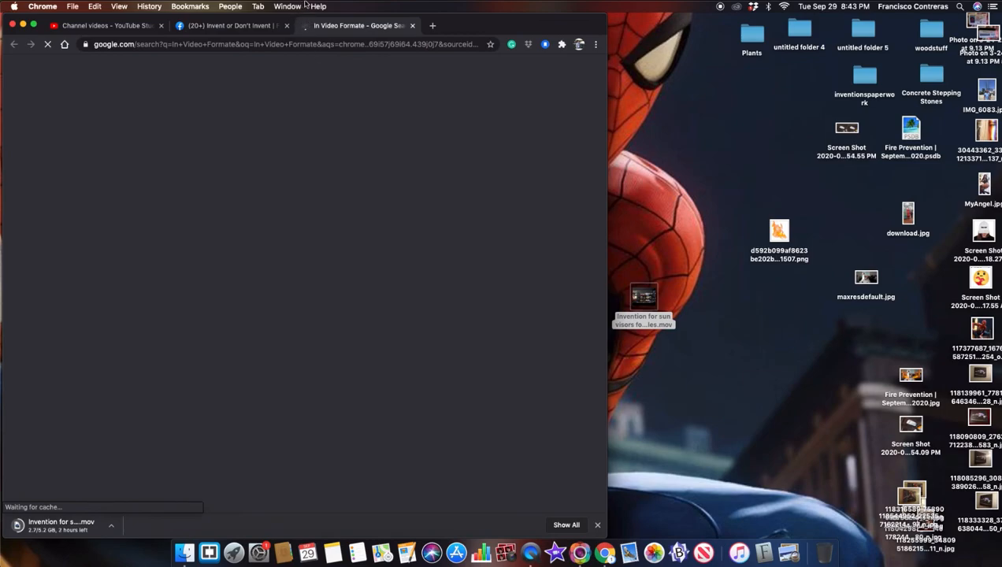
Confirm the spelling 'In Video Format' on Google and correct the caption to match
left_click(229, 25)
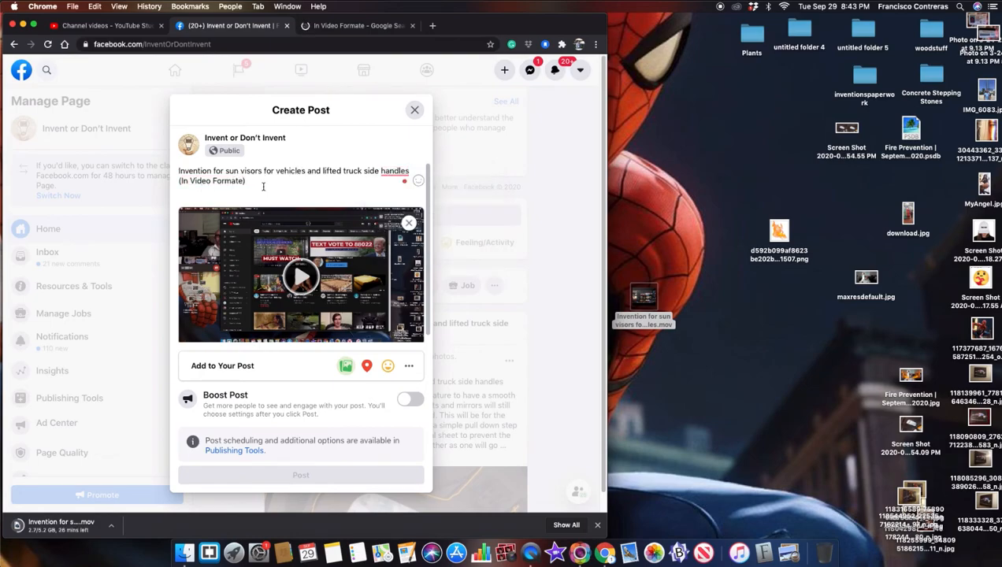
left_click(356, 25)
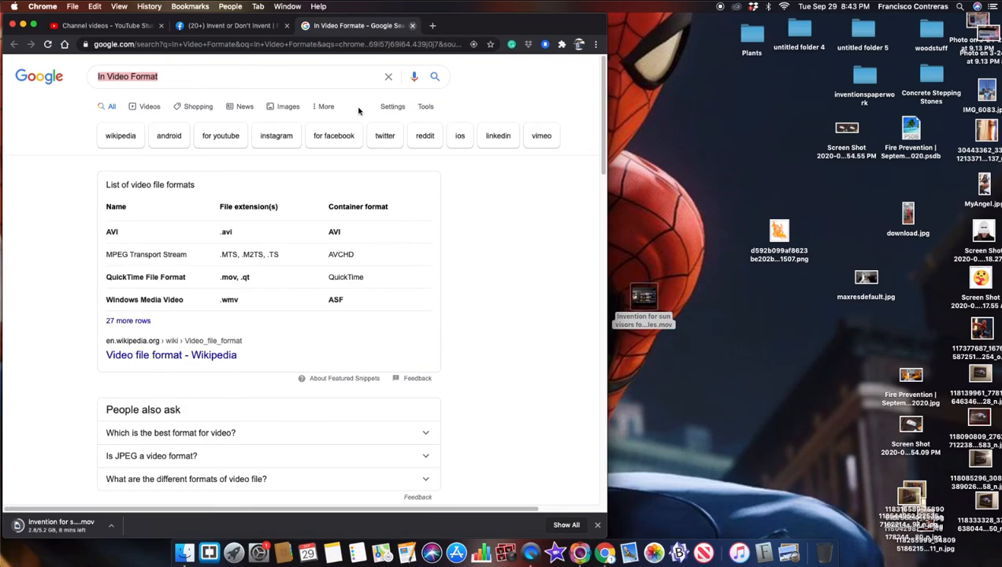
left_click(228, 26)
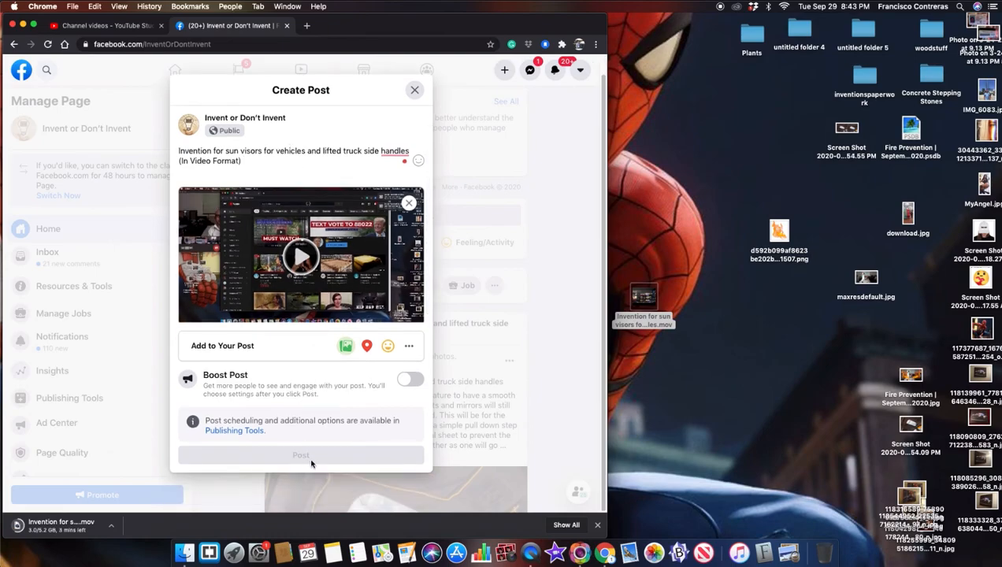
mouse_move(352, 372)
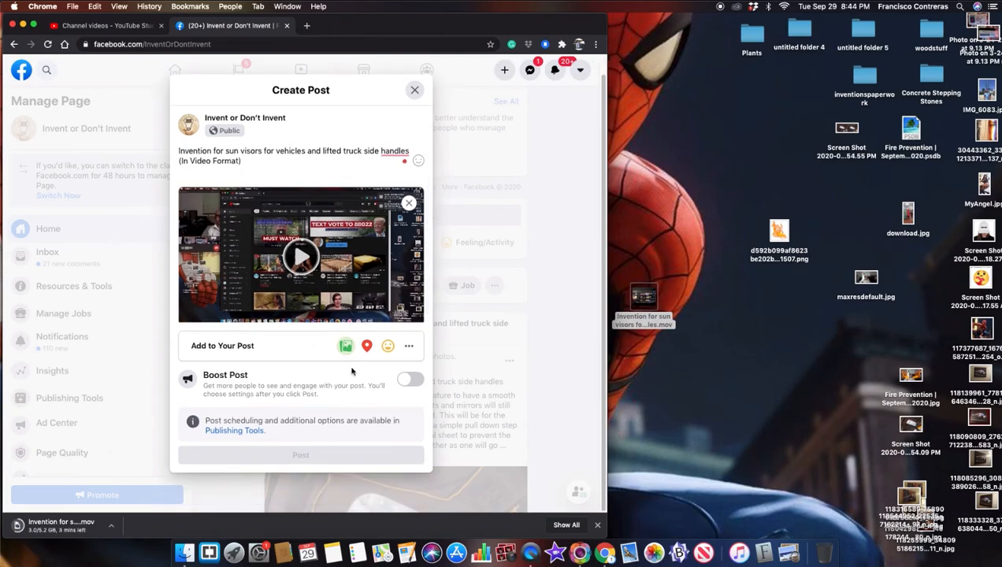
mouse_move(367, 346)
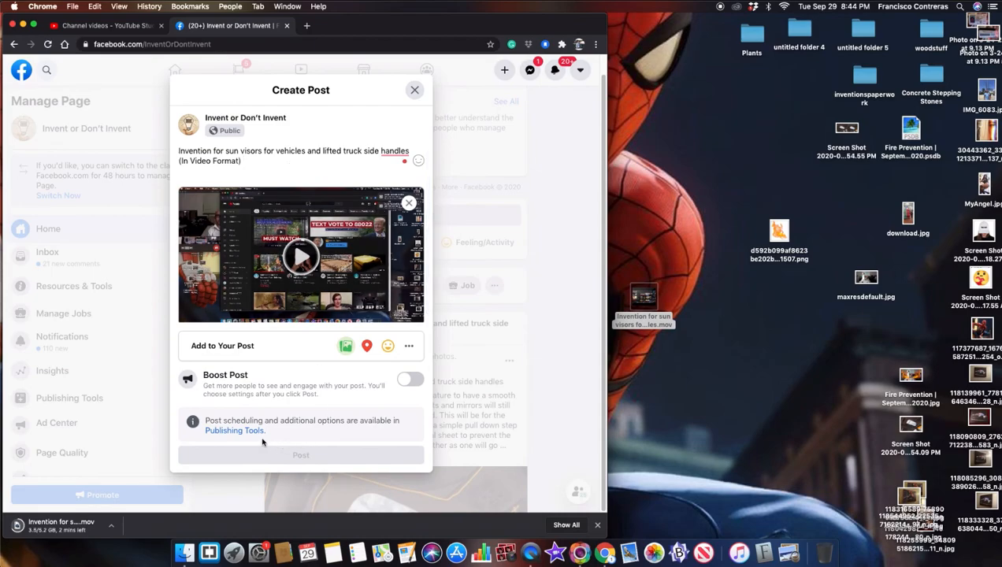
mouse_move(199, 428)
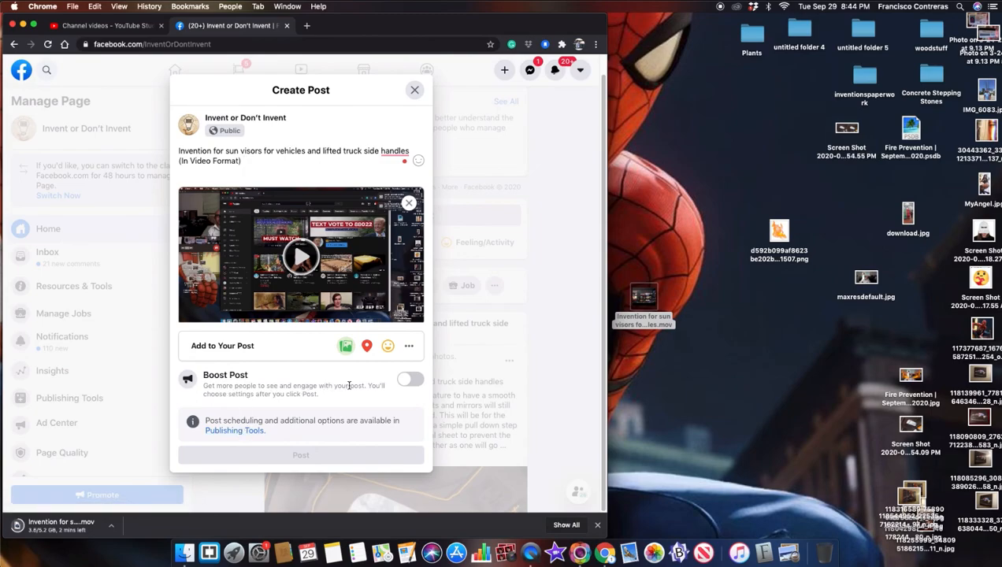
mouse_move(372, 394)
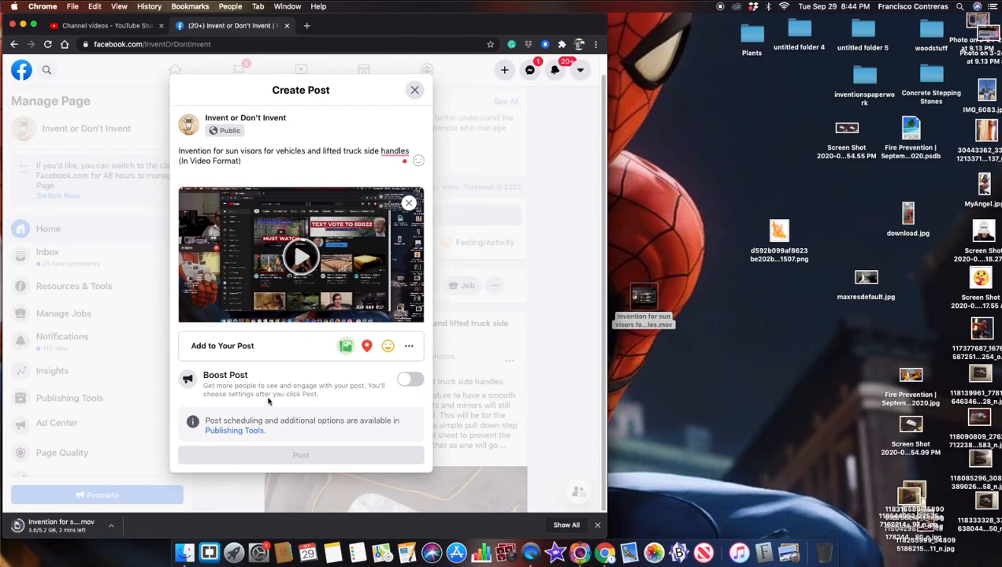
left_click(410, 380)
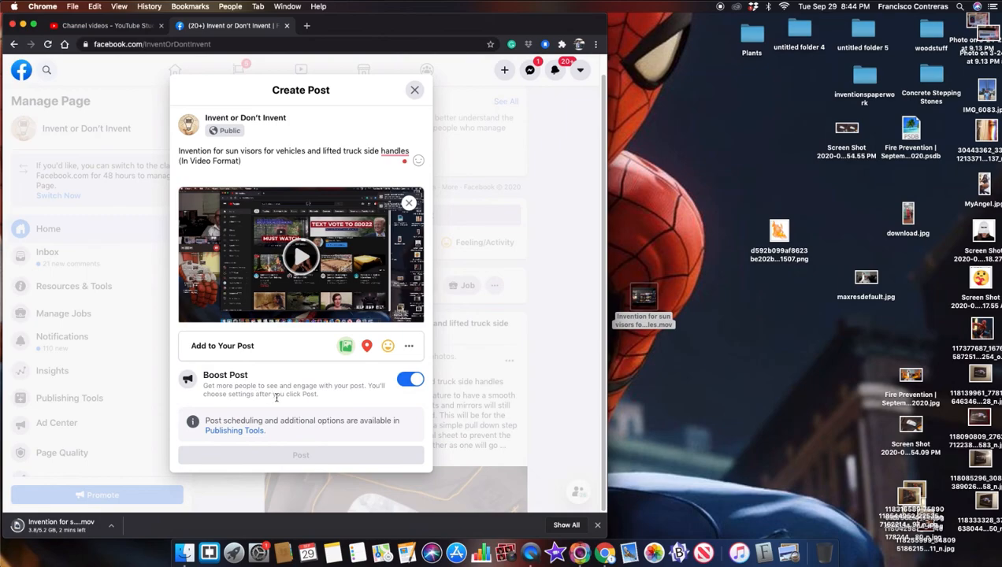
mouse_move(292, 403)
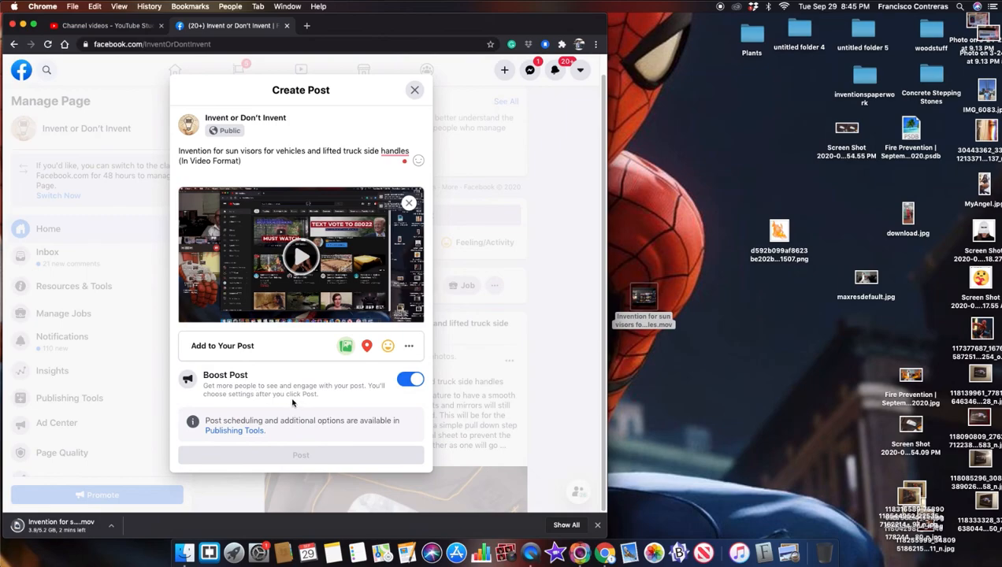
mouse_move(305, 404)
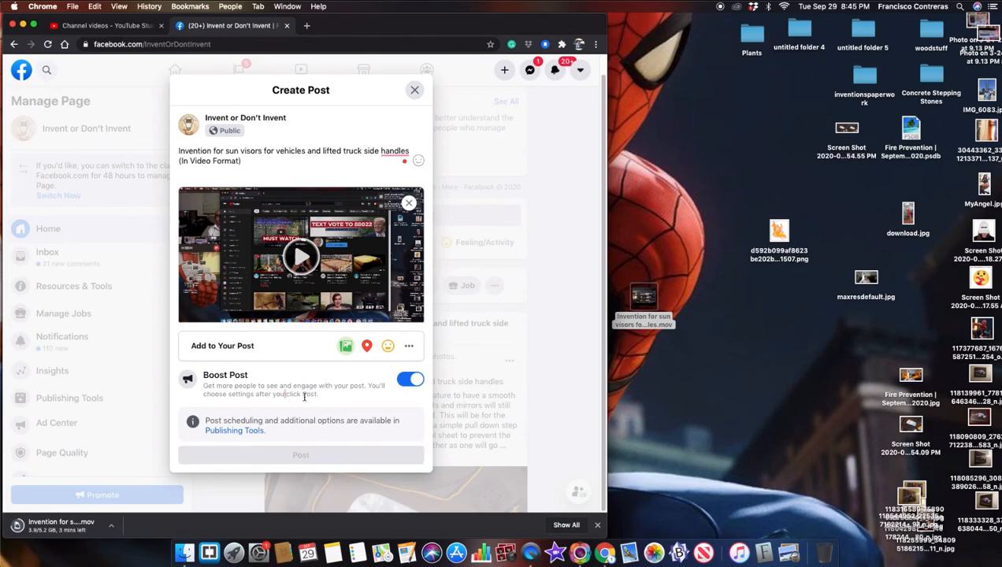
mouse_move(304, 401)
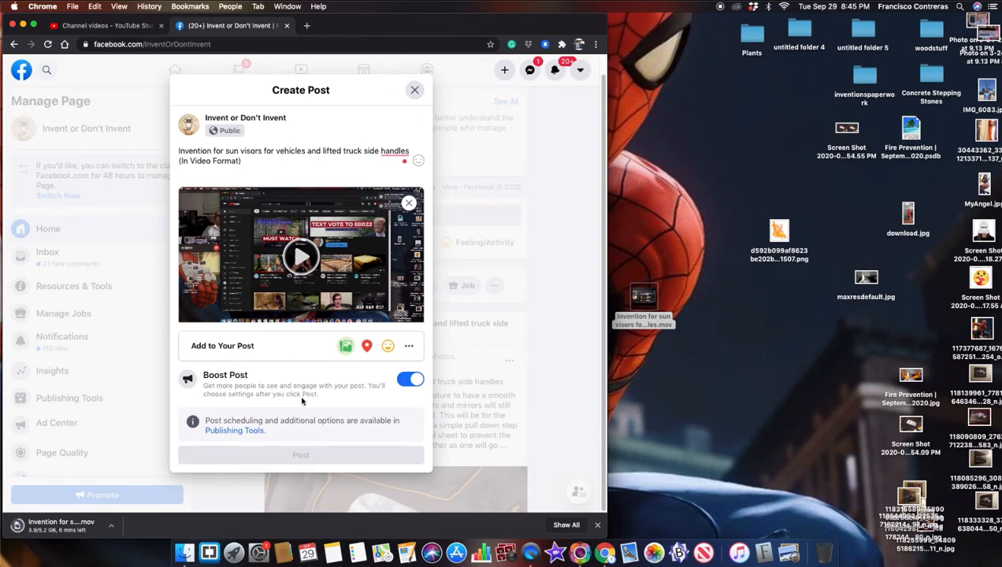
mouse_move(301, 400)
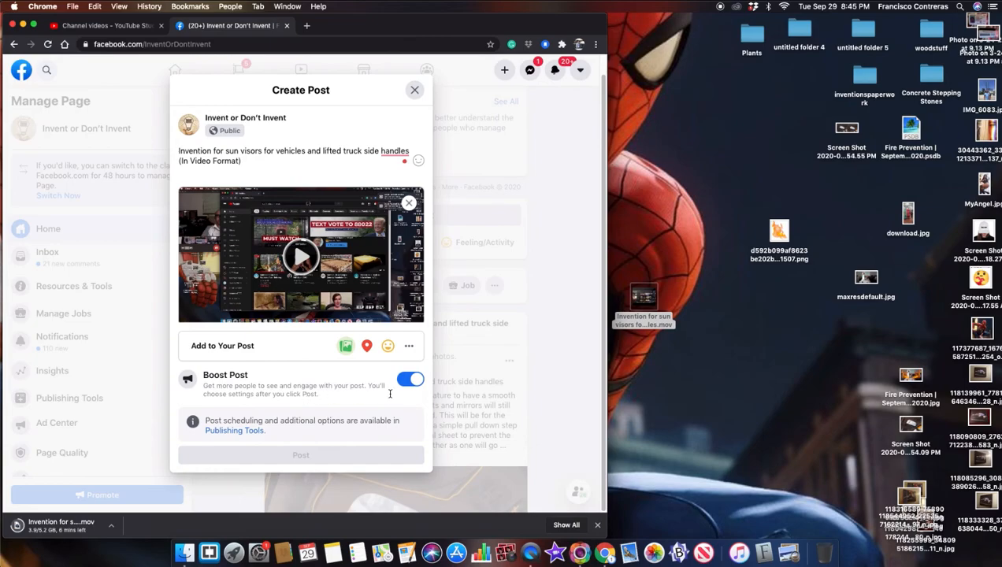
left_click(411, 379)
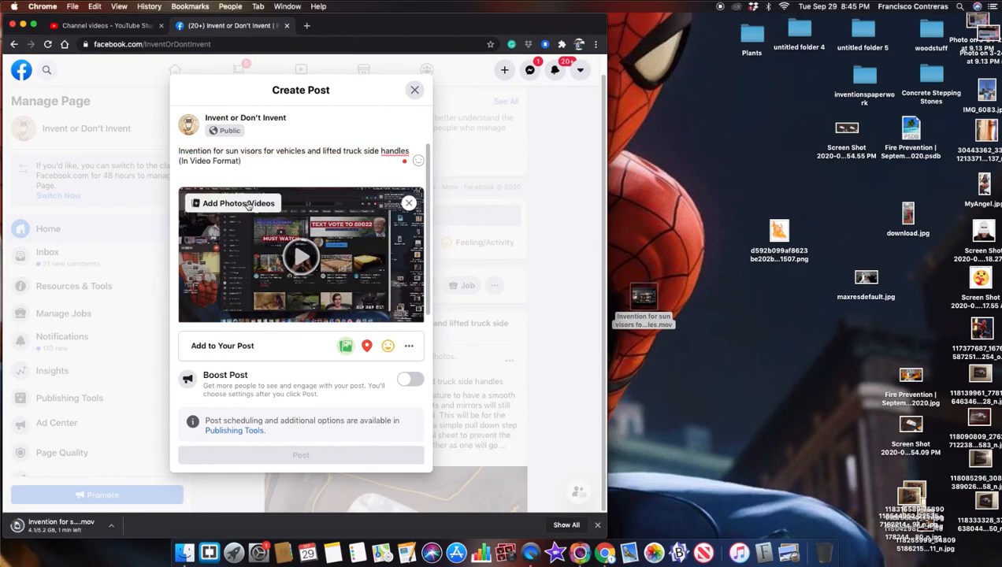
mouse_move(251, 265)
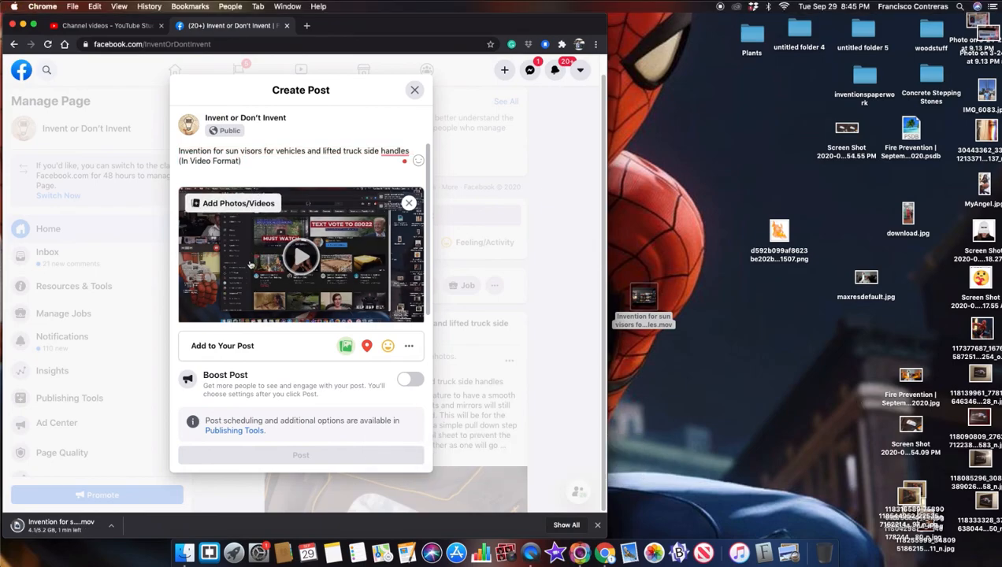
Try adding the sun visors .mov video again, which Facebook refuses (one video at a time)
left_click(232, 203)
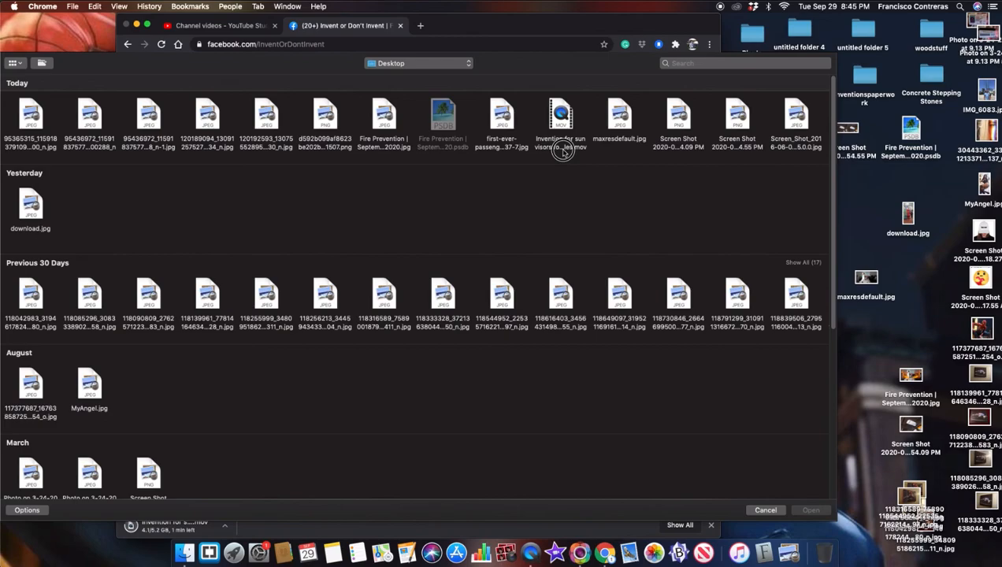
left_click(561, 115)
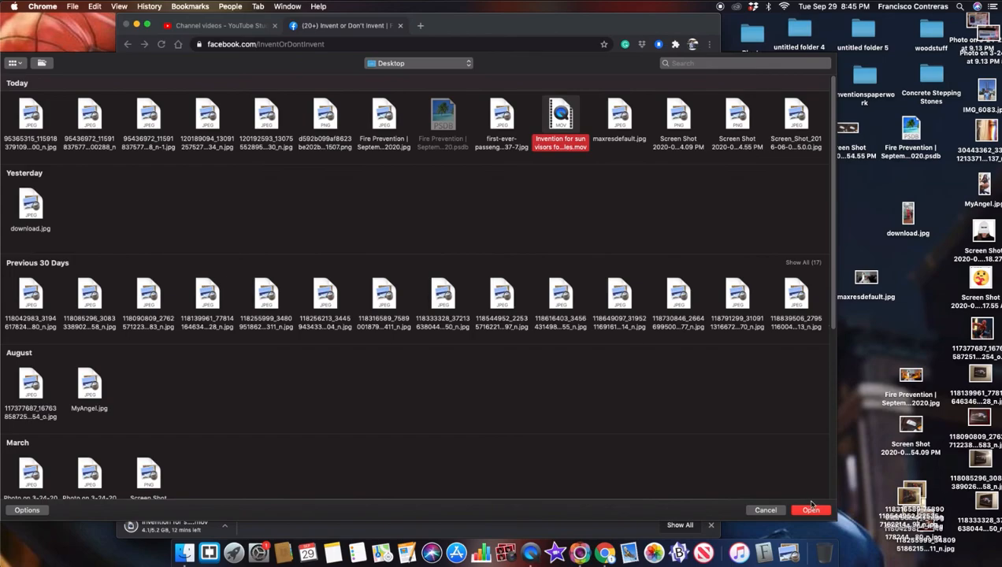
mouse_move(784, 499)
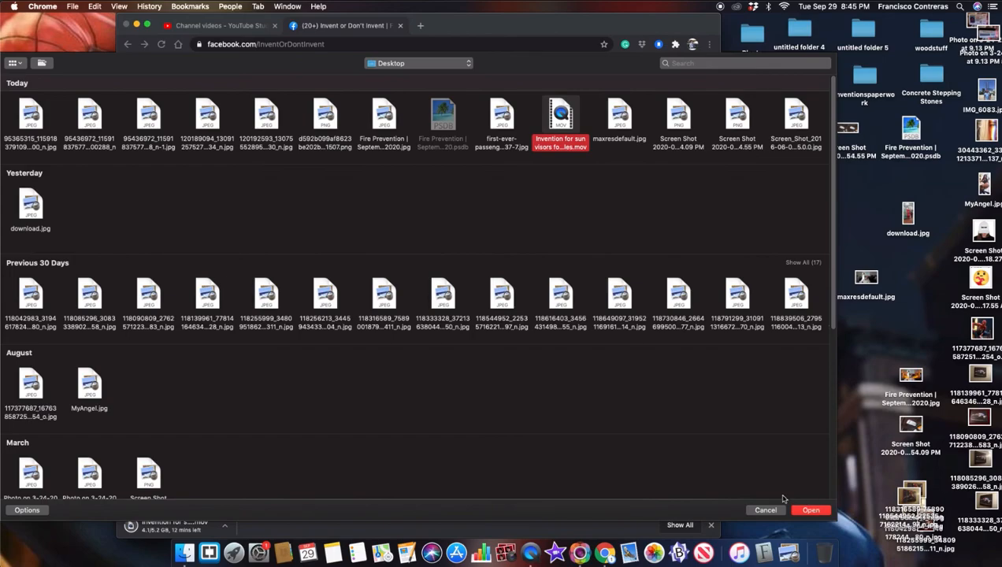
left_click(811, 510)
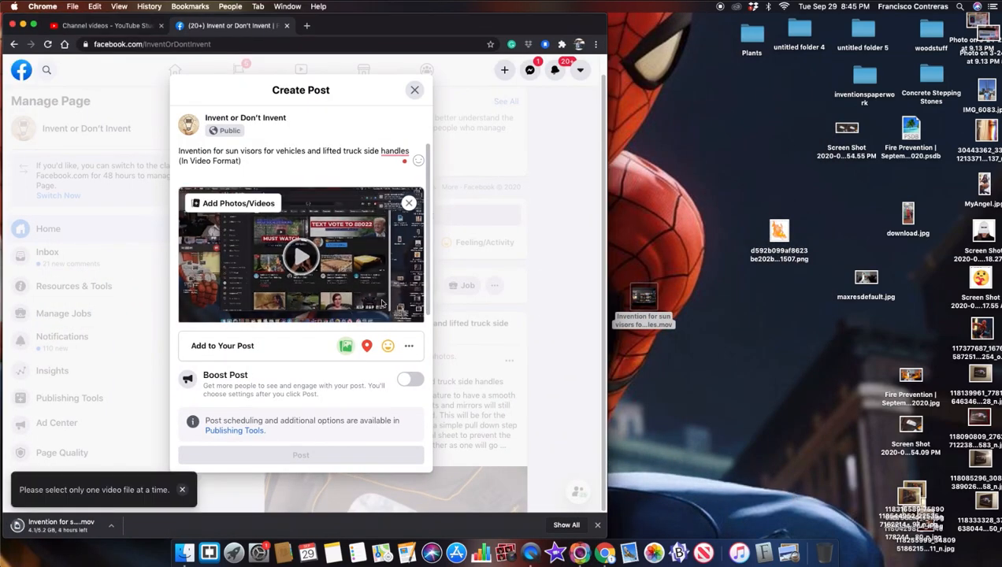
Attempt to close the draft, then choose Keep Editing in the Unsaved changes prompt
left_click(415, 89)
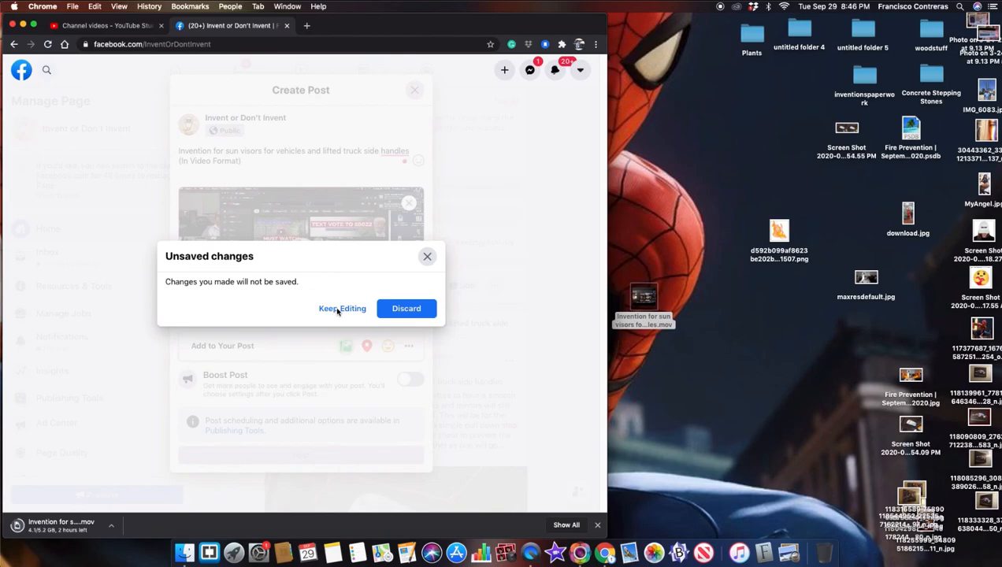
left_click(342, 308)
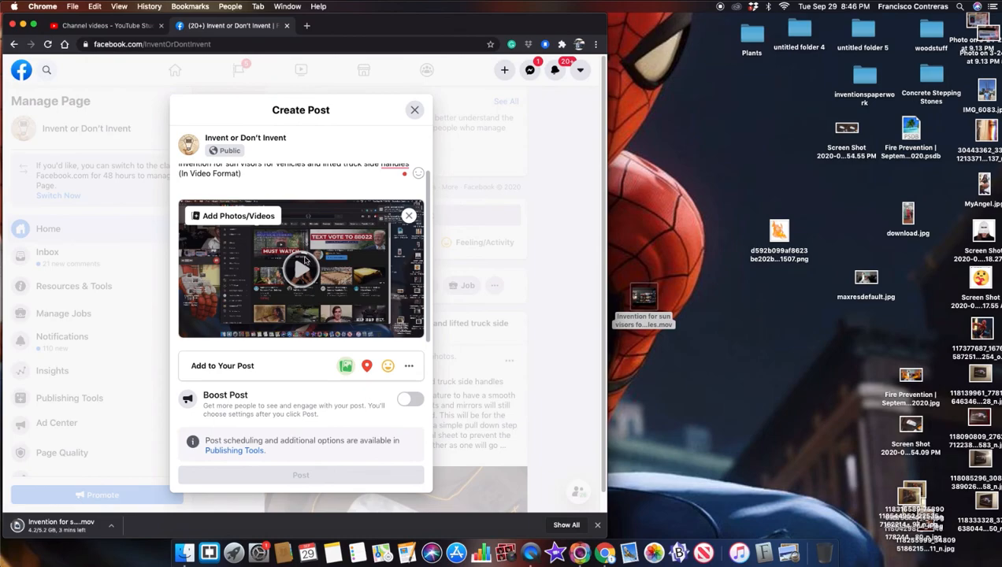
mouse_move(304, 260)
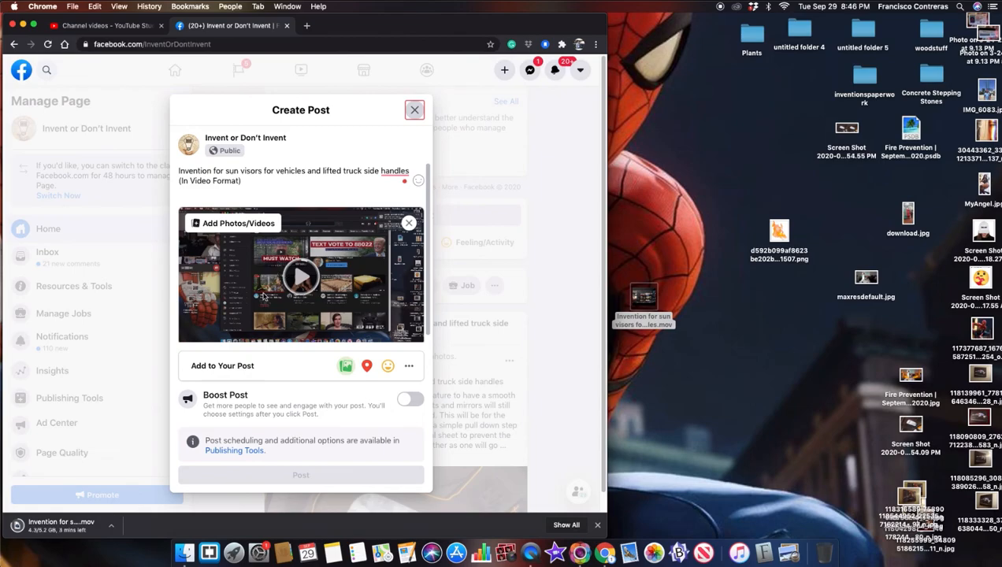
mouse_move(235, 266)
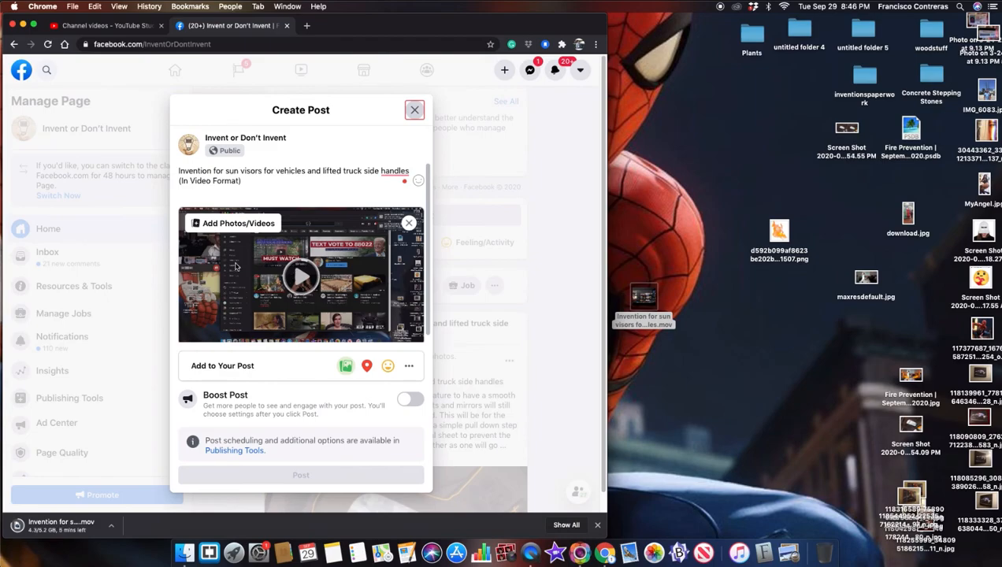
mouse_move(122, 189)
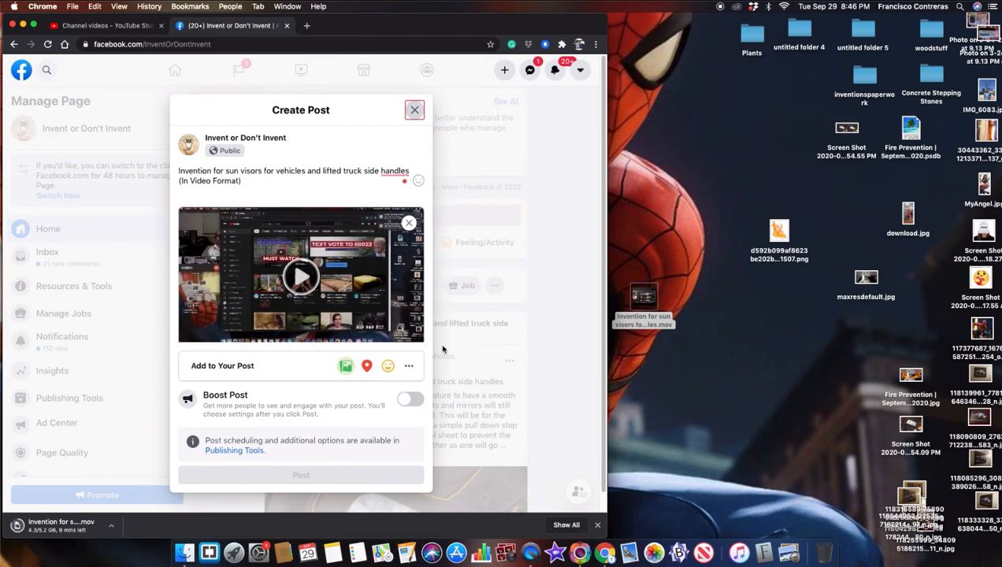
mouse_move(680, 353)
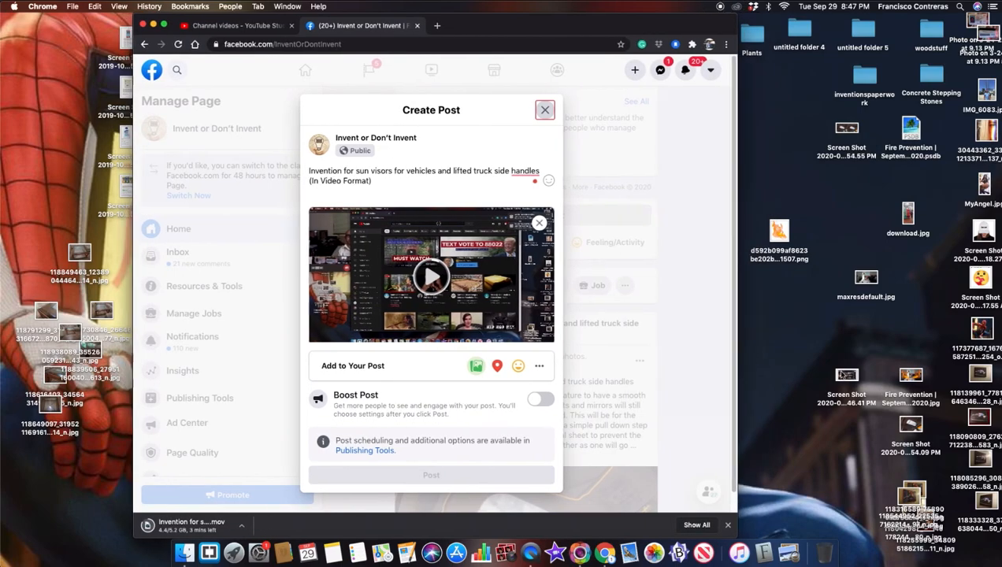
Open the new 8.46.41 PM desktop screenshot in Preview for annotating
left_click(847, 374)
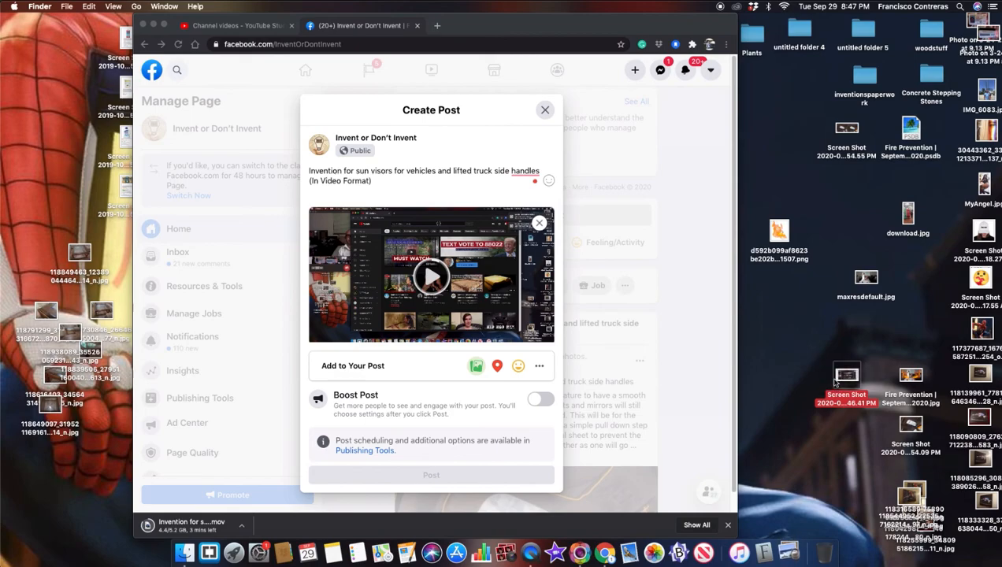
left_click(847, 374)
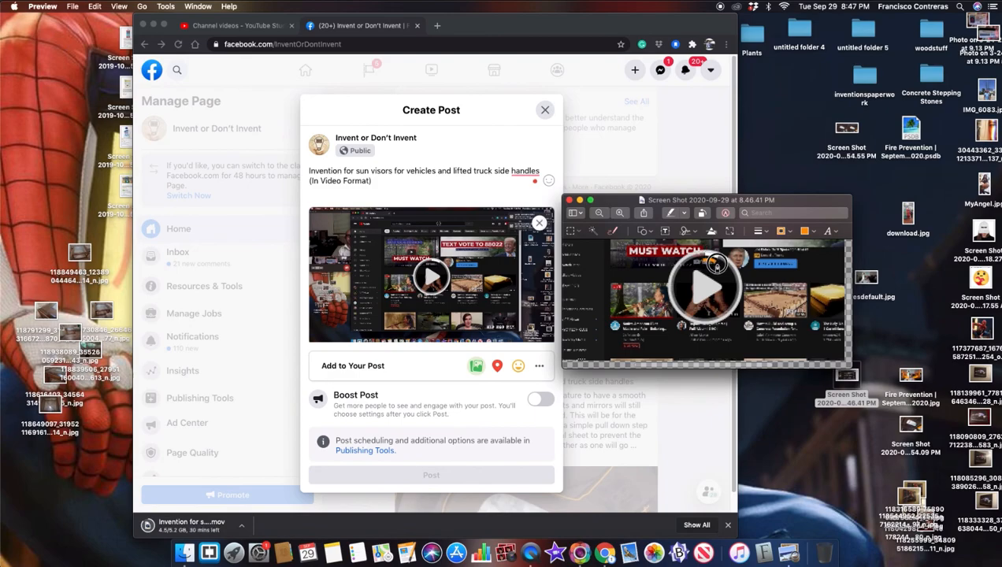
mouse_move(730, 273)
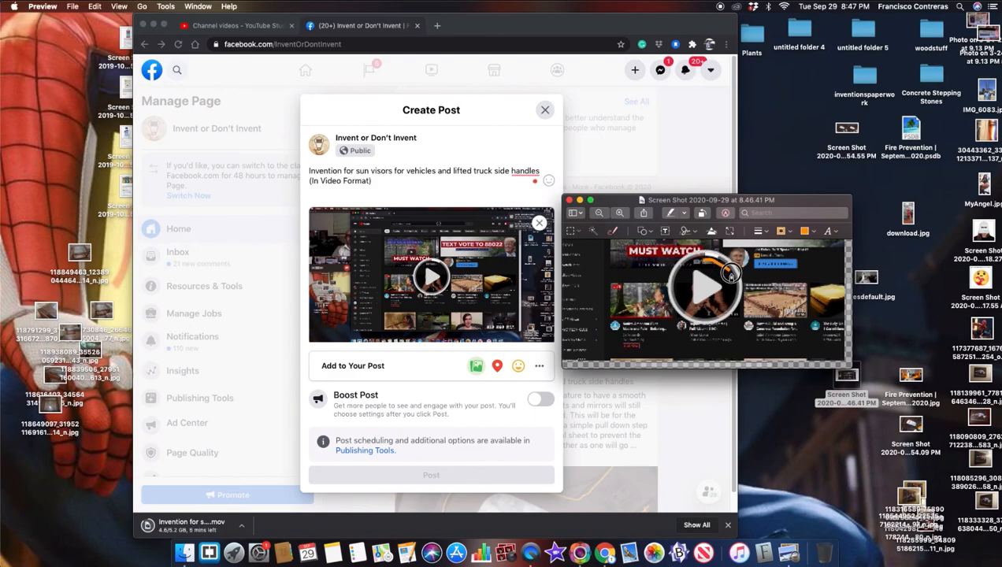
mouse_move(713, 317)
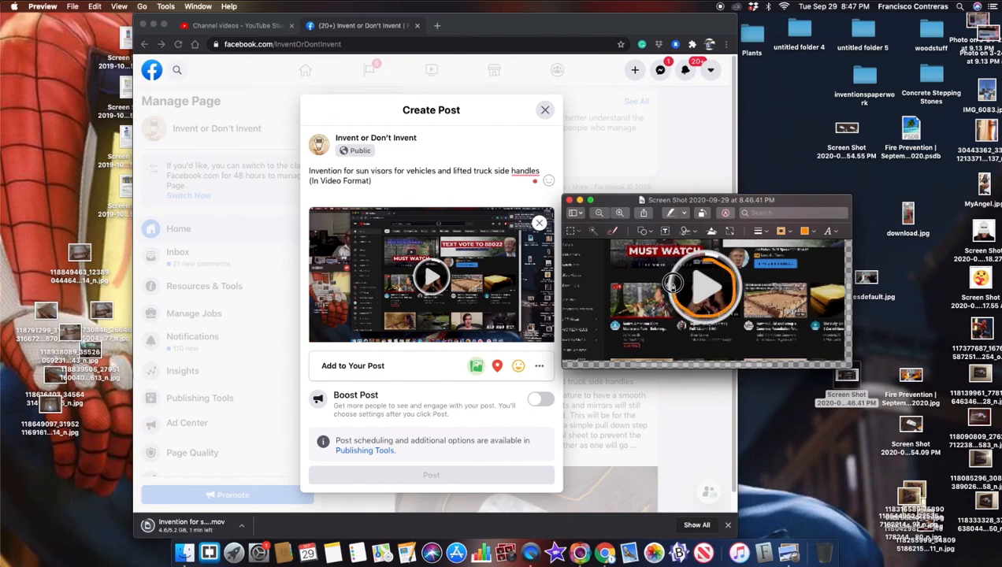
mouse_move(705, 260)
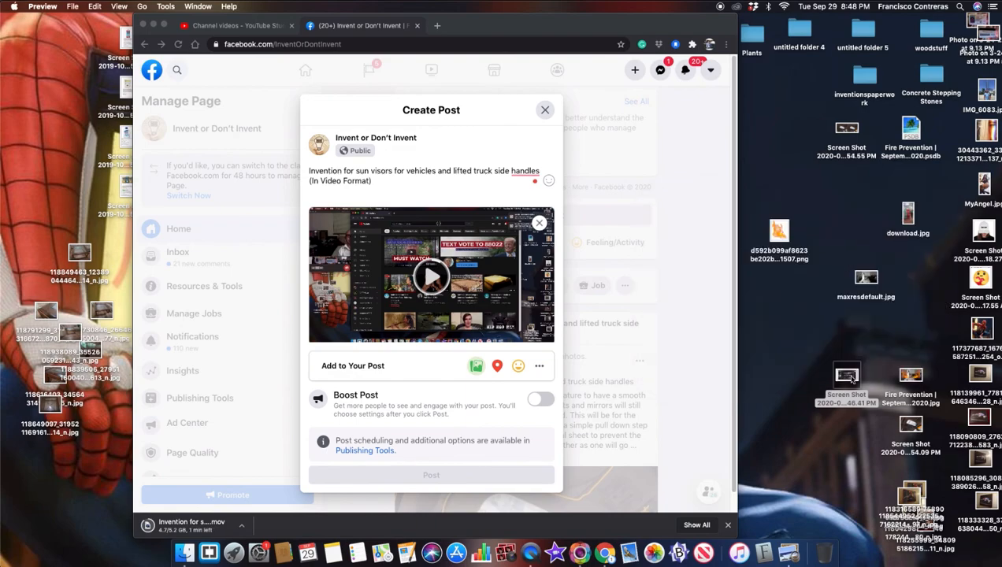
Pause the QuickTime screen recording at 9:20
left_click(847, 376)
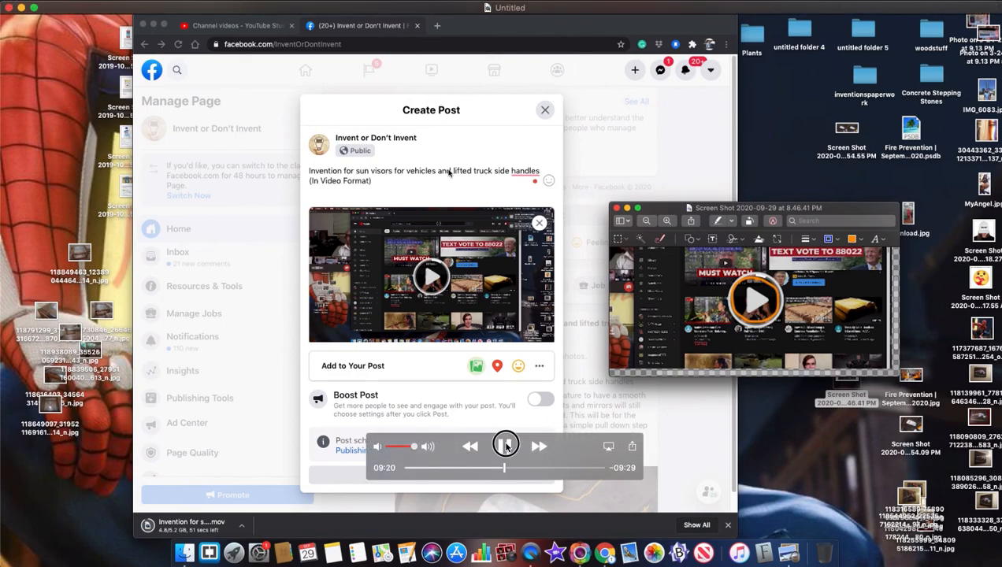
left_click(505, 446)
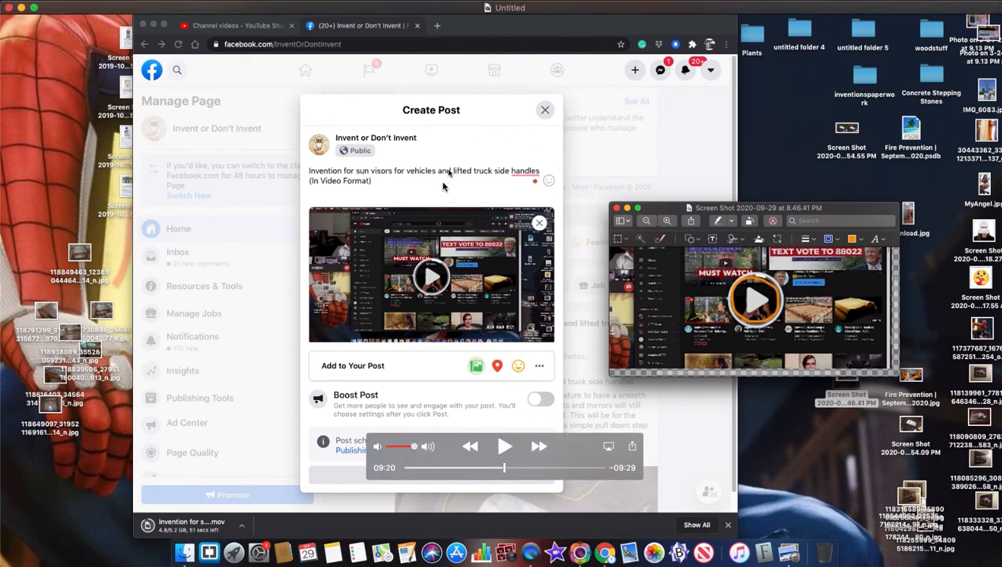
mouse_move(460, 147)
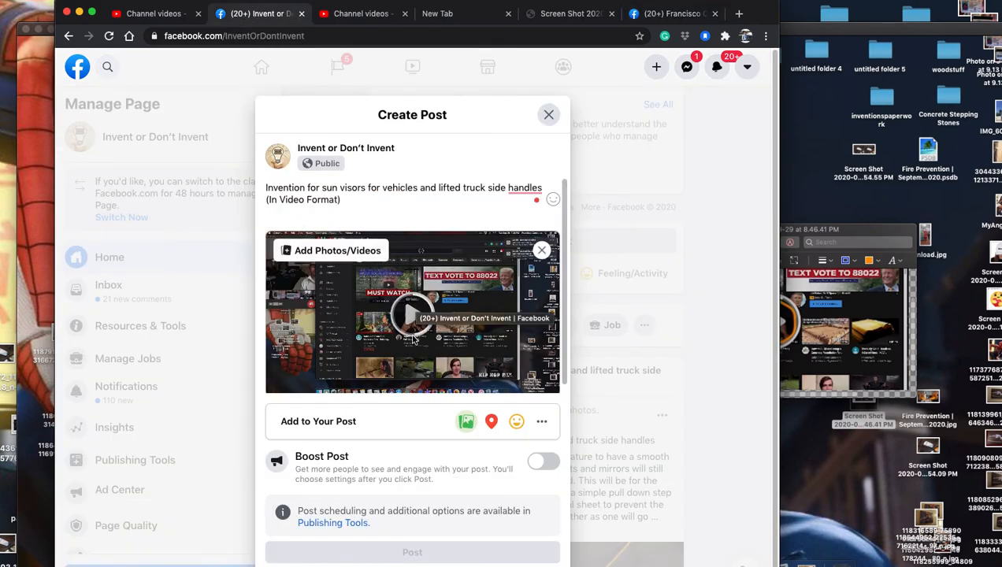
mouse_move(415, 340)
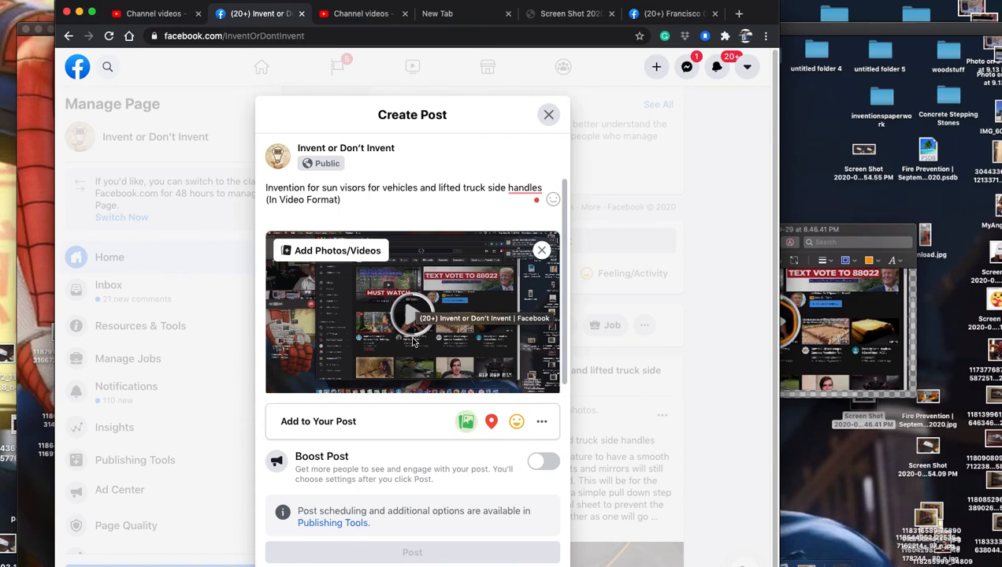
mouse_move(416, 331)
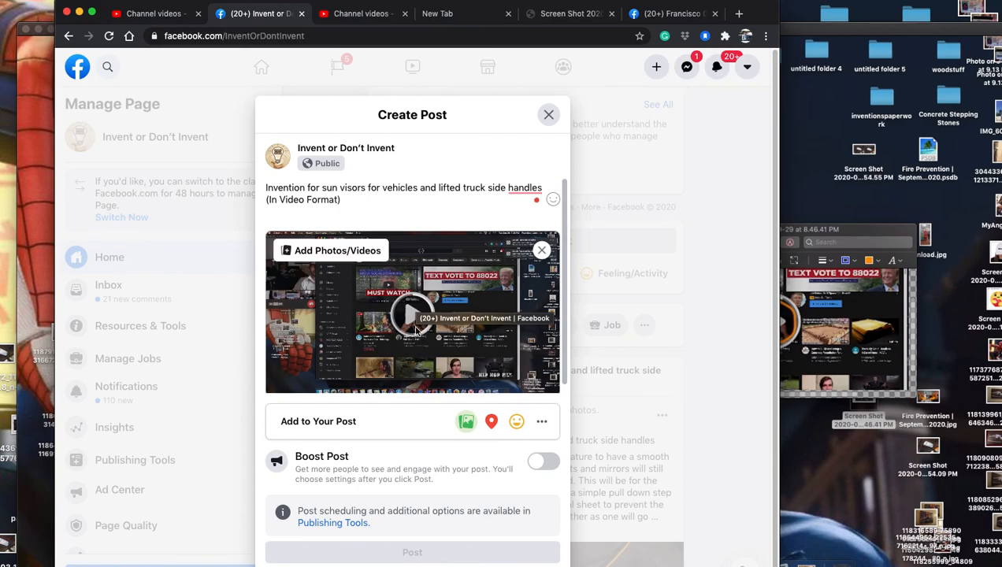
View the YouTube Studio Upload videos dialog, then return to the Facebook draft and screenshot
left_click(361, 13)
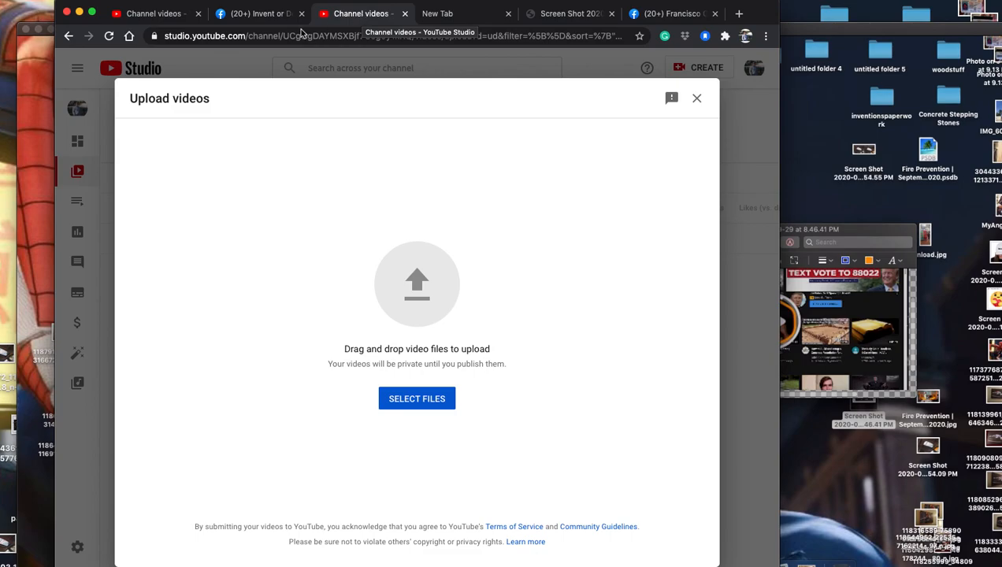
left_click(417, 398)
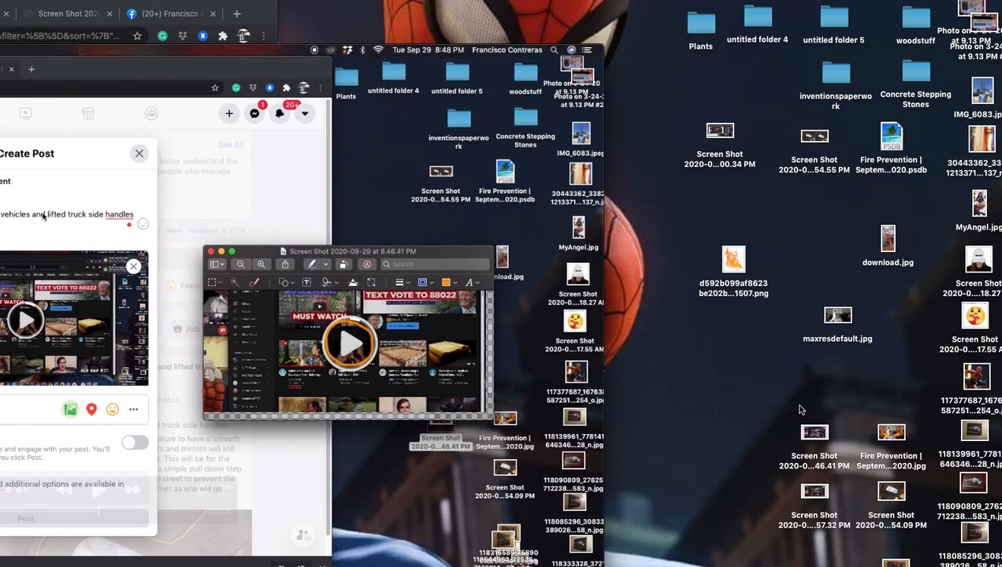
Open the 8.46.41 PM screenshot captioned '26% uploaded 48 minutes approximately remaining' in Preview
left_click(814, 492)
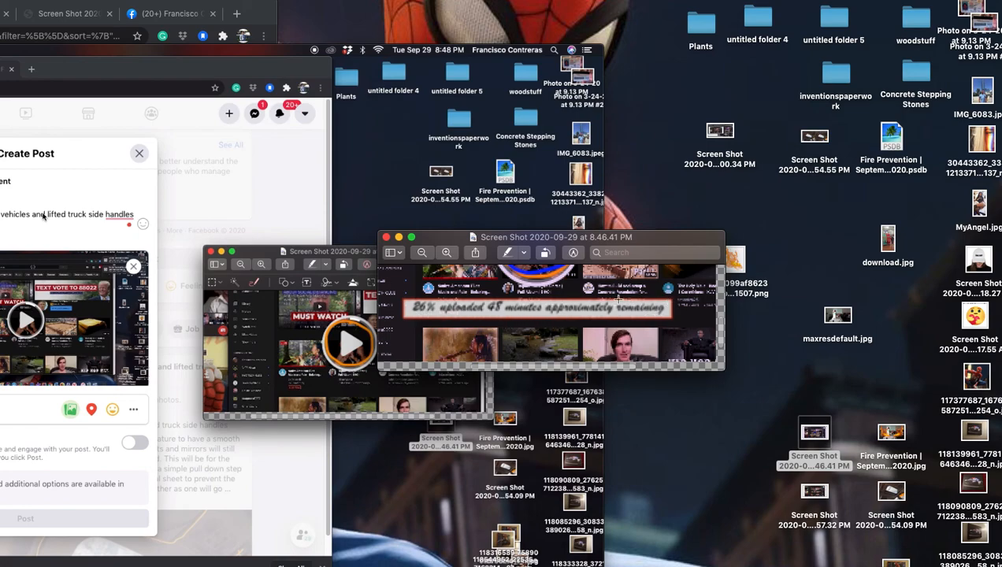
mouse_move(647, 313)
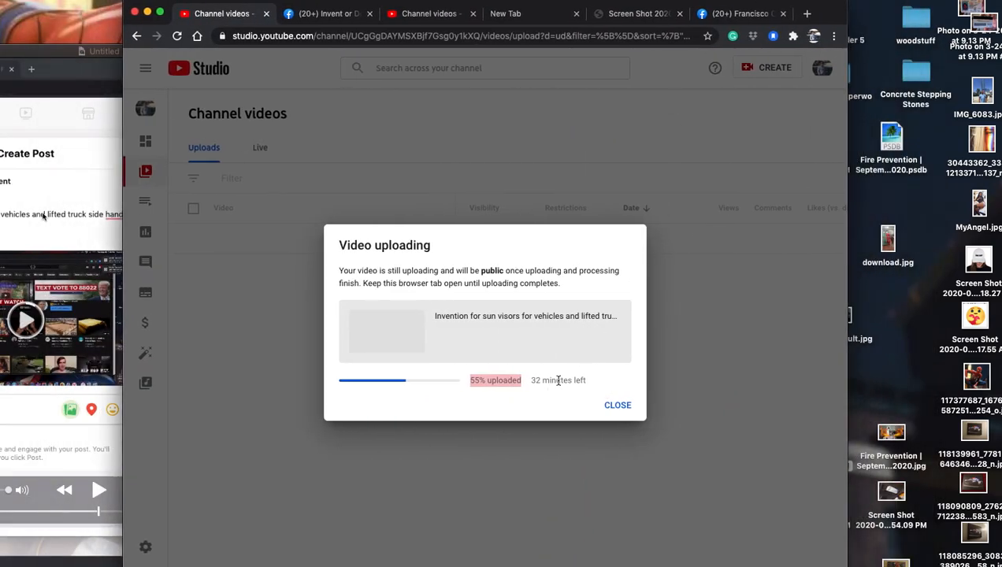
mouse_move(568, 380)
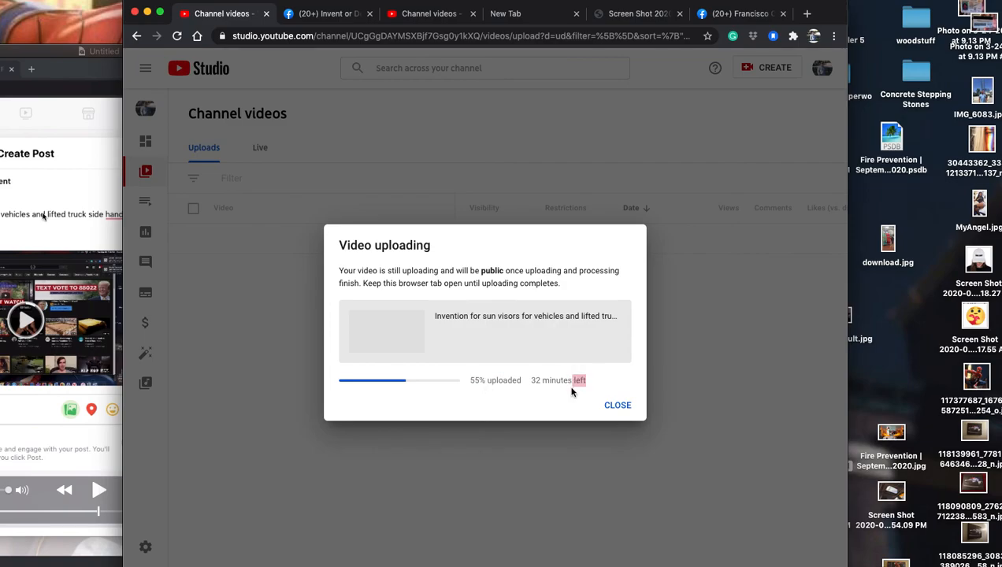
mouse_move(484, 390)
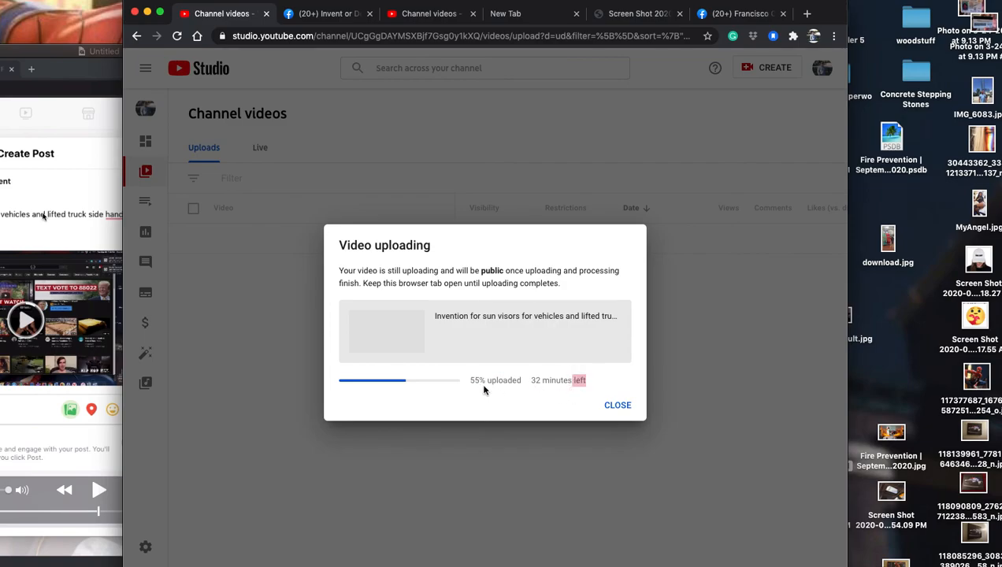
mouse_move(540, 390)
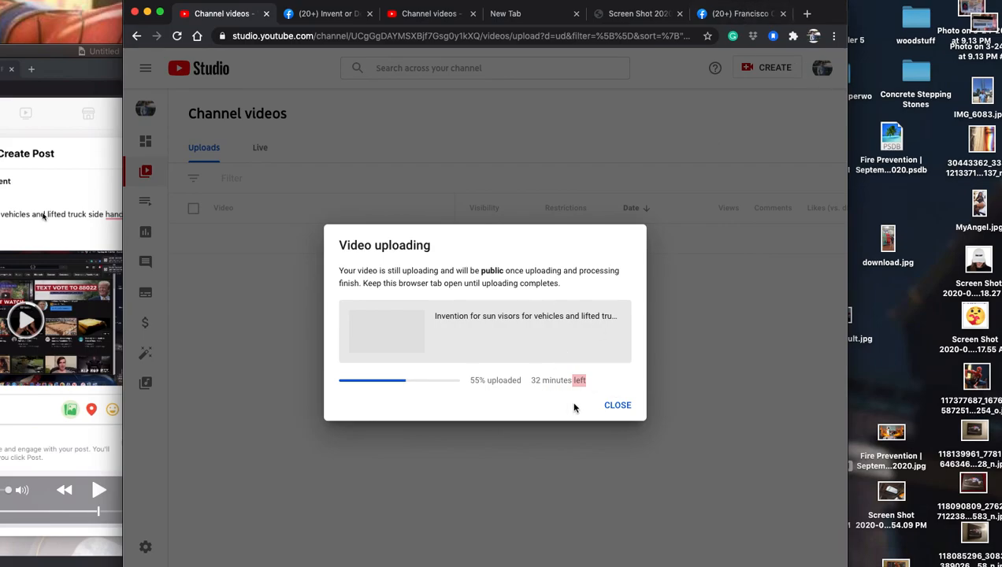
mouse_move(540, 384)
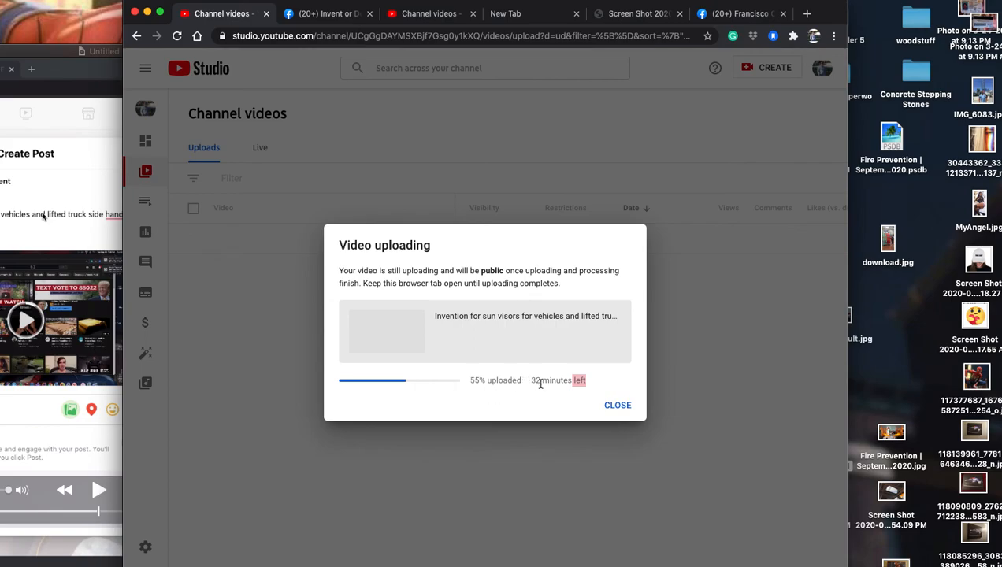
mouse_move(505, 365)
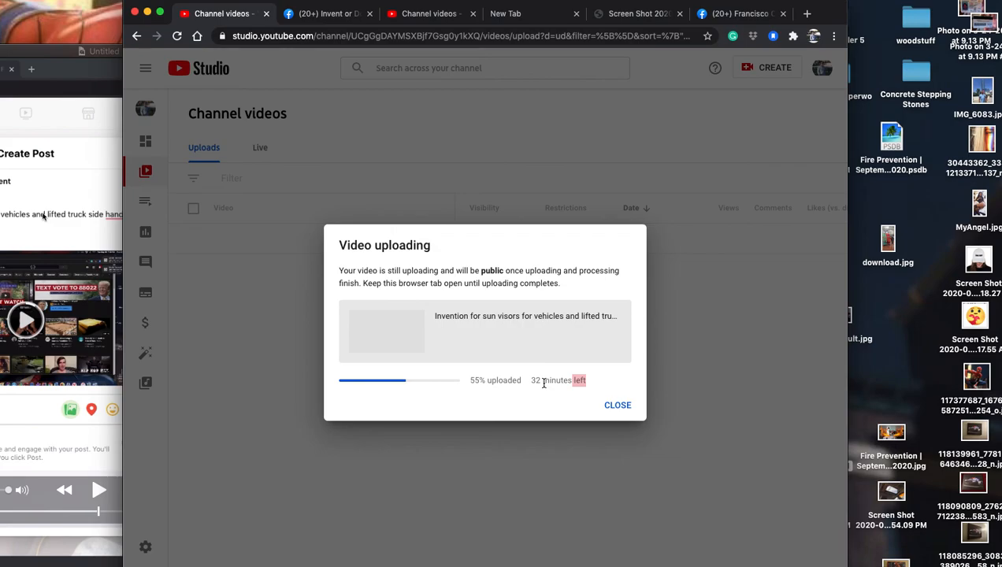
mouse_move(857, 88)
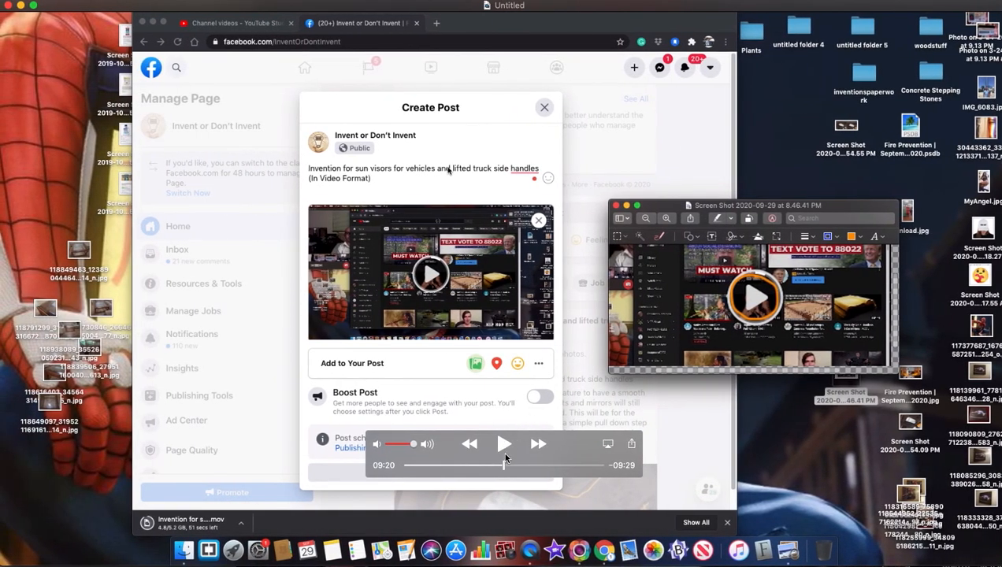
mouse_move(484, 374)
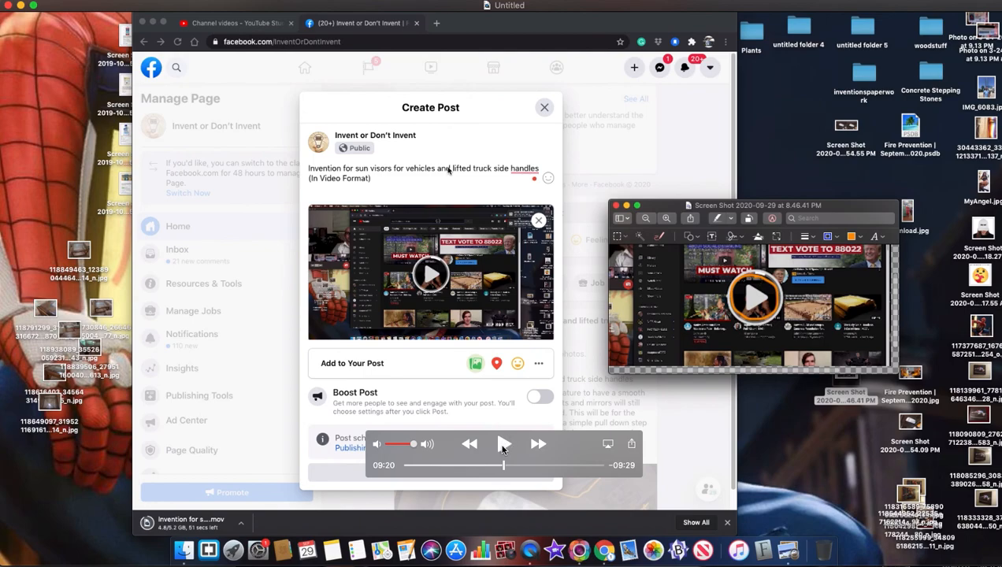
Resume the QuickTime screen recording and capture the new 8.57.32 PM desktop screenshot
left_click(503, 443)
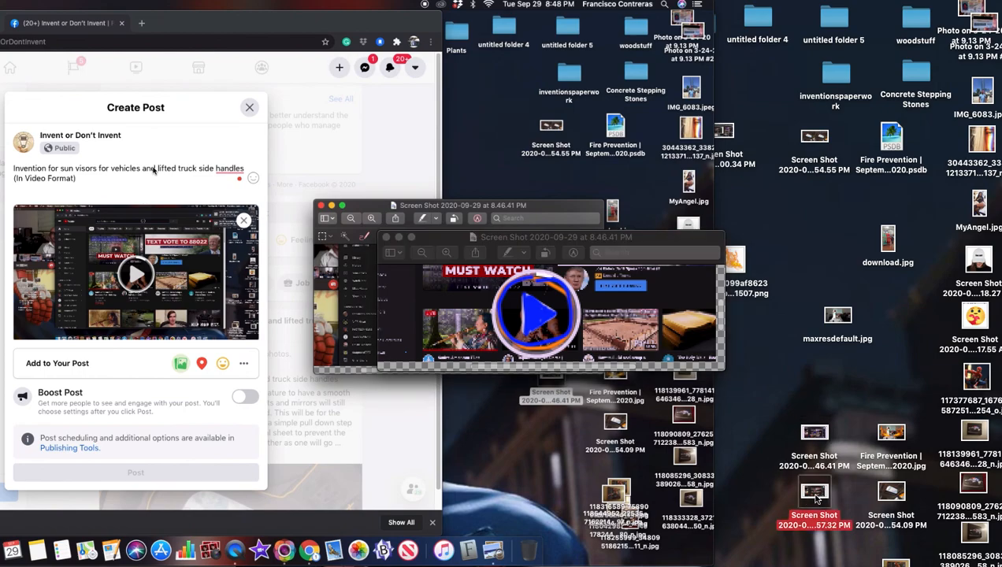
Open the 8.57.32 PM screenshot in Preview and reposition its window
double_click(814, 492)
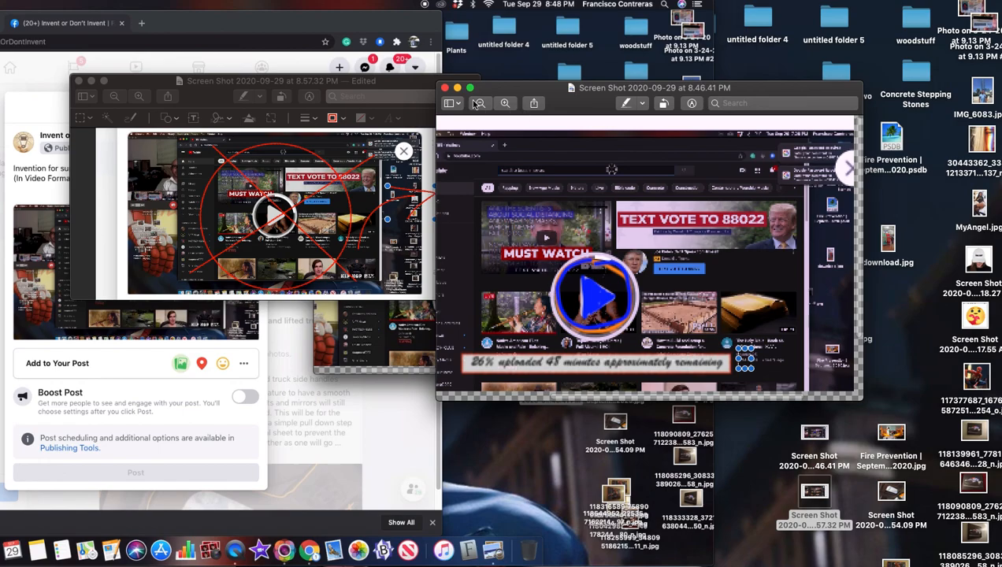
left_click(479, 103)
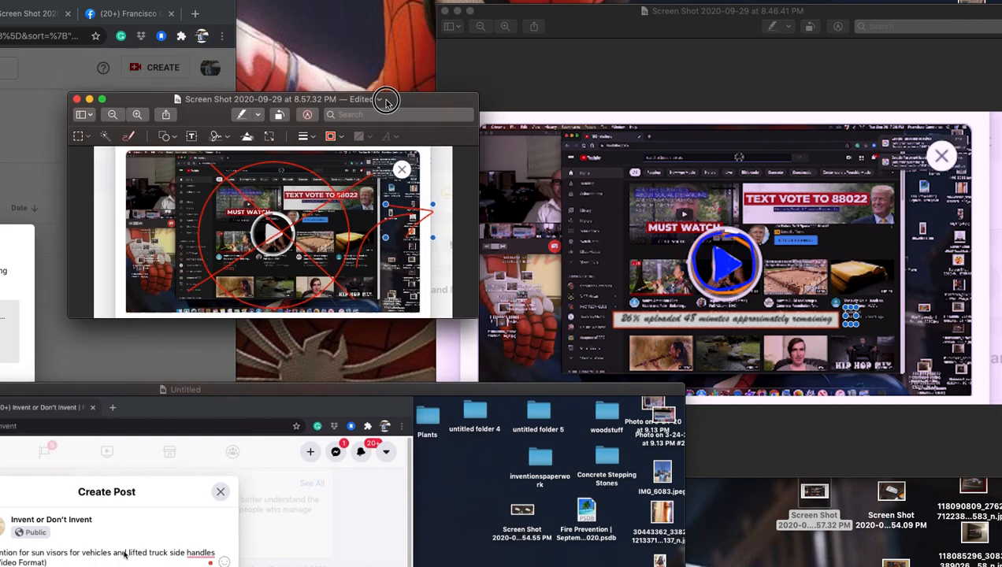
left_click_drag(386, 100, 465, 89)
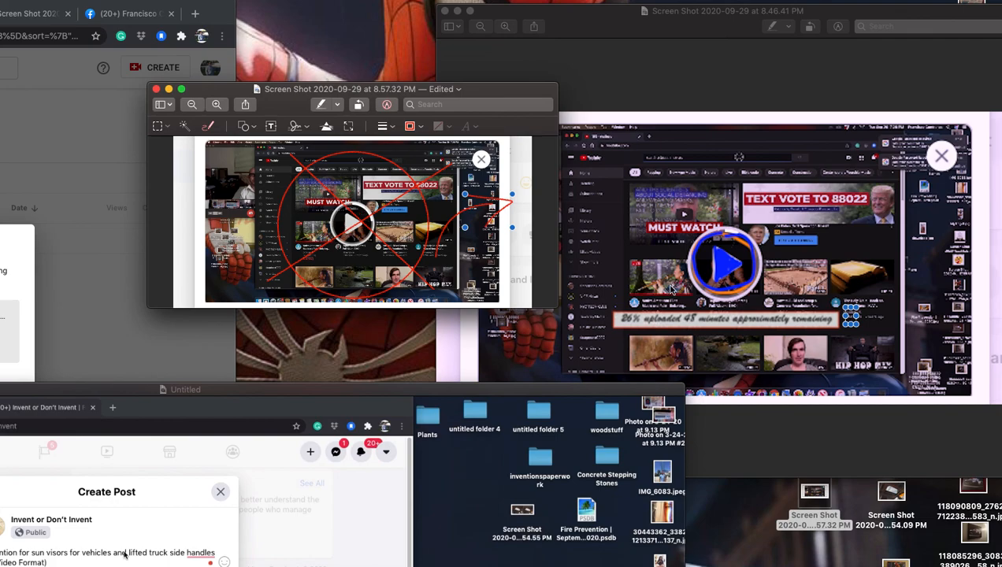
mouse_move(745, 325)
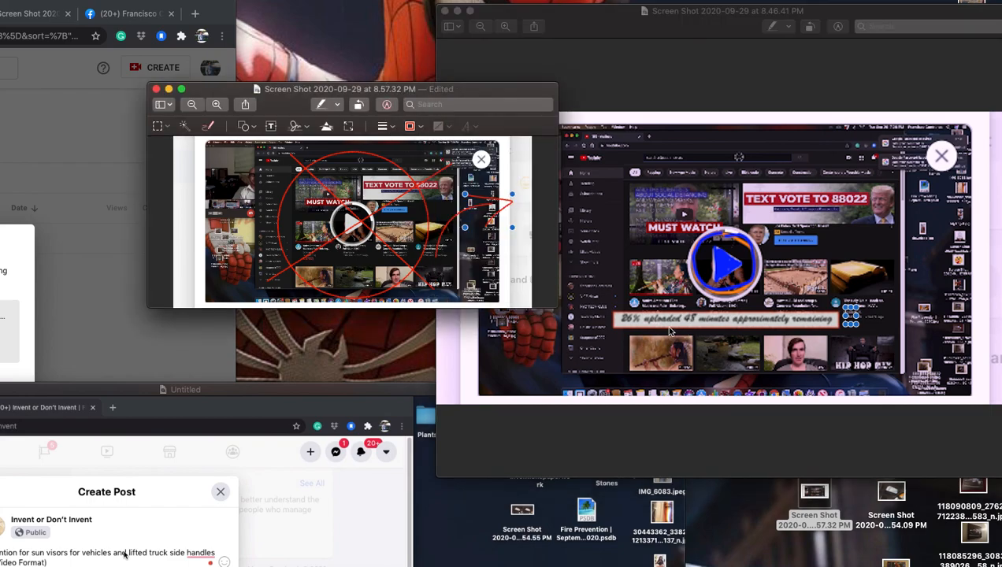
mouse_move(662, 249)
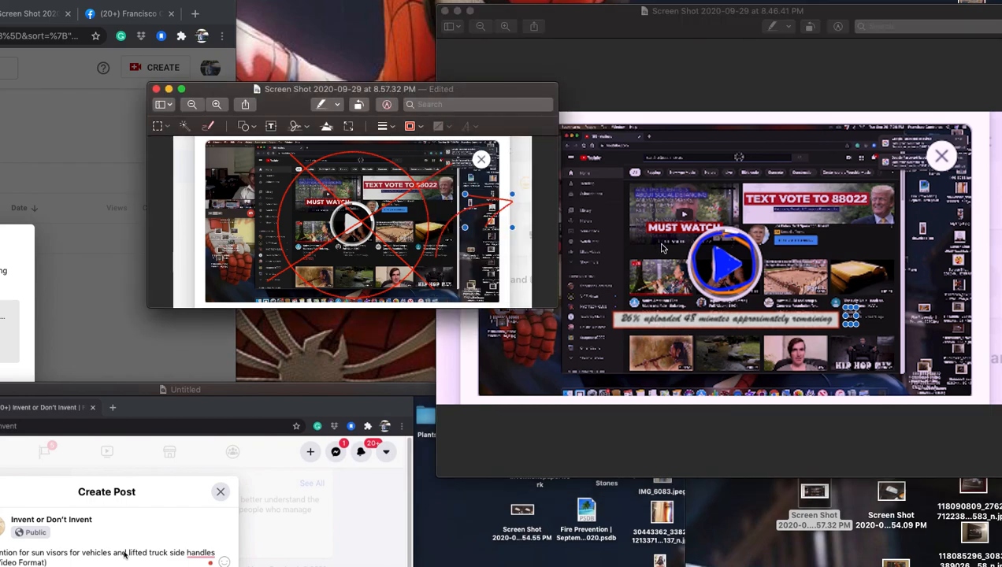
mouse_move(625, 329)
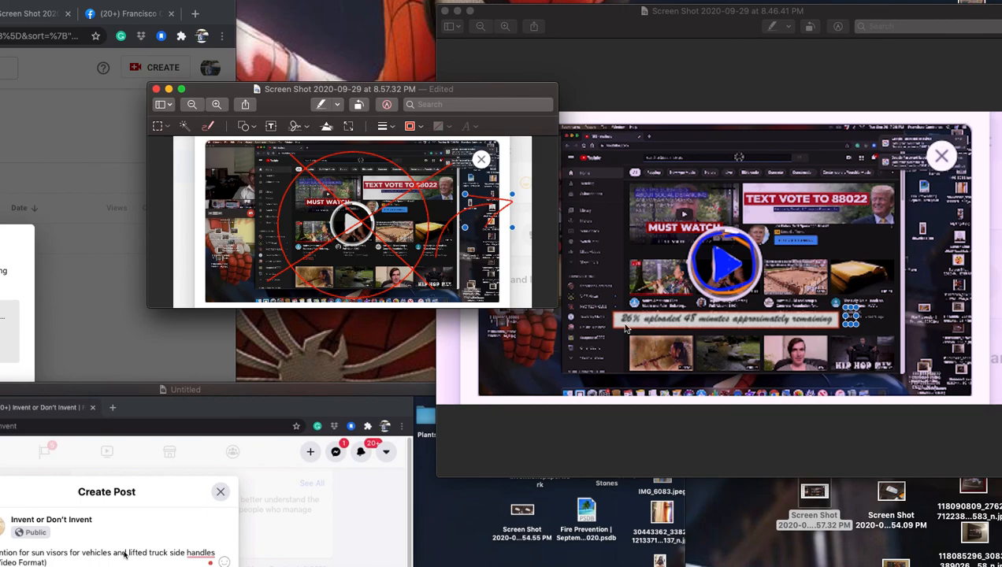
mouse_move(699, 387)
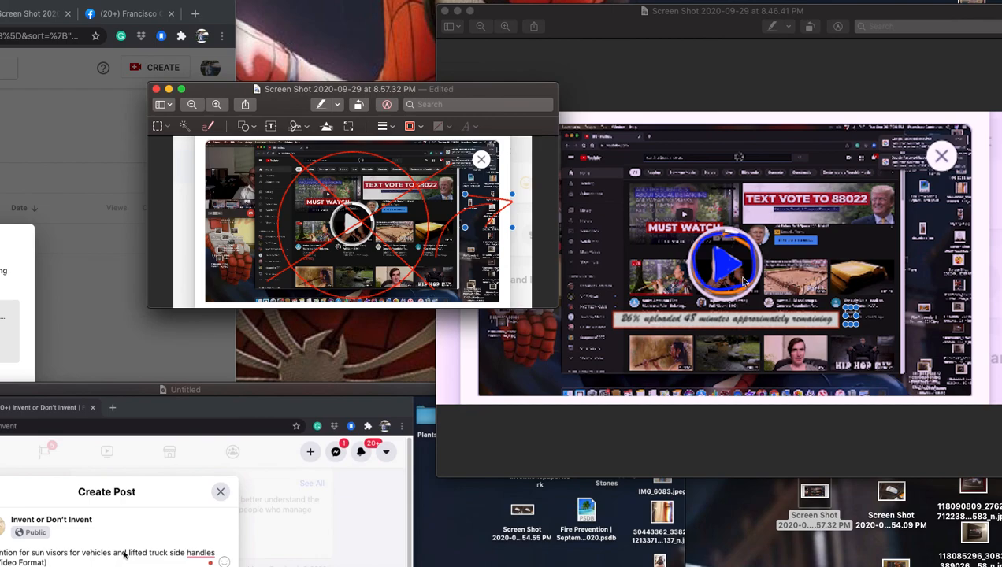
mouse_move(725, 332)
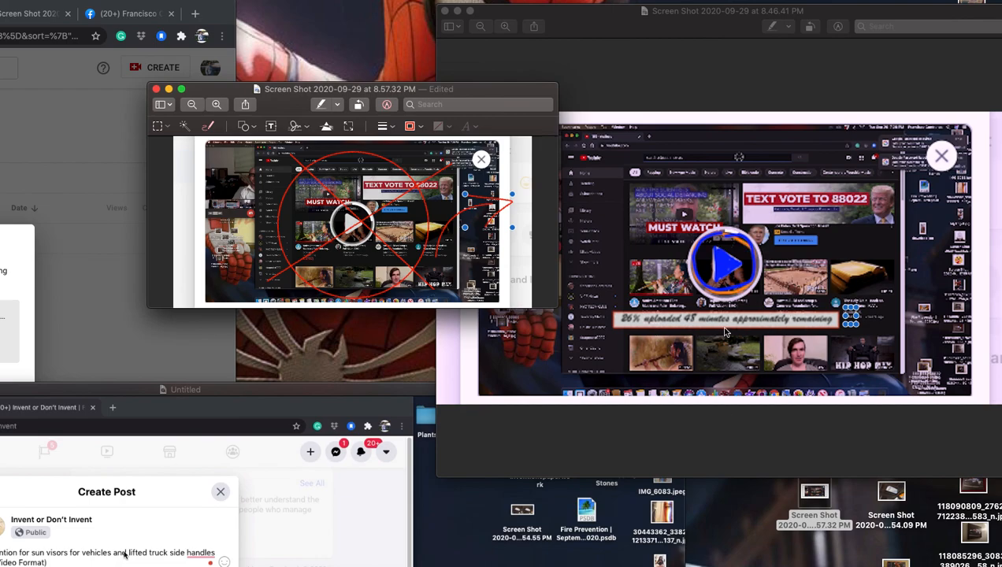
mouse_move(712, 339)
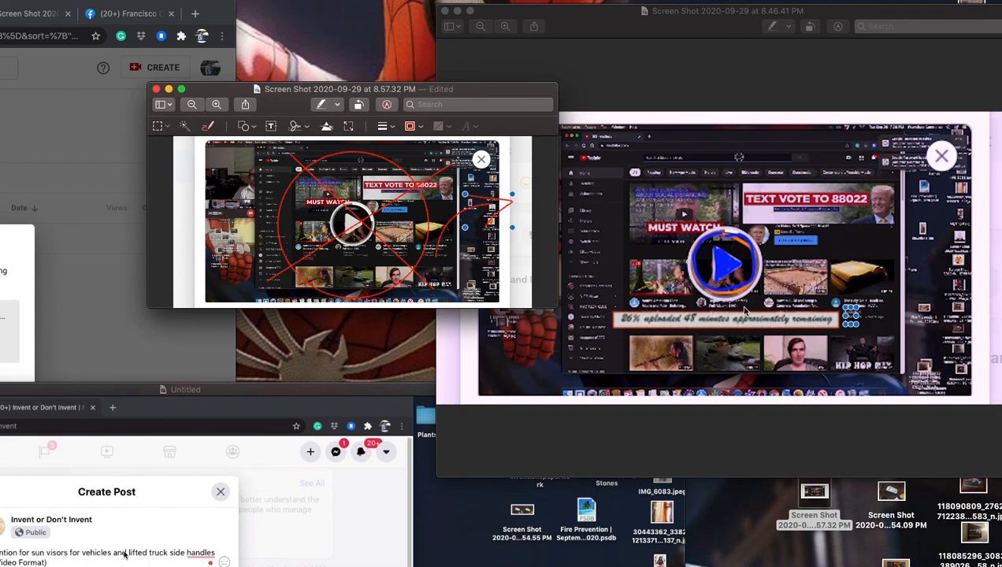
mouse_move(768, 281)
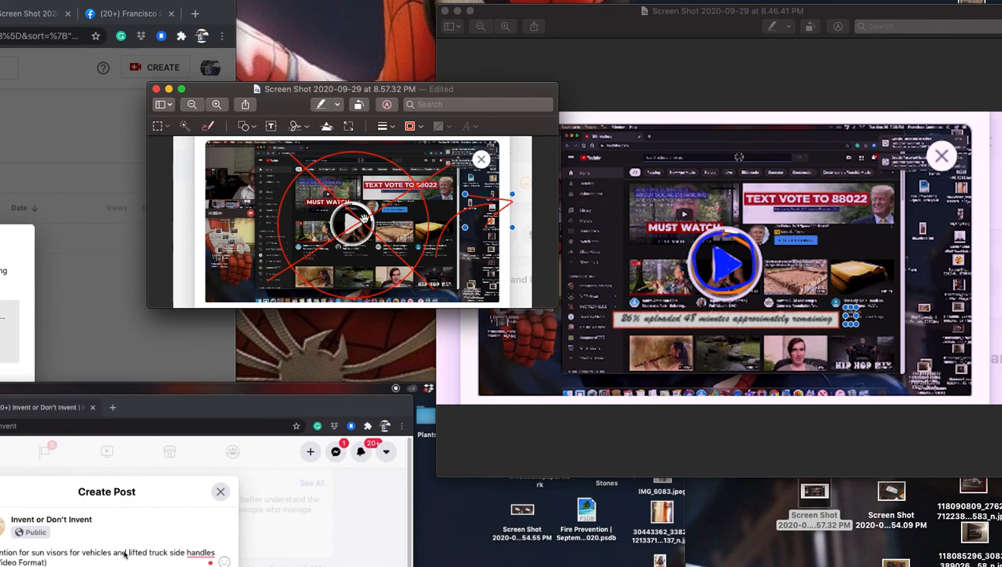
mouse_move(424, 210)
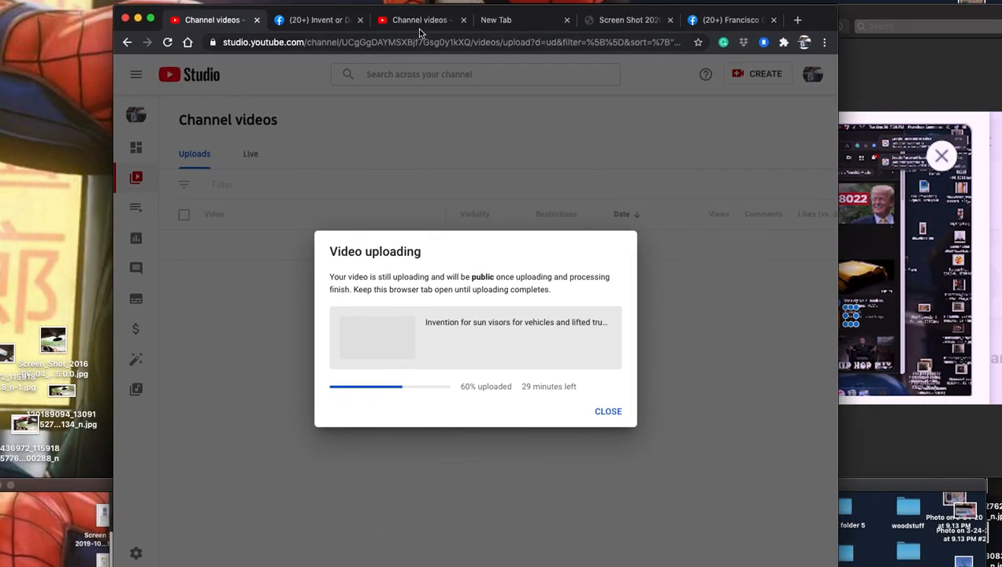
Review the Facebook Create Post draft with the attached video, scrolling through it
left_click(316, 20)
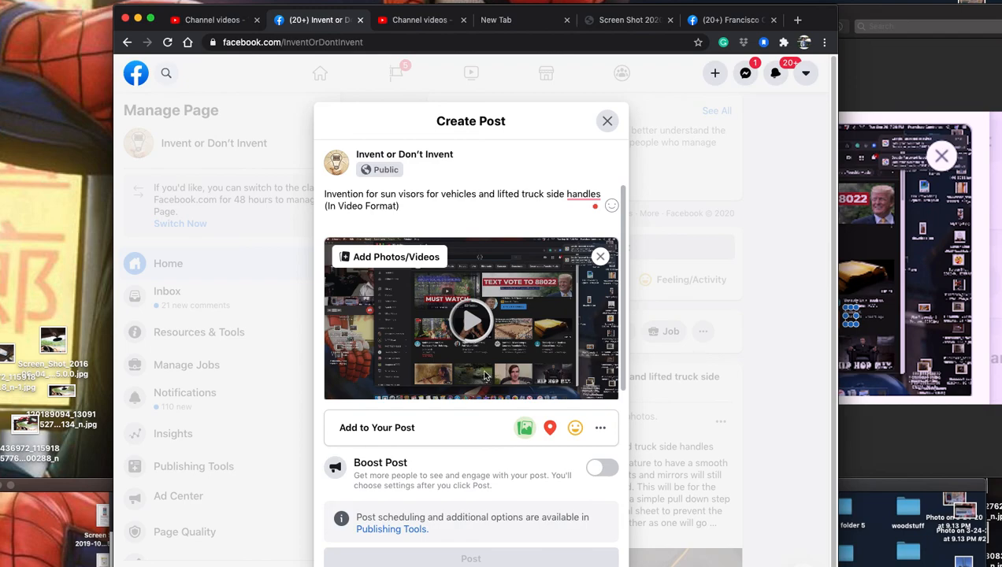
mouse_move(475, 332)
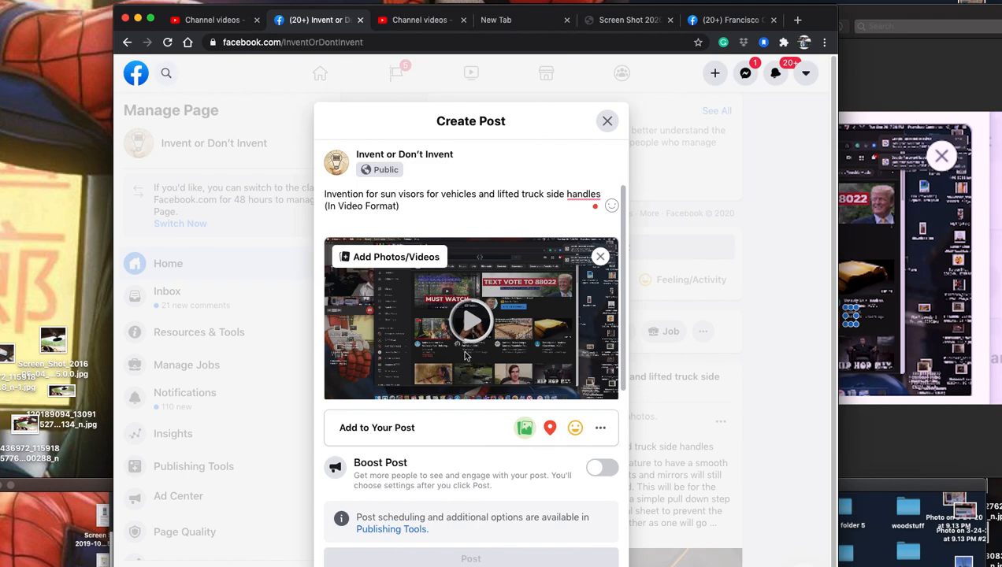
scroll("down", 3)
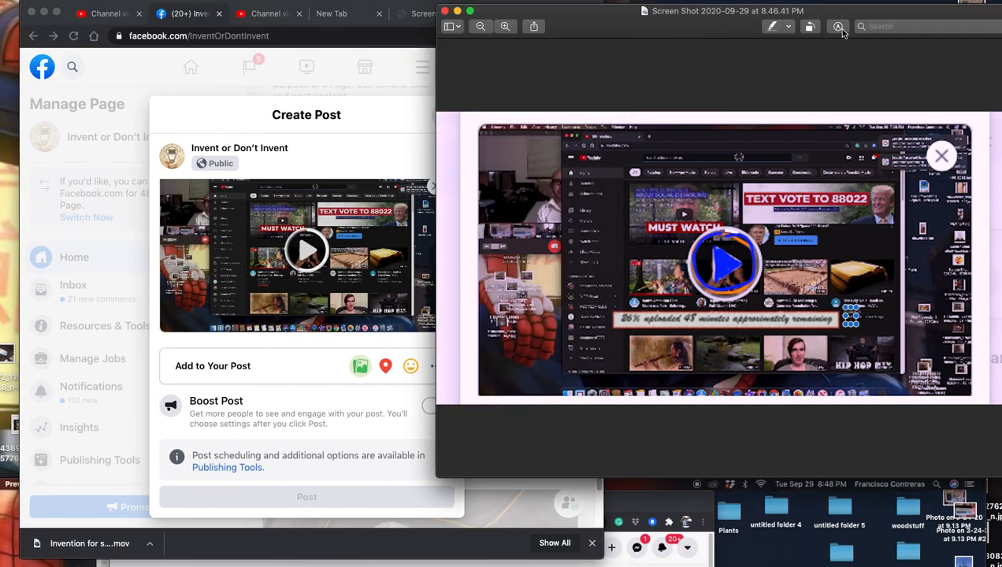
Enable Preview markup and set the annotation colour to red at 40% opacity
left_click(838, 26)
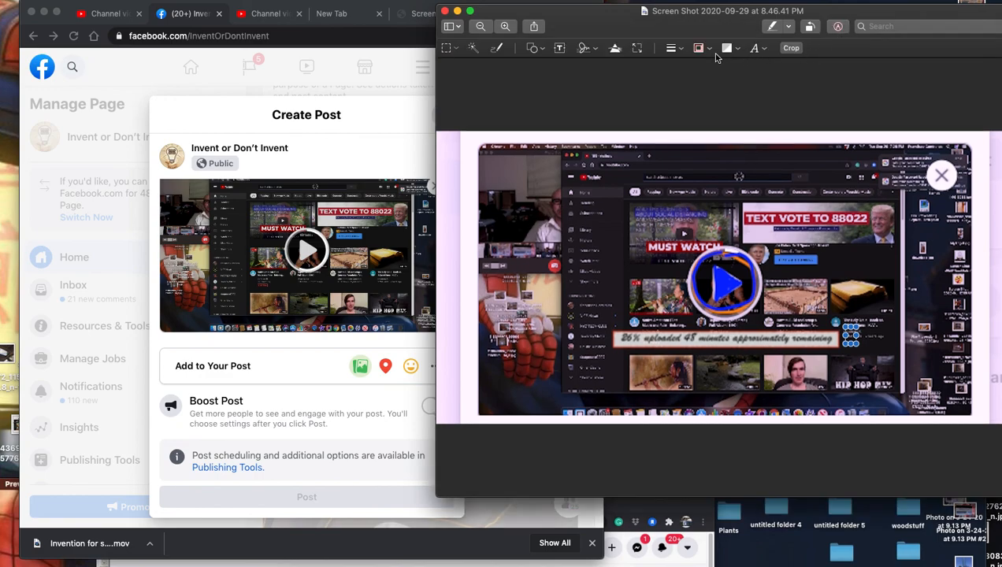
left_click(728, 48)
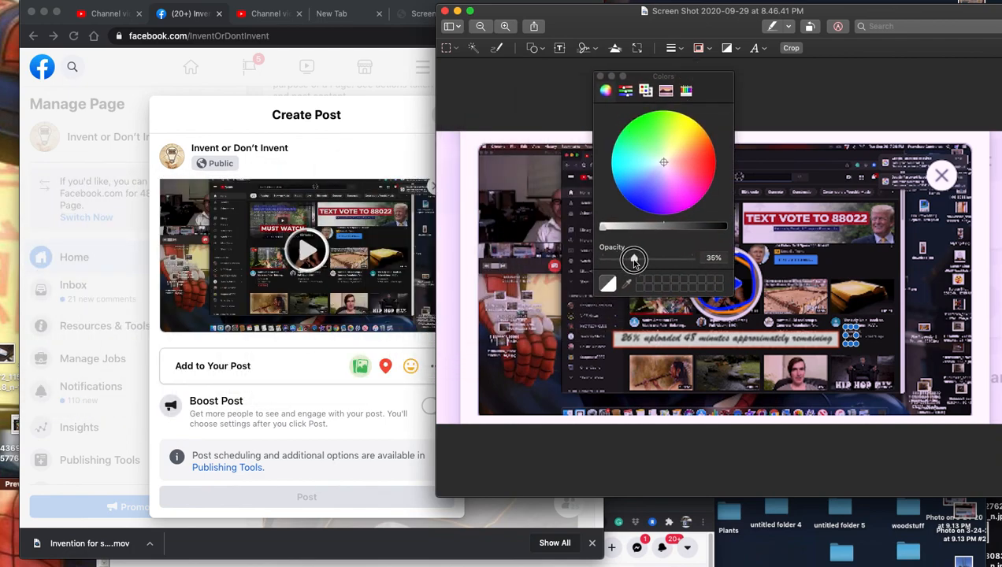
left_click_drag(634, 260, 639, 260)
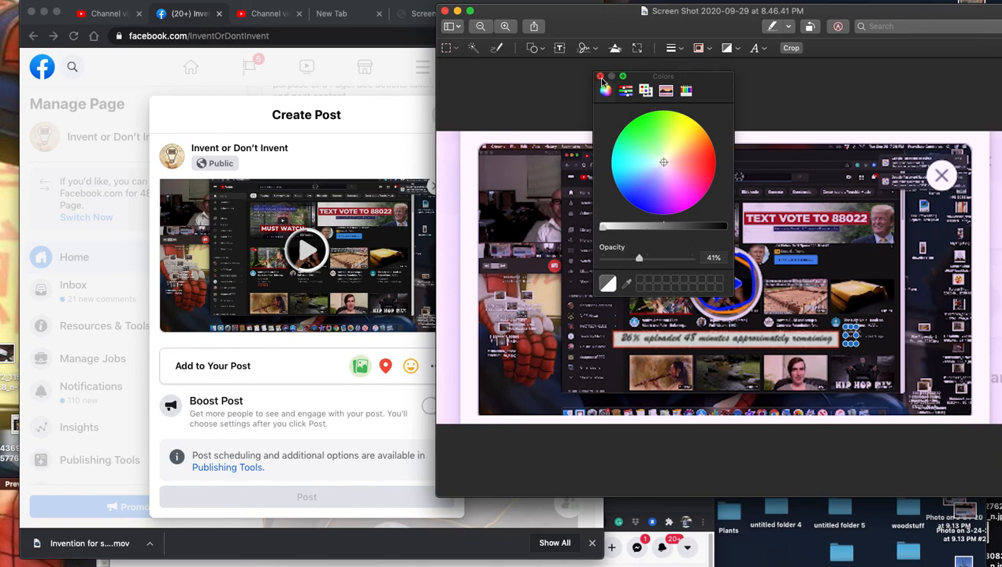
left_click(646, 91)
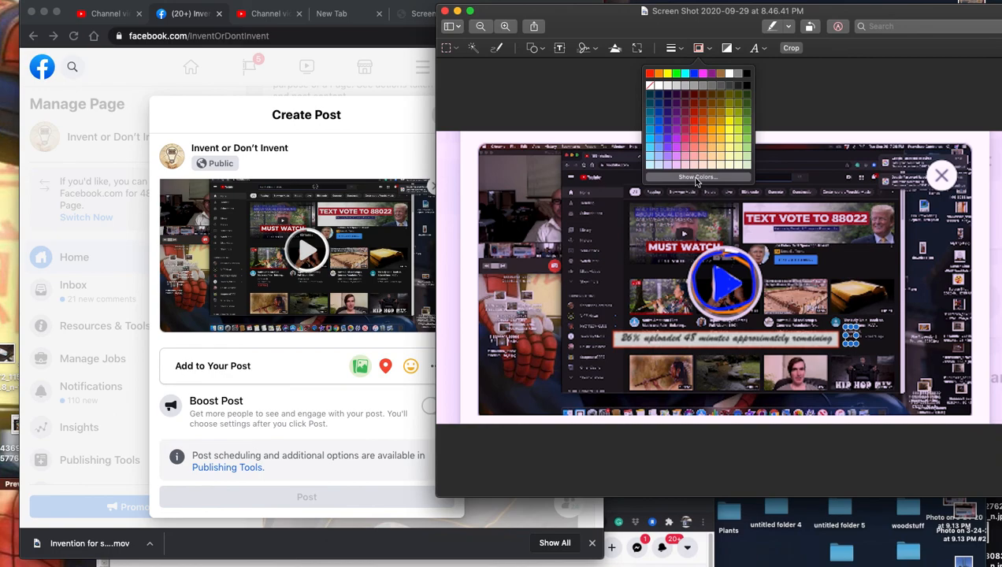
mouse_move(697, 183)
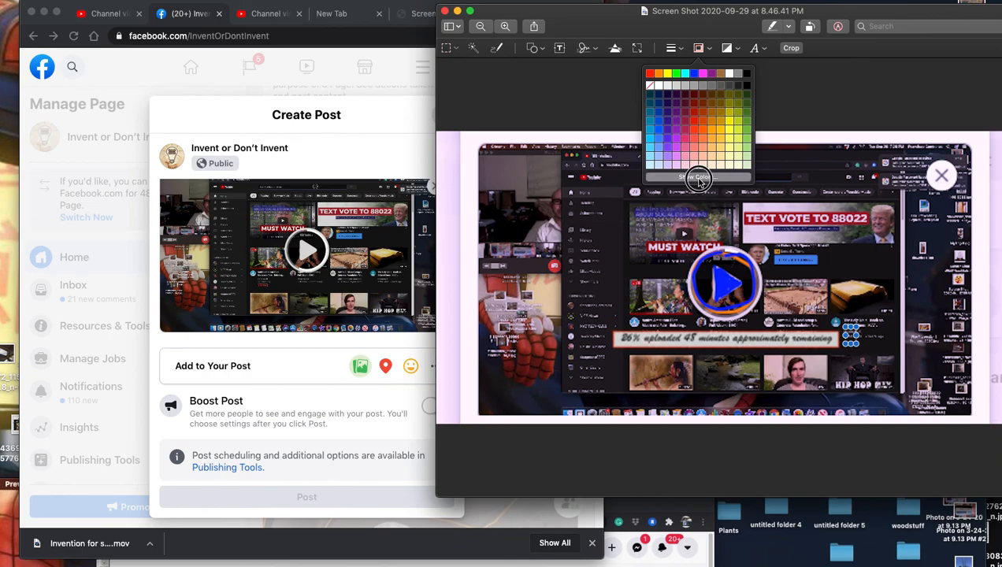
left_click(605, 91)
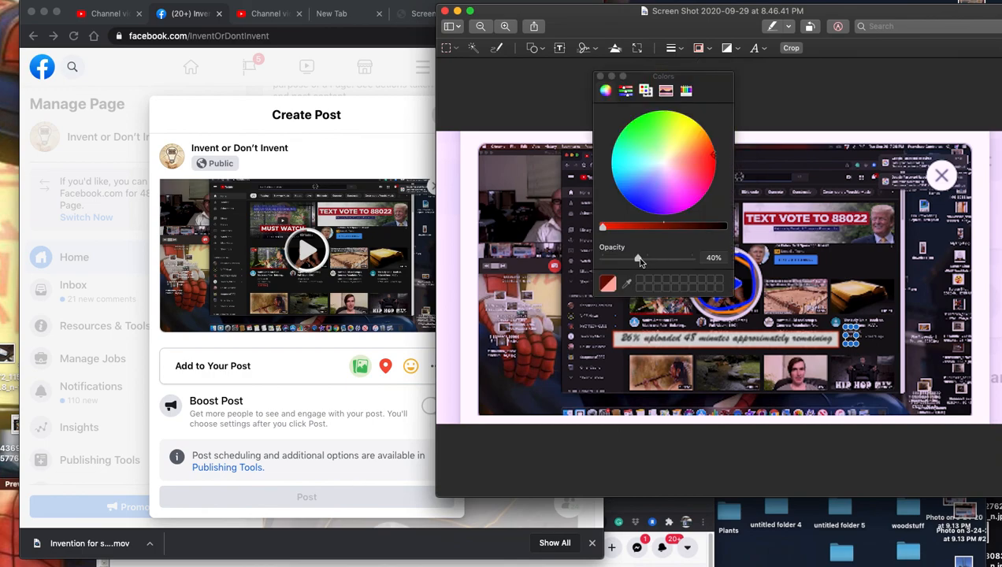
left_click_drag(638, 258, 603, 257)
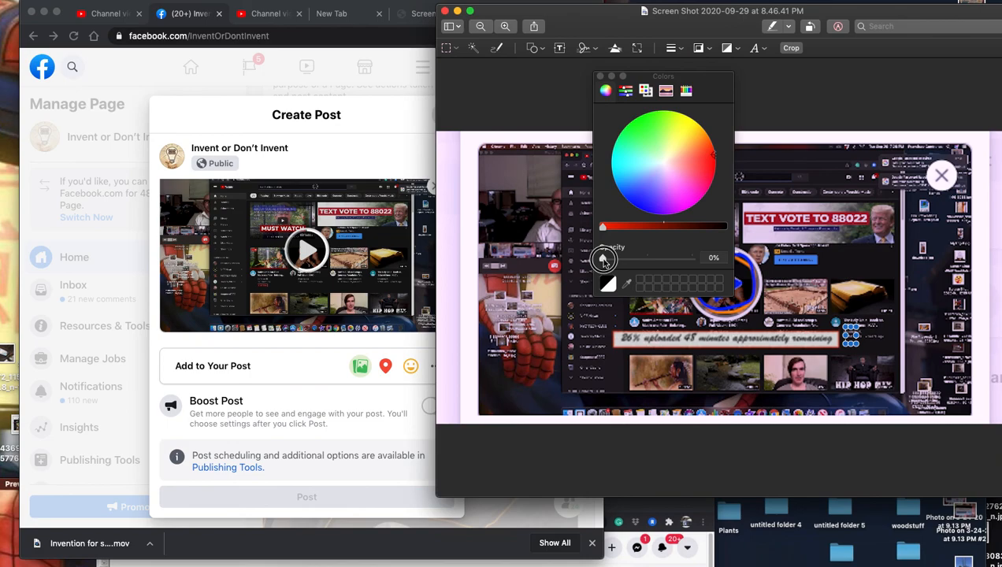
left_click_drag(603, 257, 640, 257)
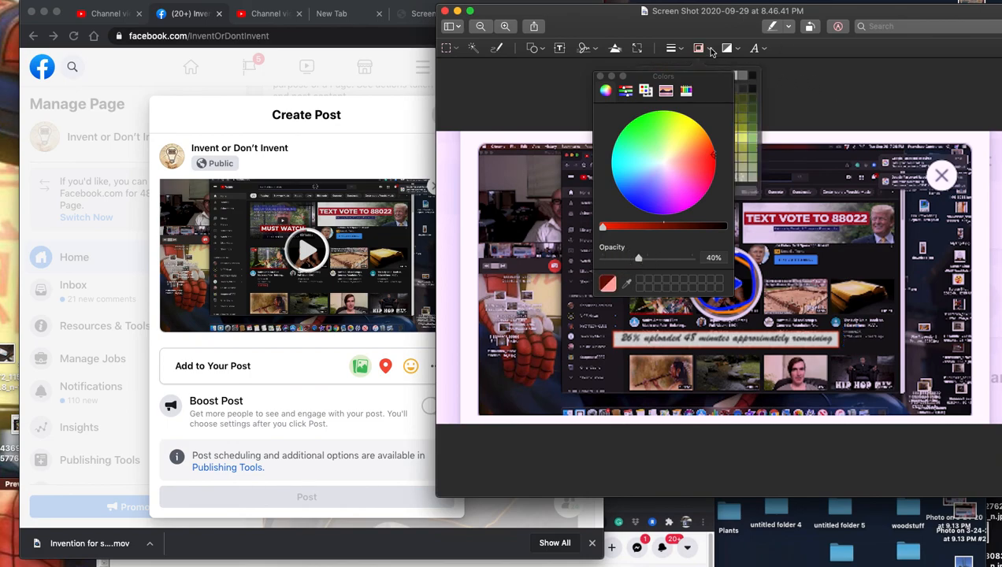
left_click(645, 90)
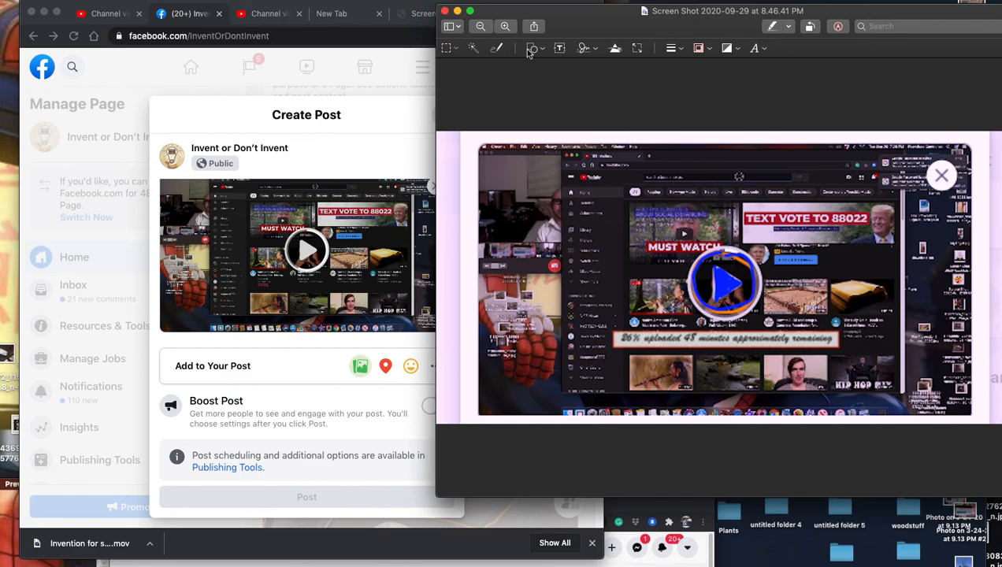
Check the YouTube Studio sun visor video upload, now at 64%
left_click(107, 13)
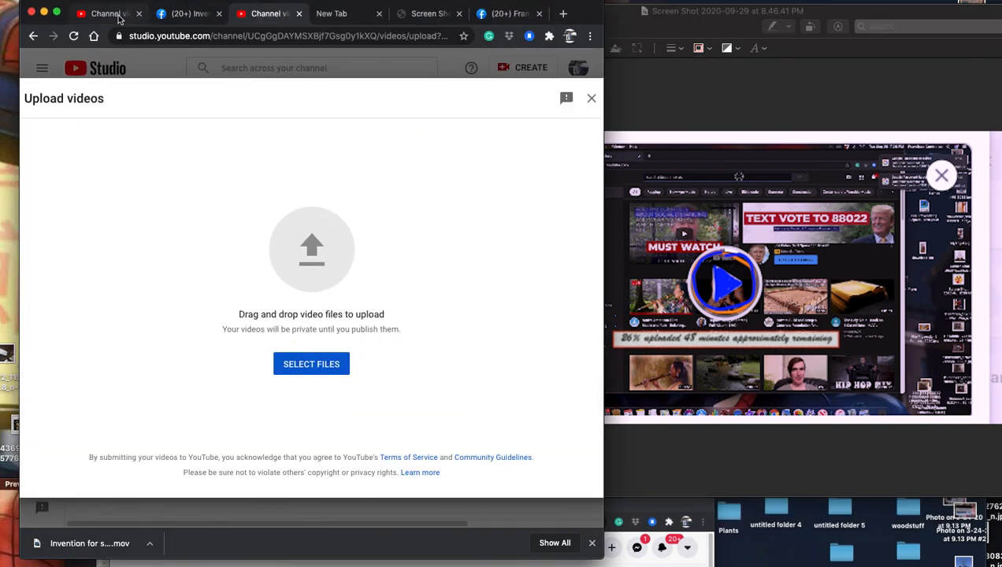
left_click(311, 364)
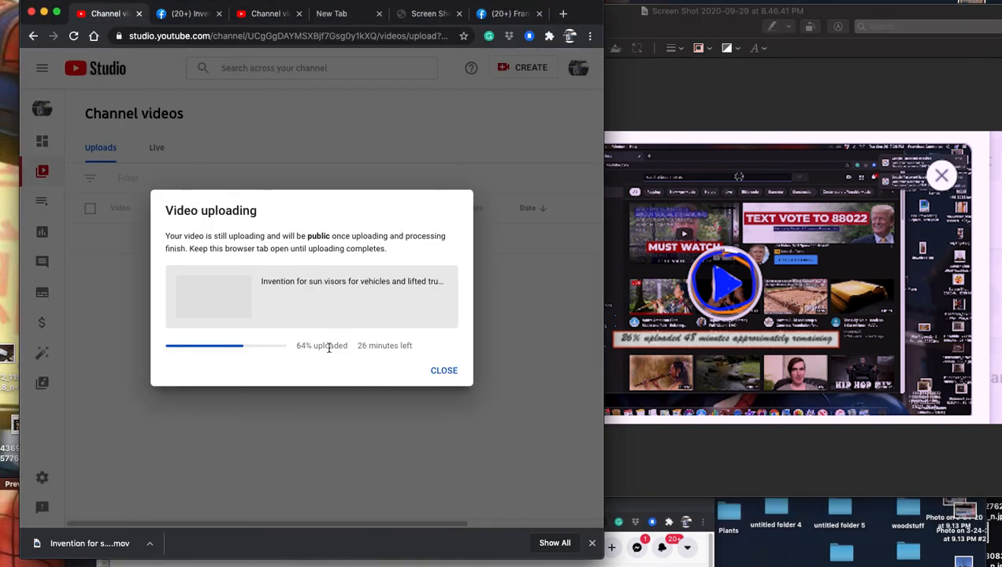
mouse_move(362, 352)
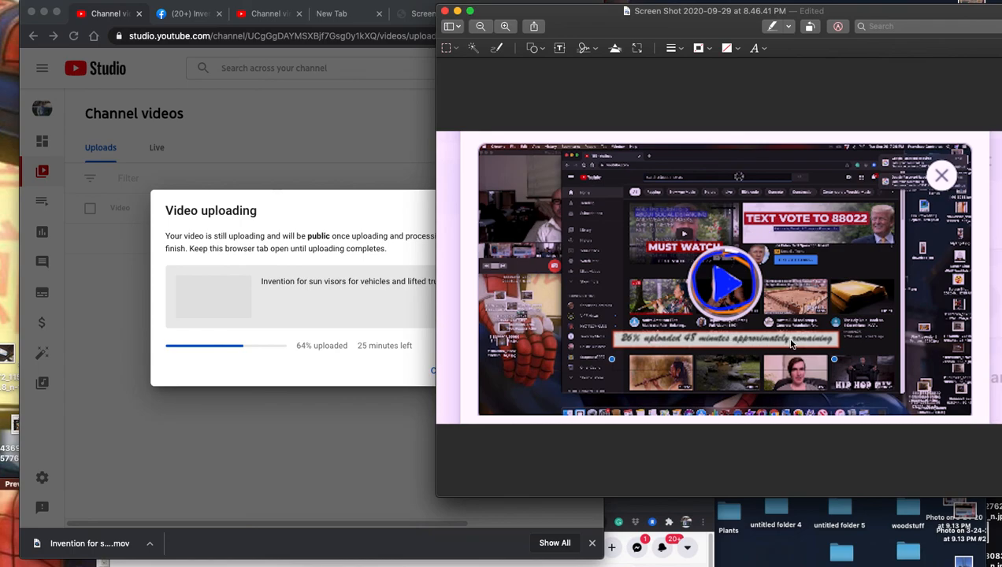
mouse_move(704, 347)
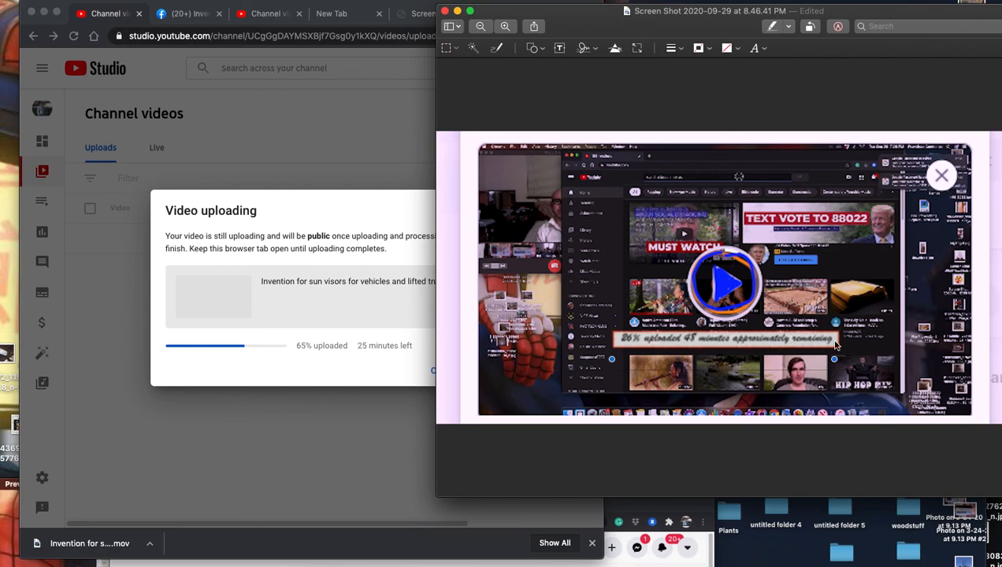
mouse_move(520, 38)
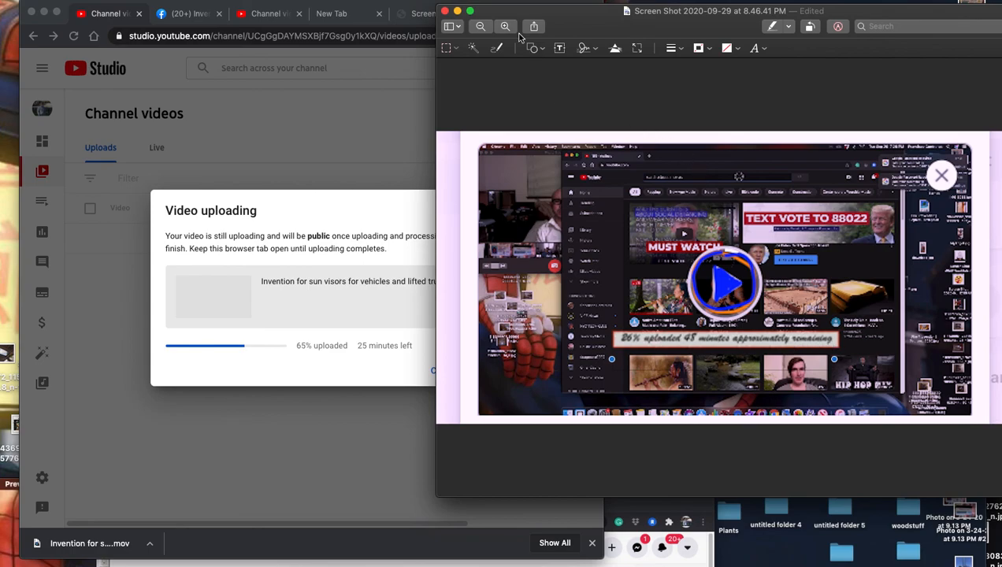
Enlarge the screenshot to inspect the red-bordered '26% uploaded' caption below the play icon
left_click(506, 26)
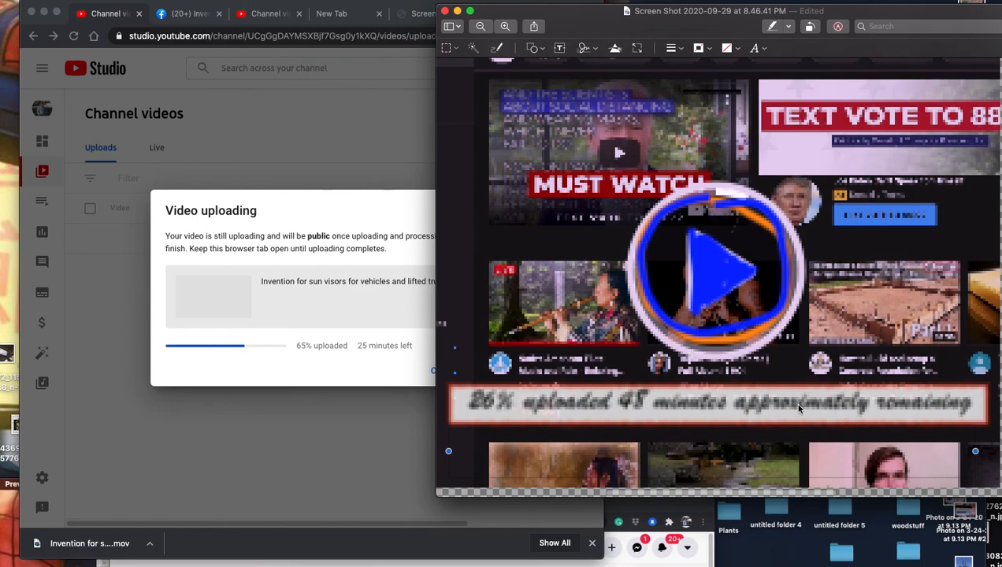
mouse_move(861, 407)
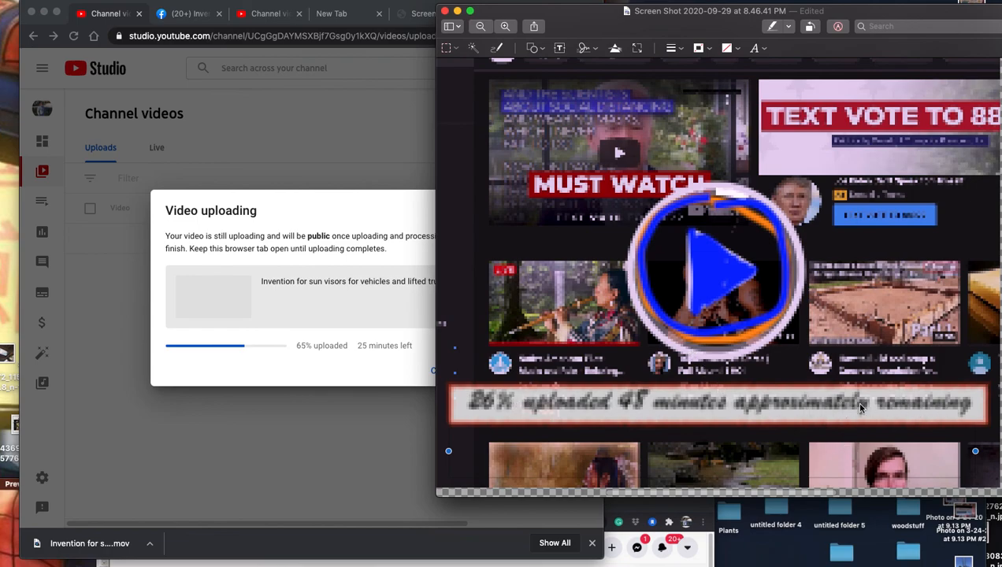
mouse_move(733, 407)
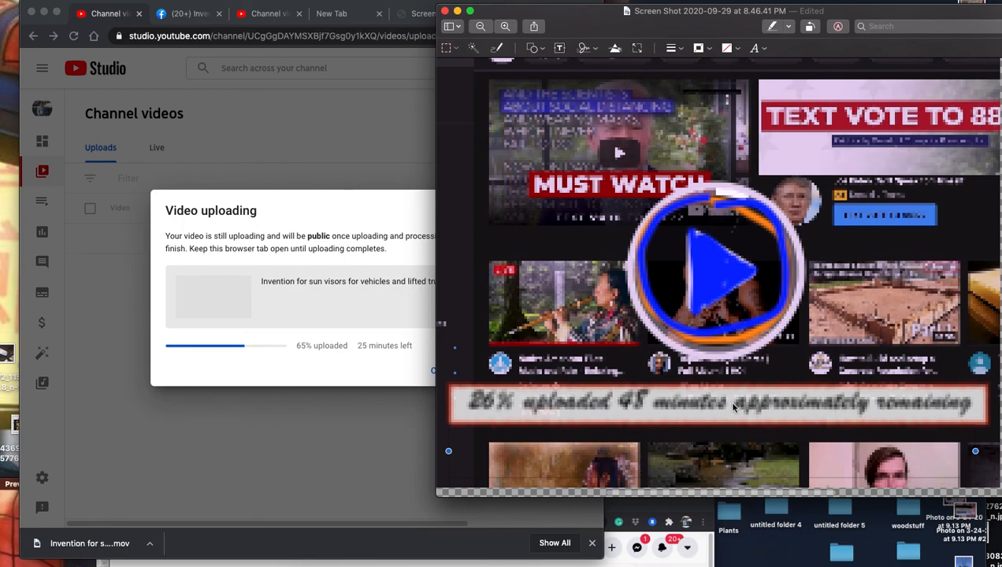
mouse_move(950, 404)
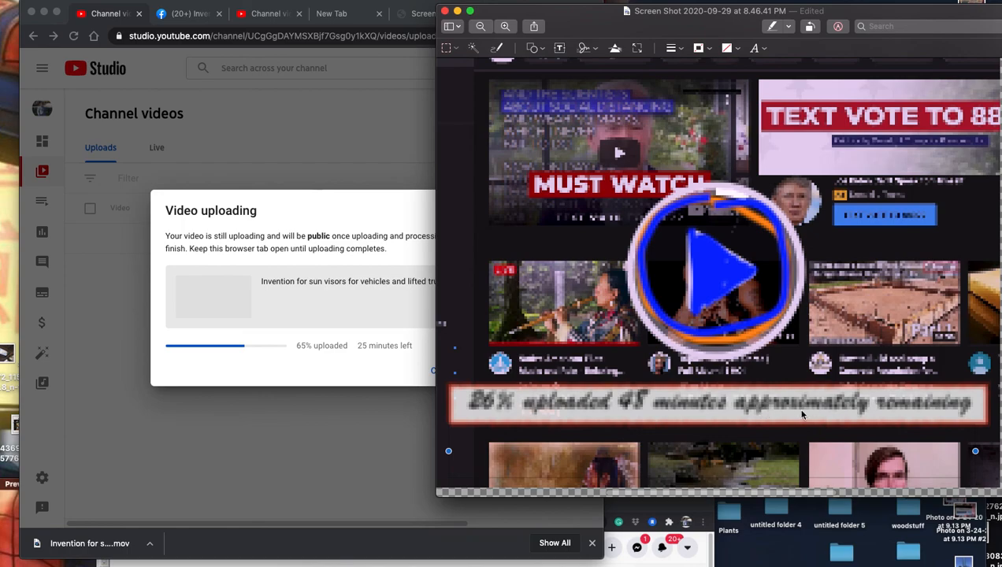
mouse_move(903, 418)
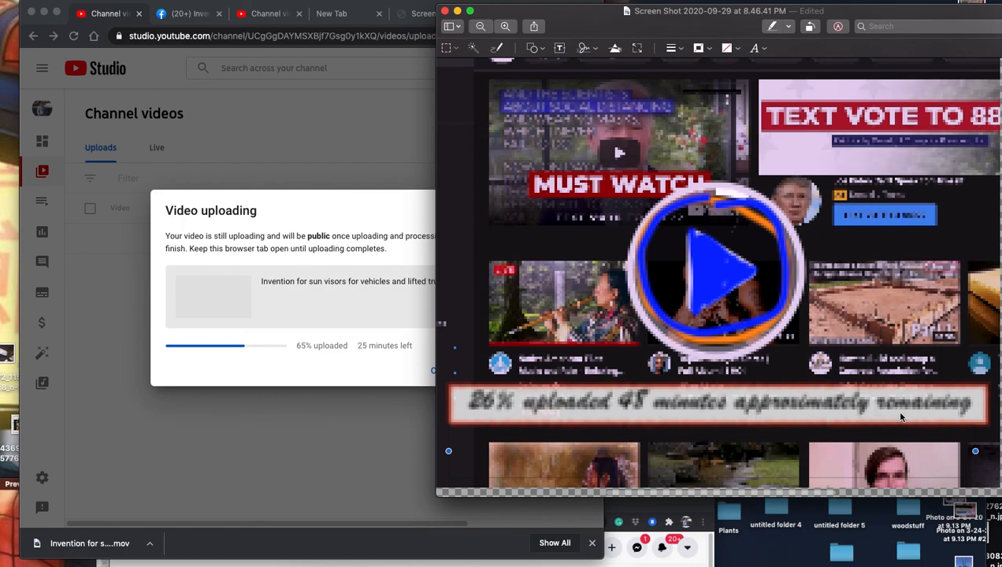
mouse_move(889, 410)
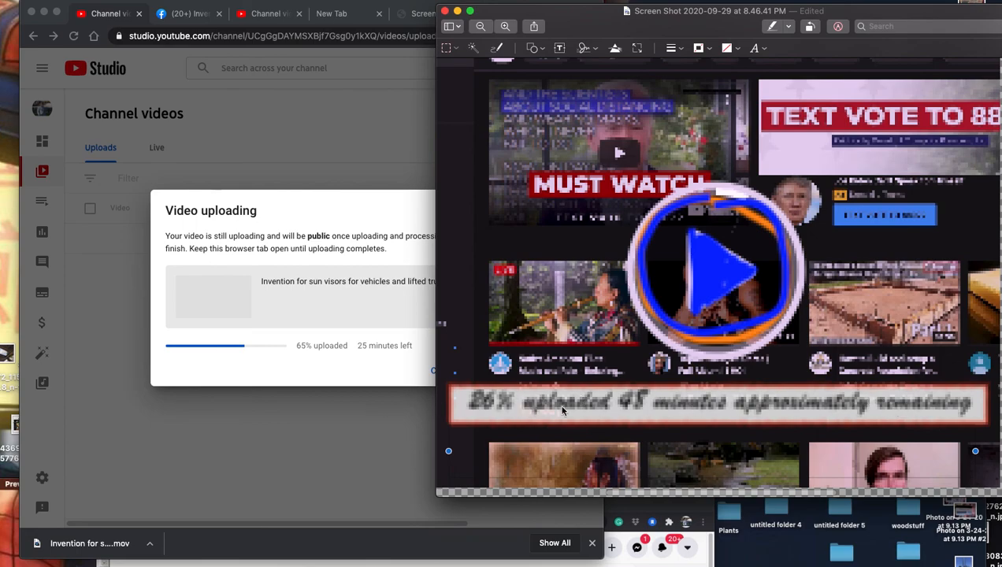
mouse_move(842, 402)
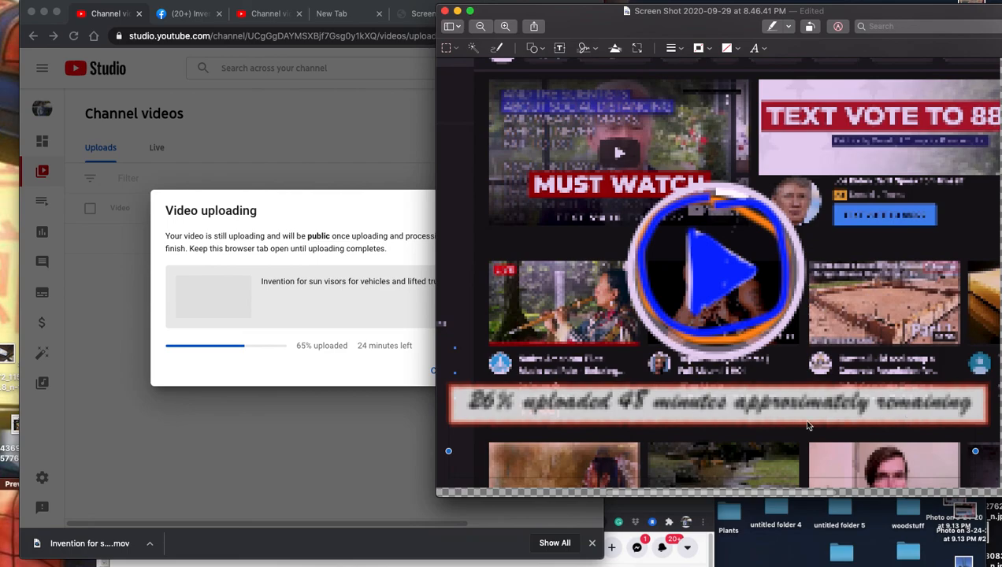
mouse_move(852, 407)
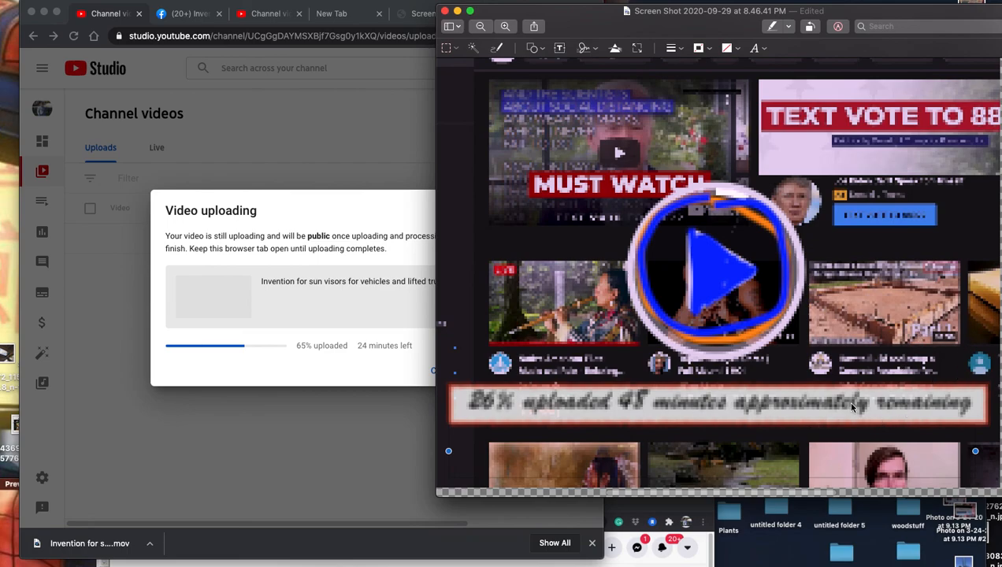
mouse_move(828, 432)
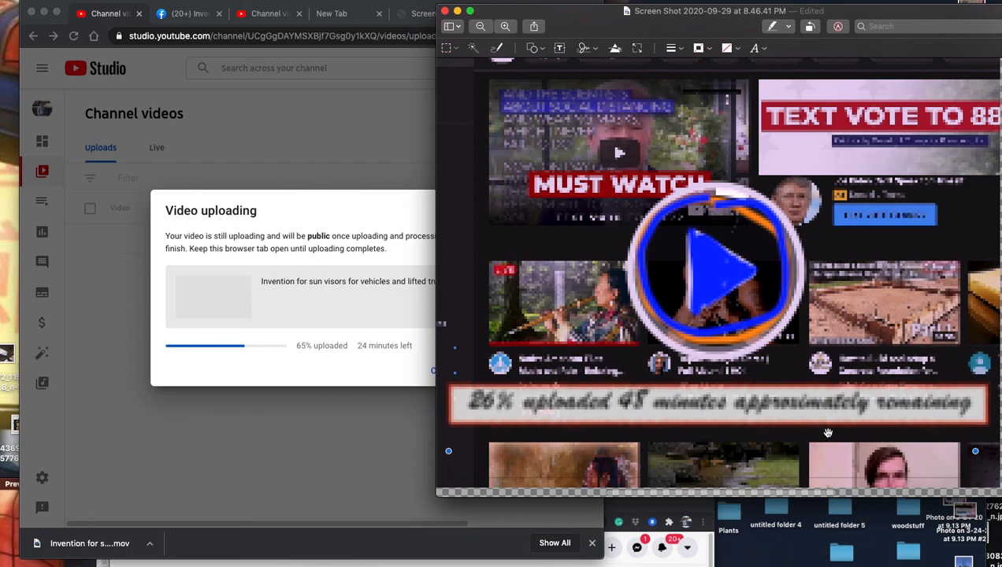
mouse_move(621, 440)
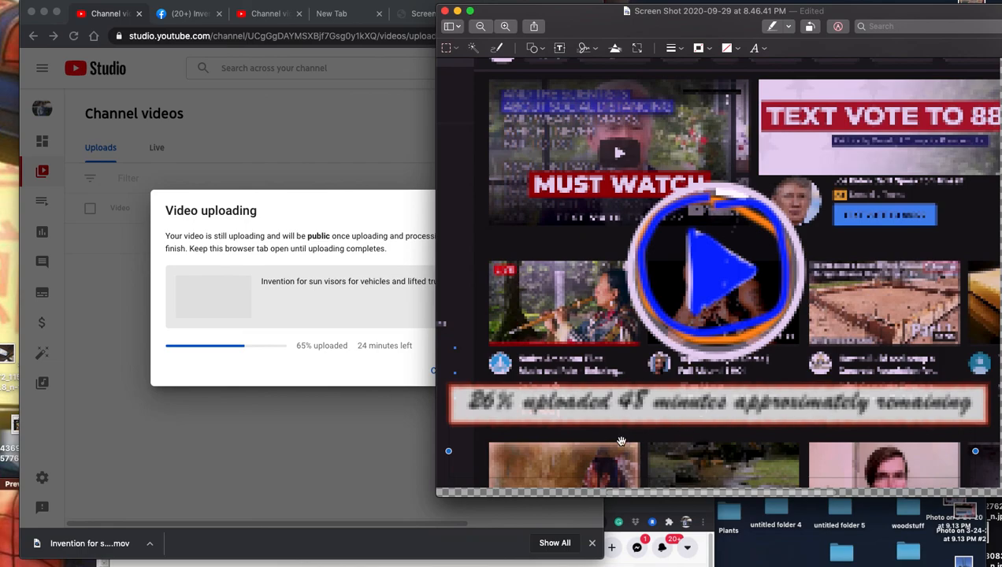
mouse_move(636, 423)
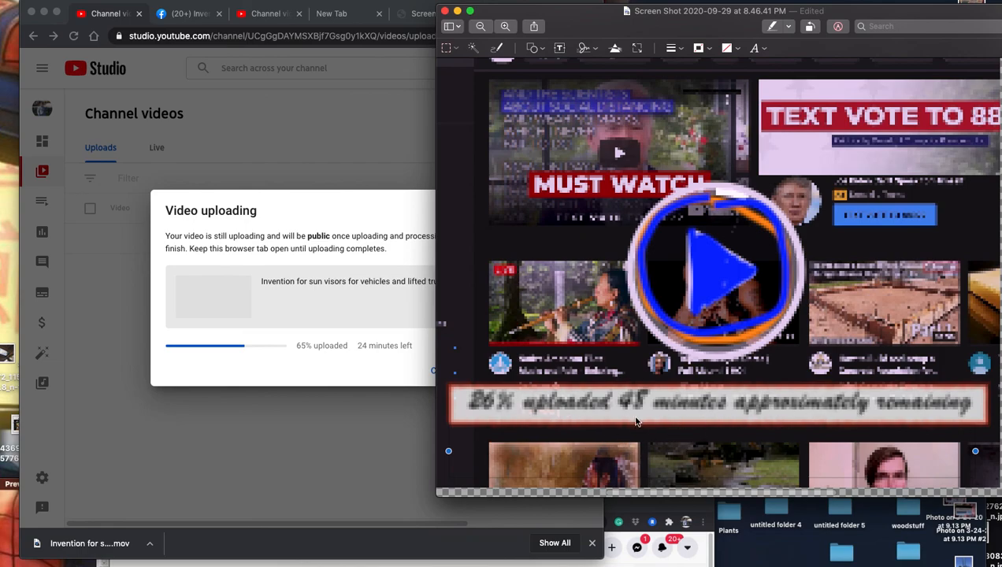
mouse_move(715, 411)
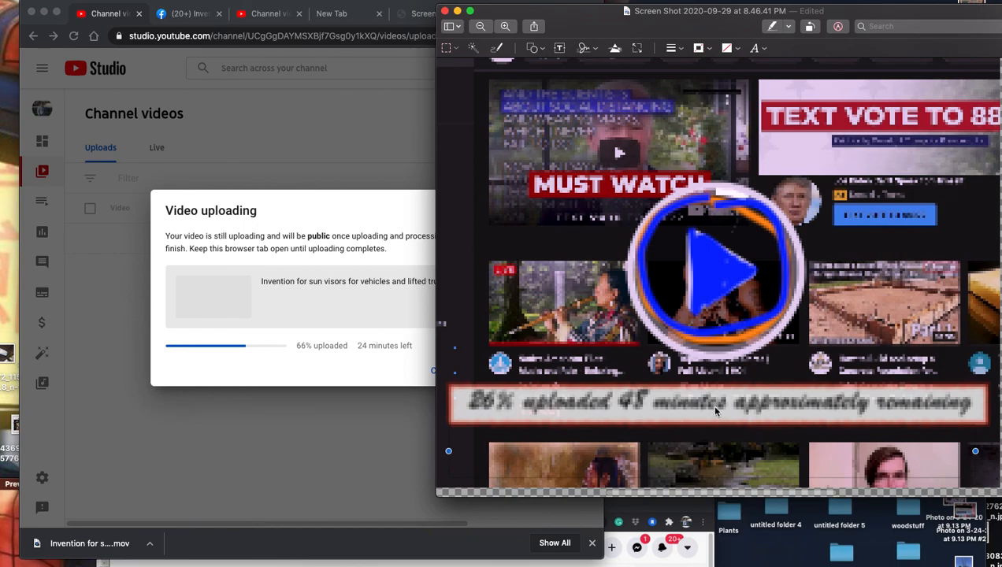
mouse_move(835, 363)
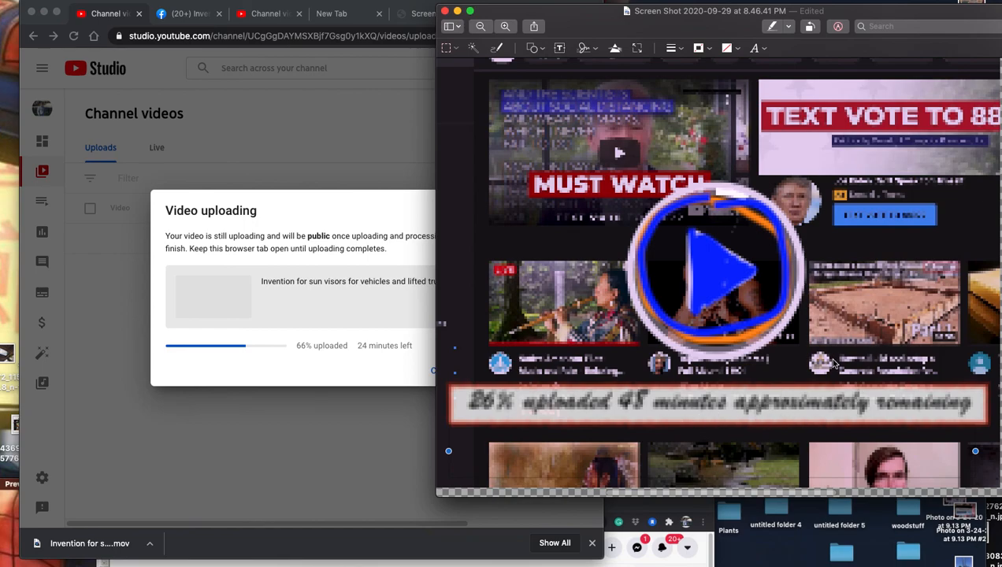
mouse_move(907, 471)
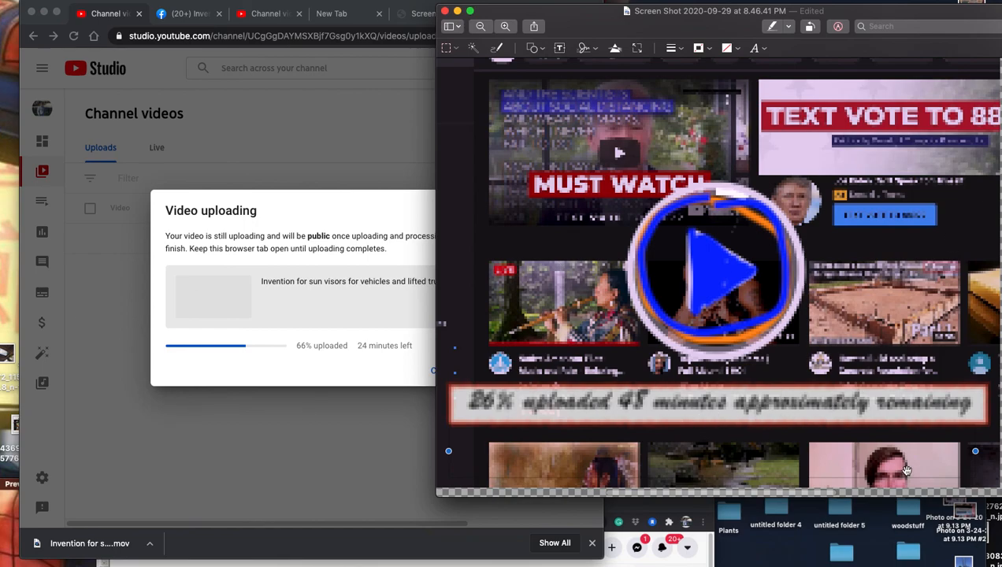
mouse_move(867, 414)
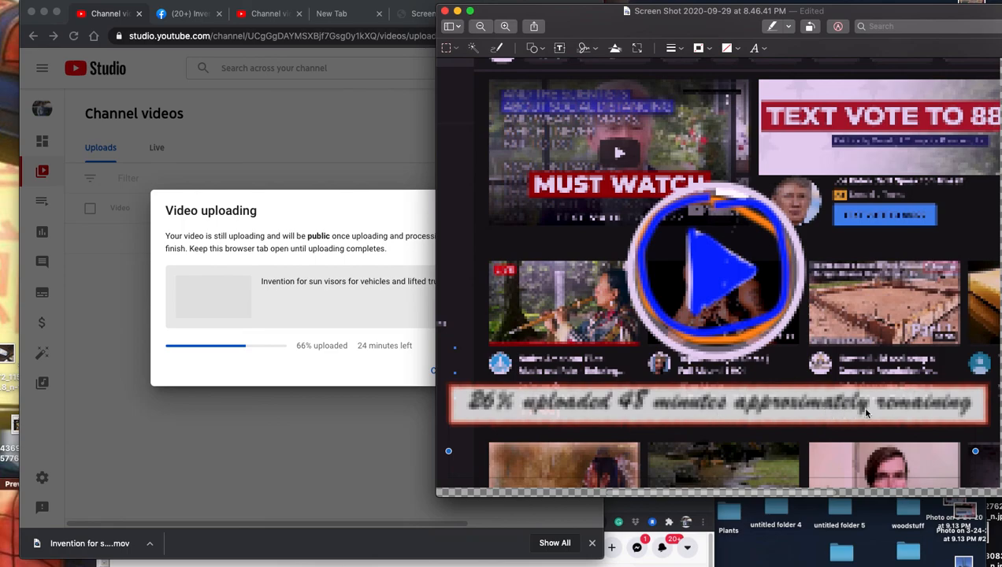
mouse_move(703, 403)
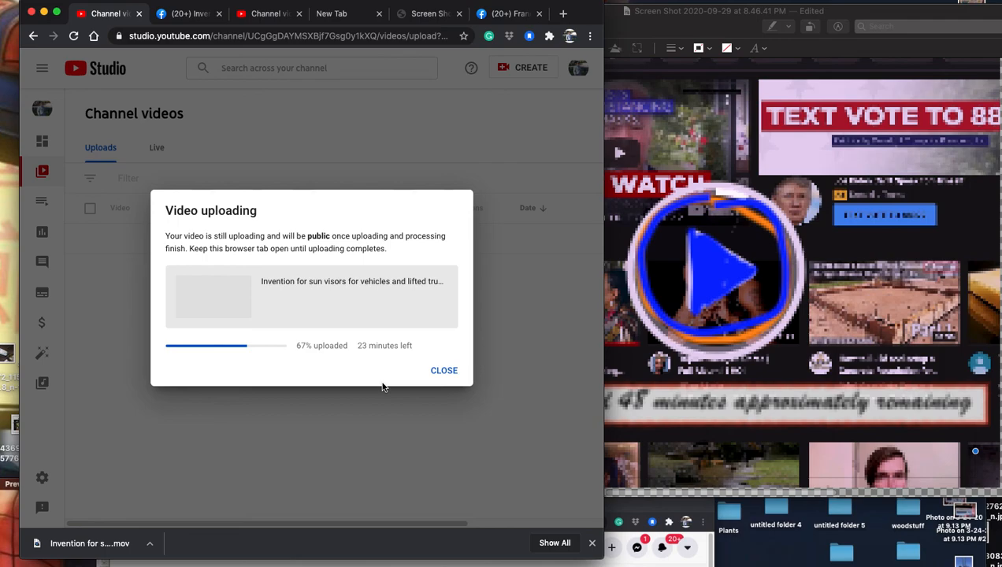
mouse_move(643, 439)
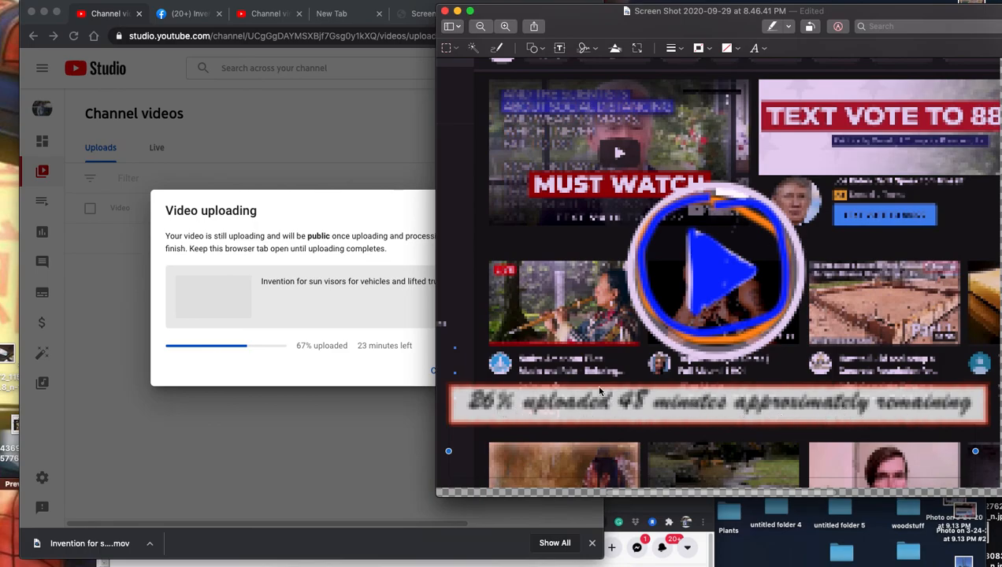
left_click(481, 26)
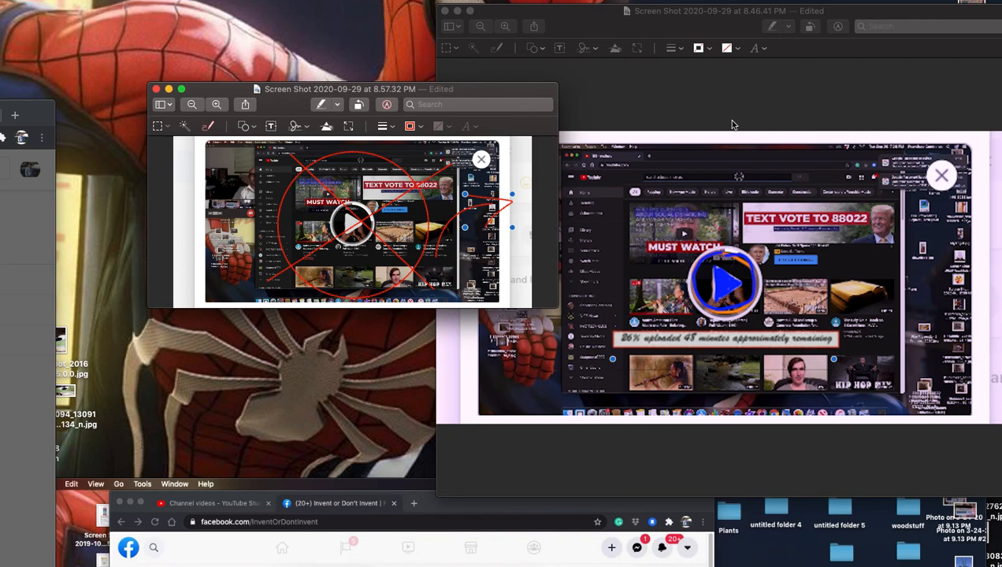
mouse_move(723, 132)
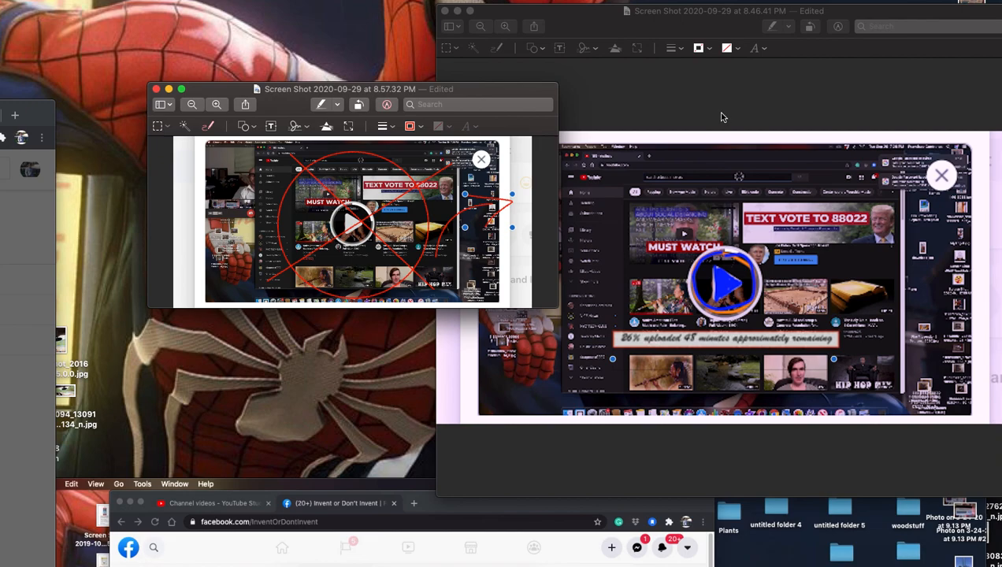
mouse_move(717, 123)
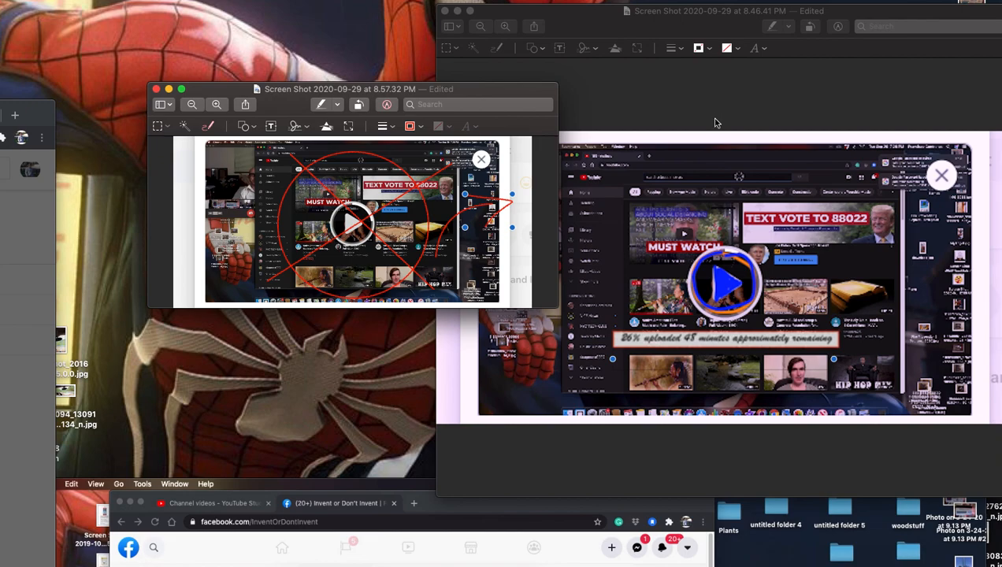
mouse_move(684, 136)
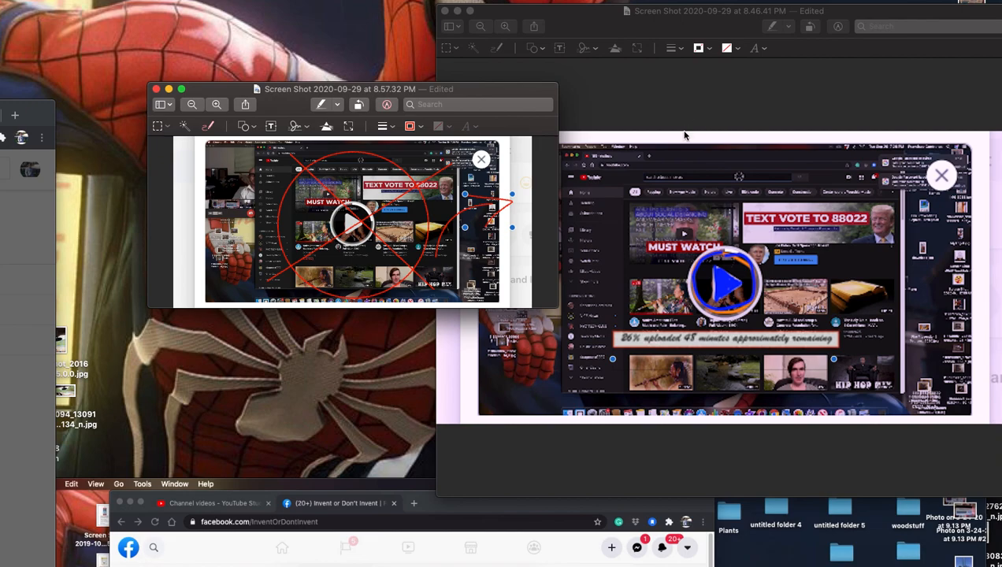
mouse_move(682, 139)
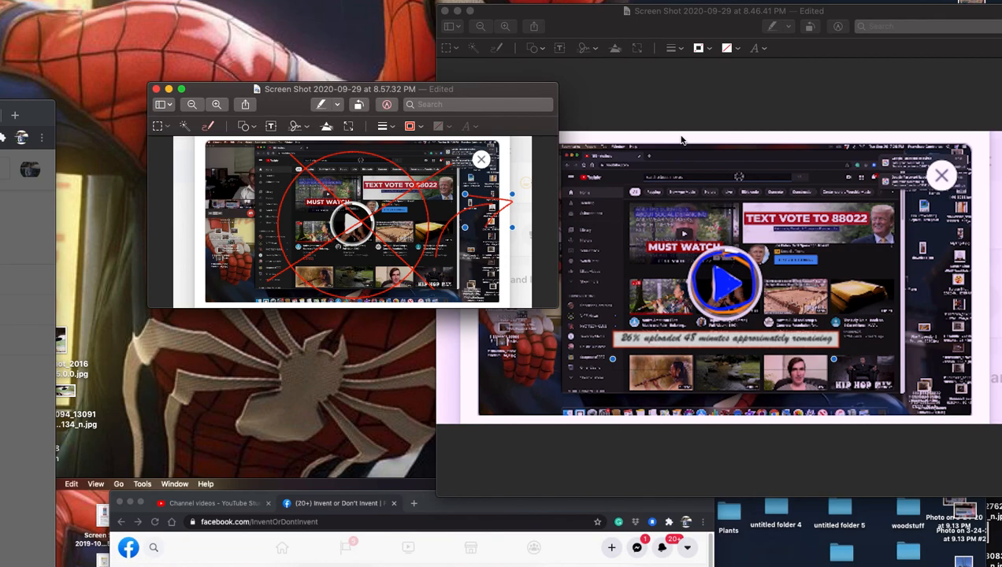
mouse_move(155, 164)
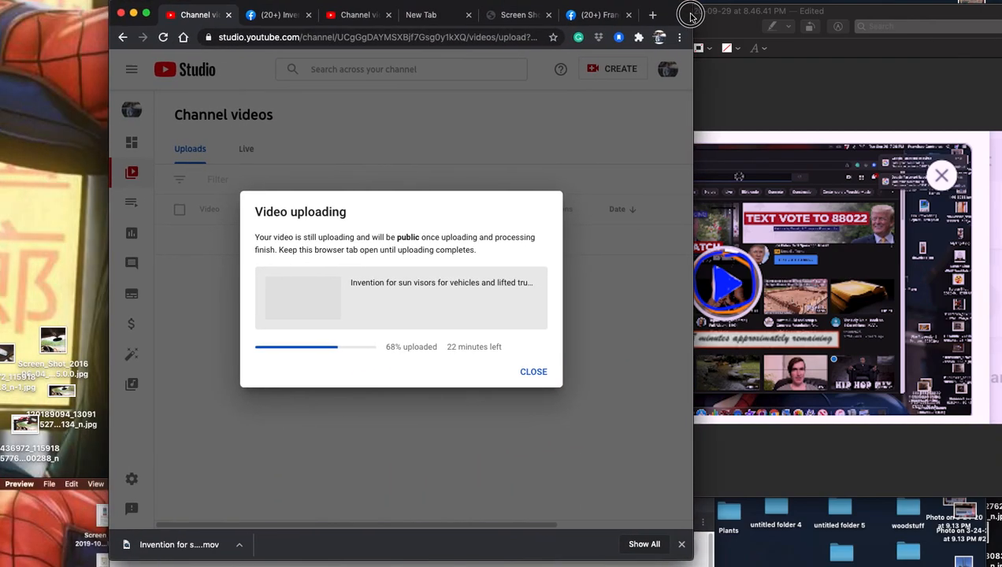
Post the upload-progress mockup from Facebook's Create Post dialog and open a new tab
left_click(277, 14)
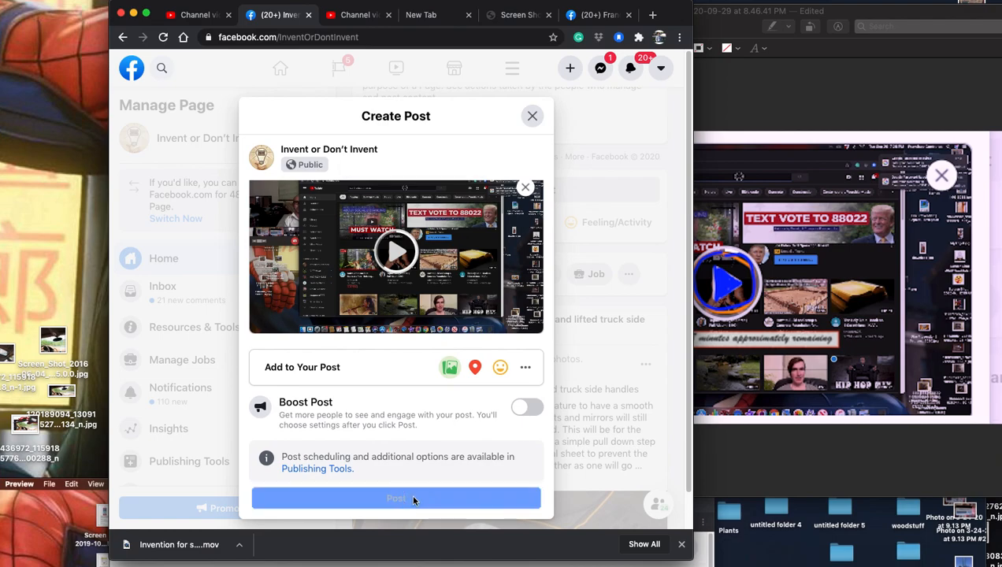
left_click(395, 498)
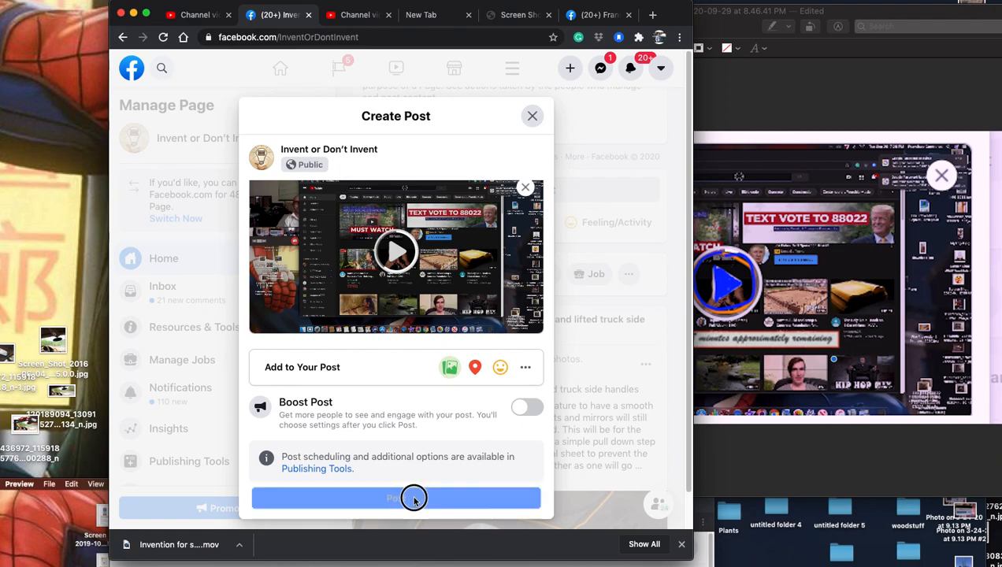
left_click(397, 498)
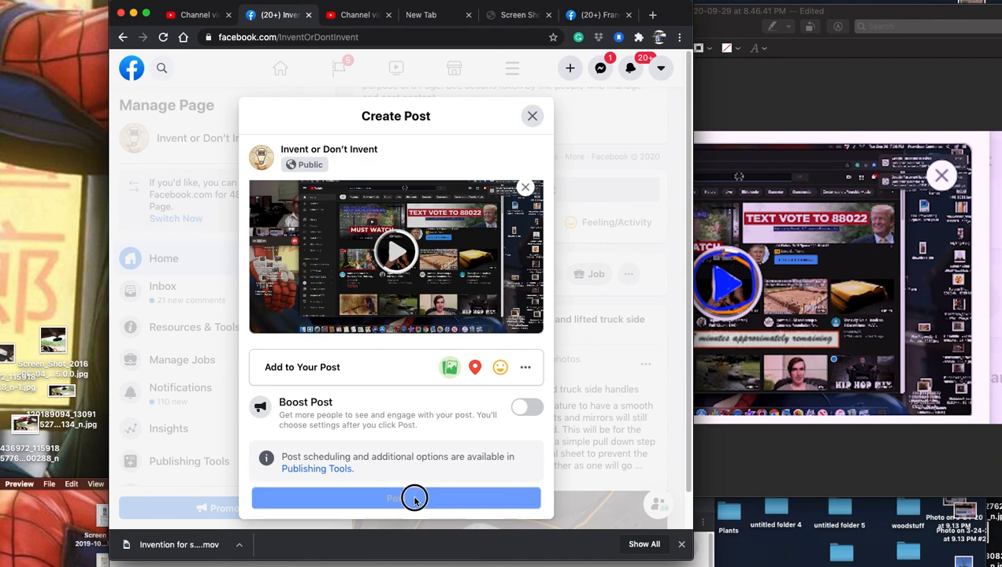
left_click(396, 498)
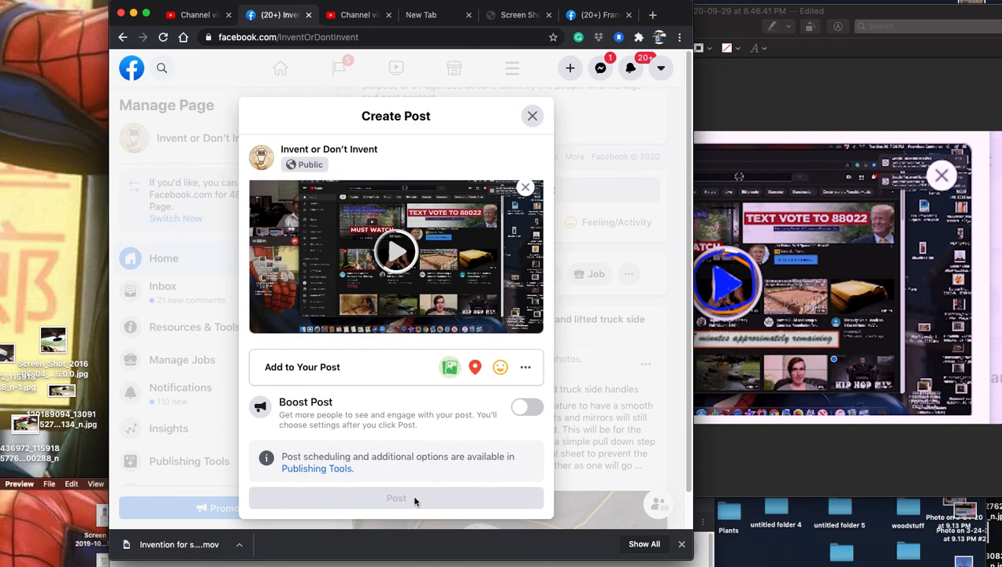
left_click(653, 14)
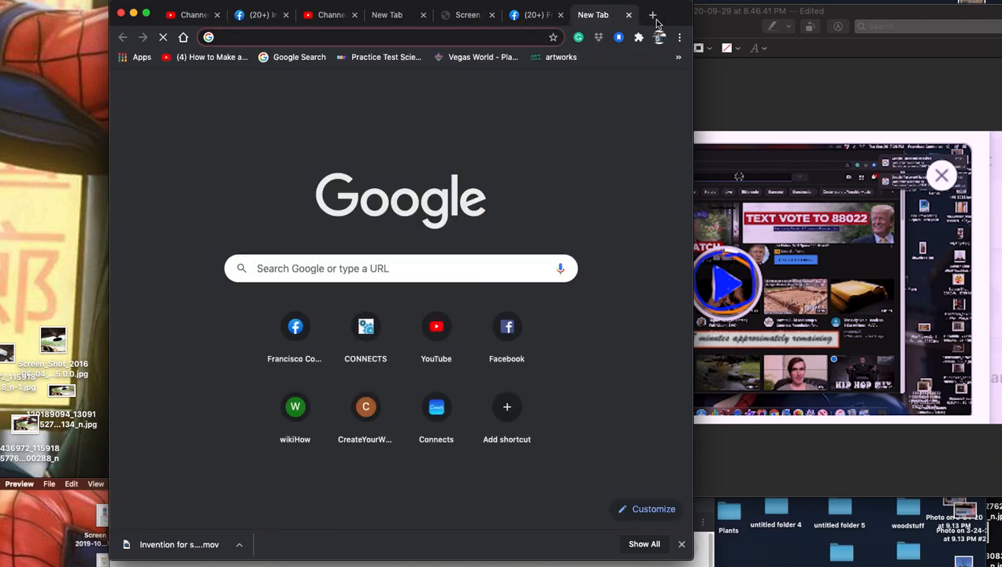
Search Google Images for 'thumbs down'
type("thumbs down")
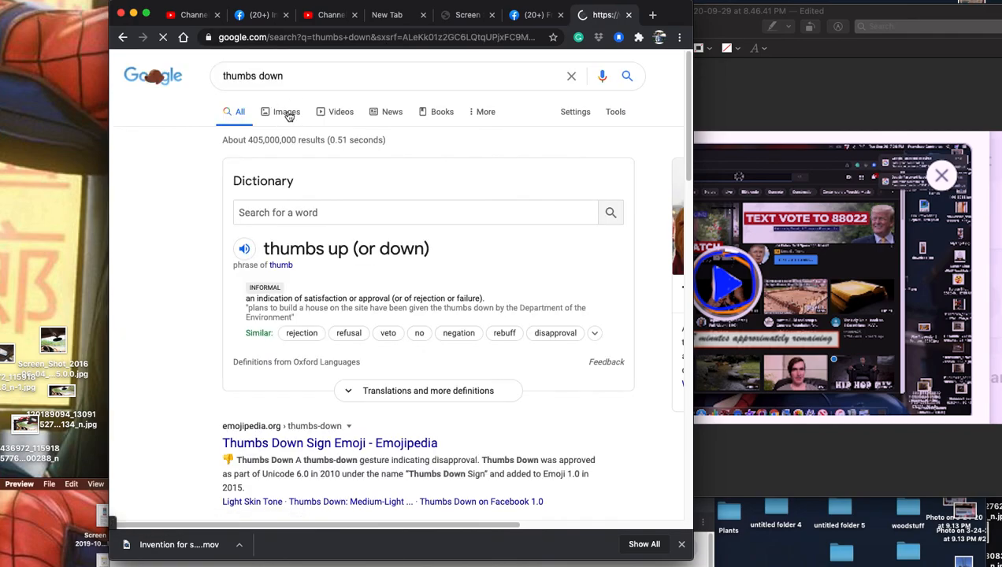
left_click(277, 111)
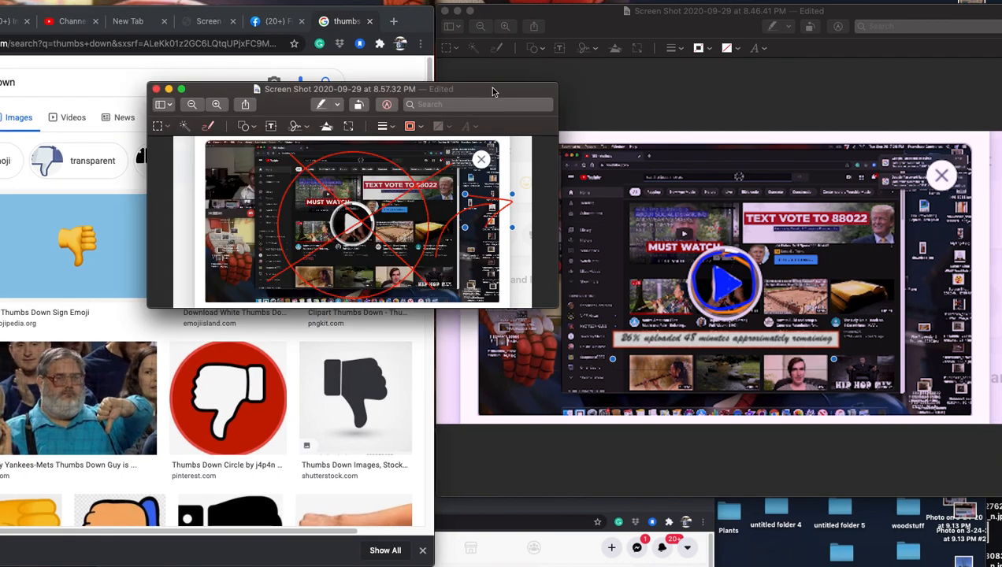
mouse_move(473, 48)
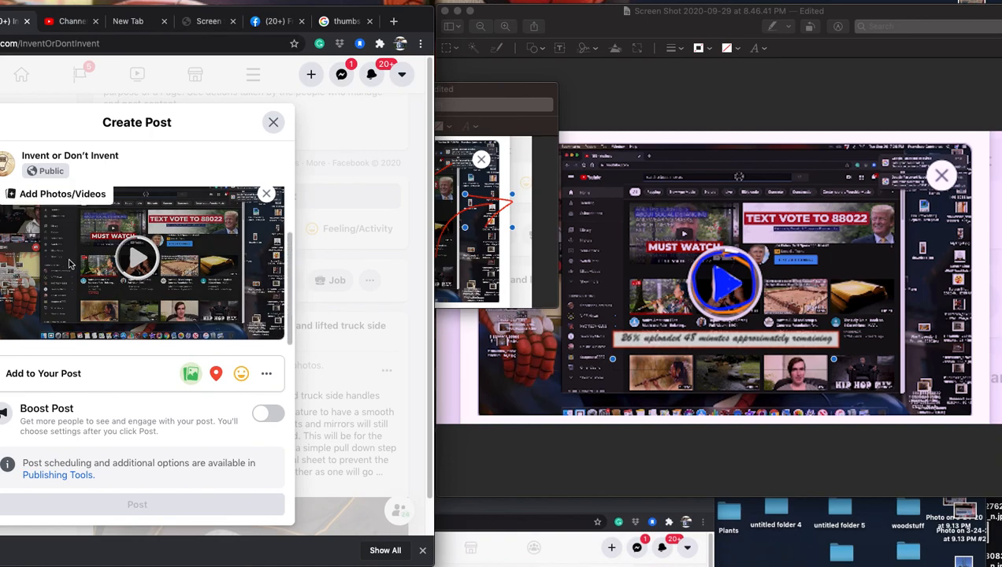
mouse_move(148, 268)
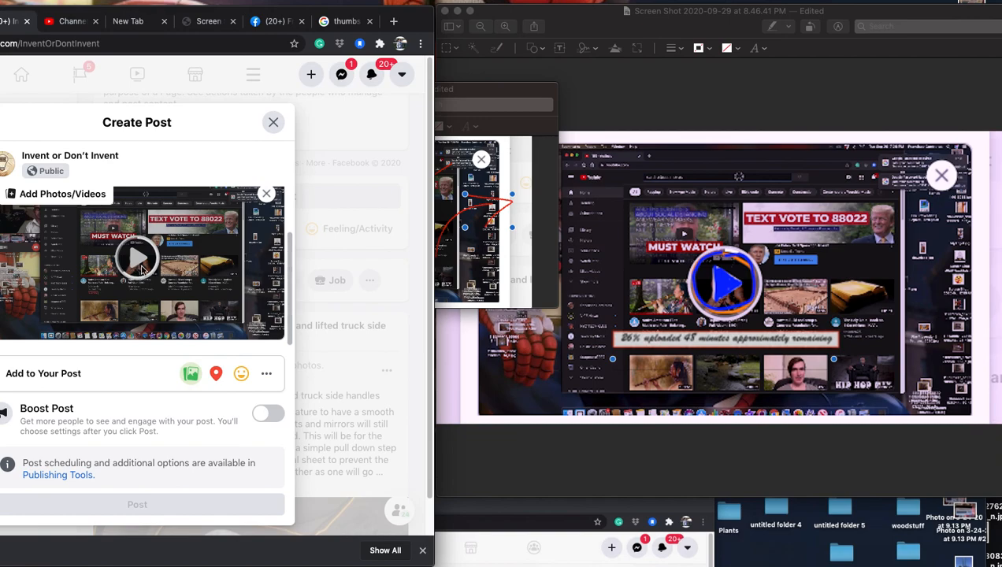
mouse_move(143, 270)
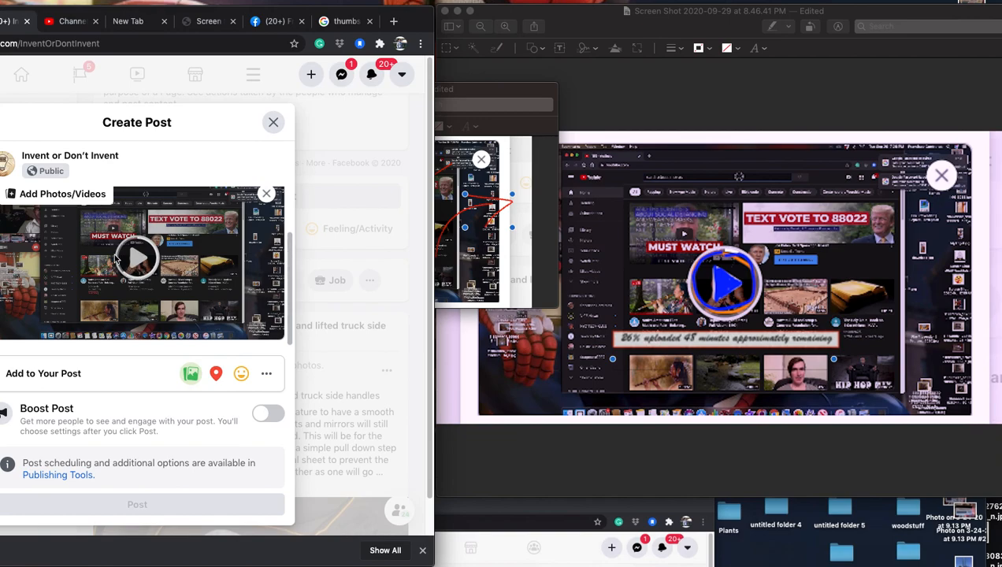
mouse_move(141, 252)
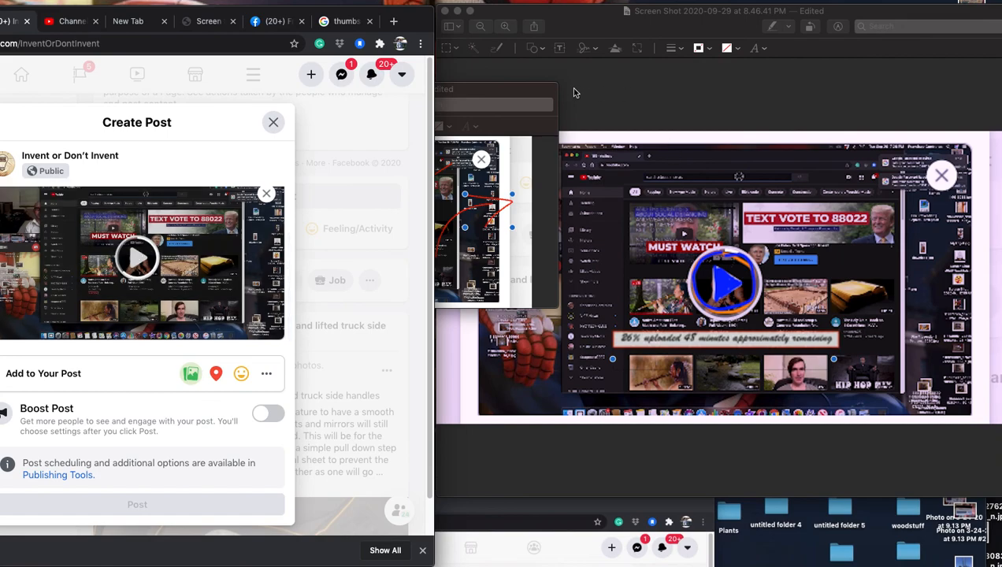
Check the Google Images thumbs-down results, then return to the Facebook Create Post draft
left_click(345, 22)
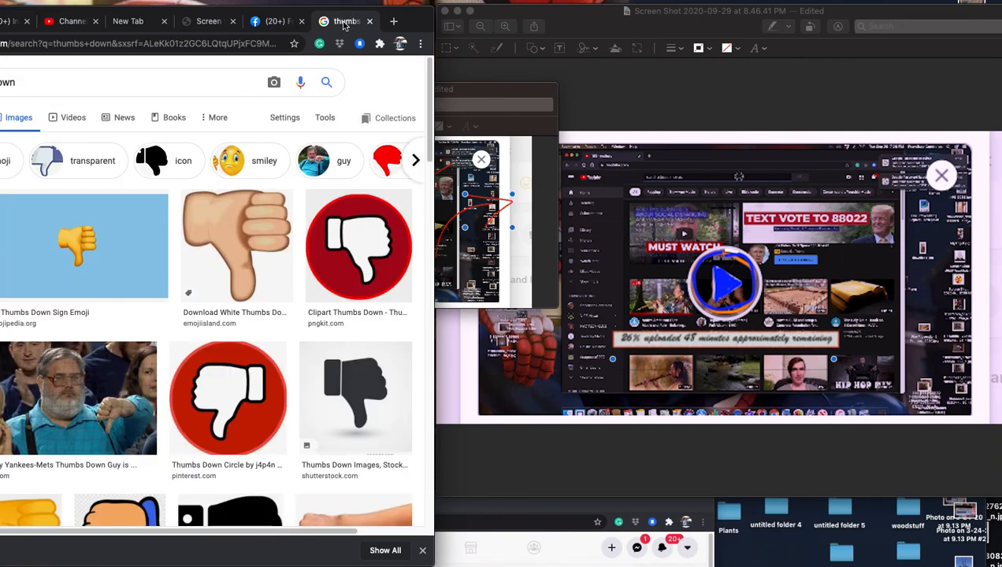
left_click(73, 21)
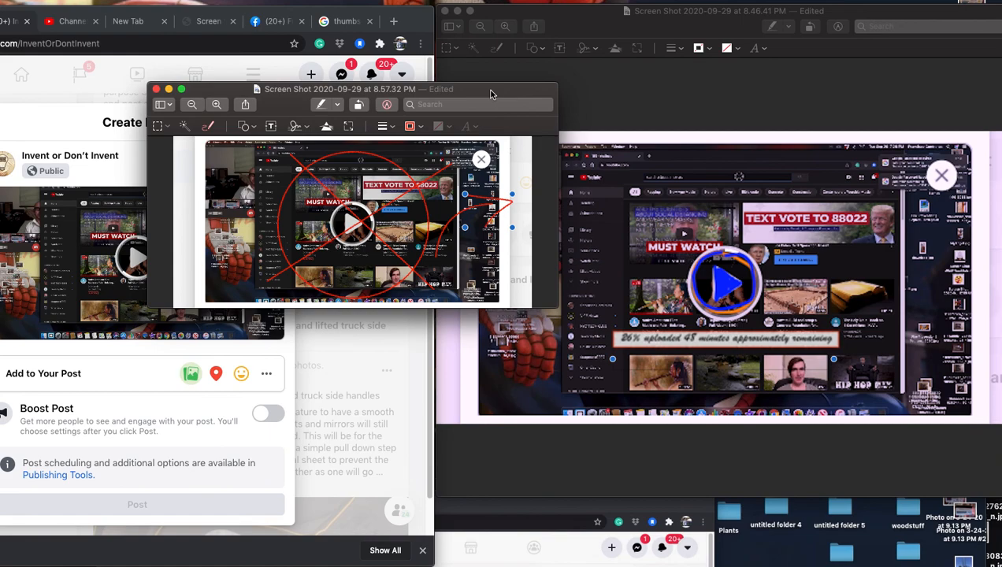
mouse_move(519, 487)
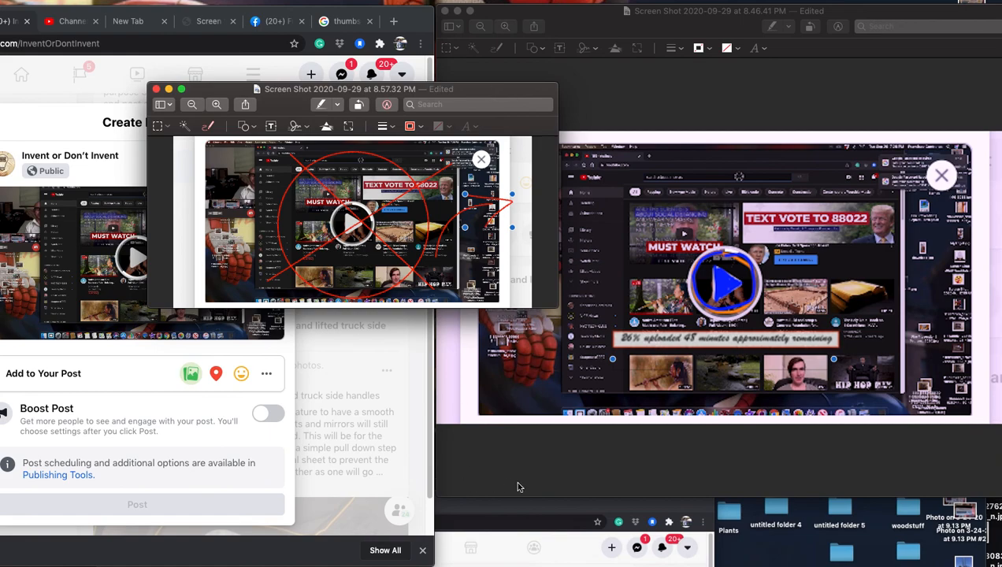